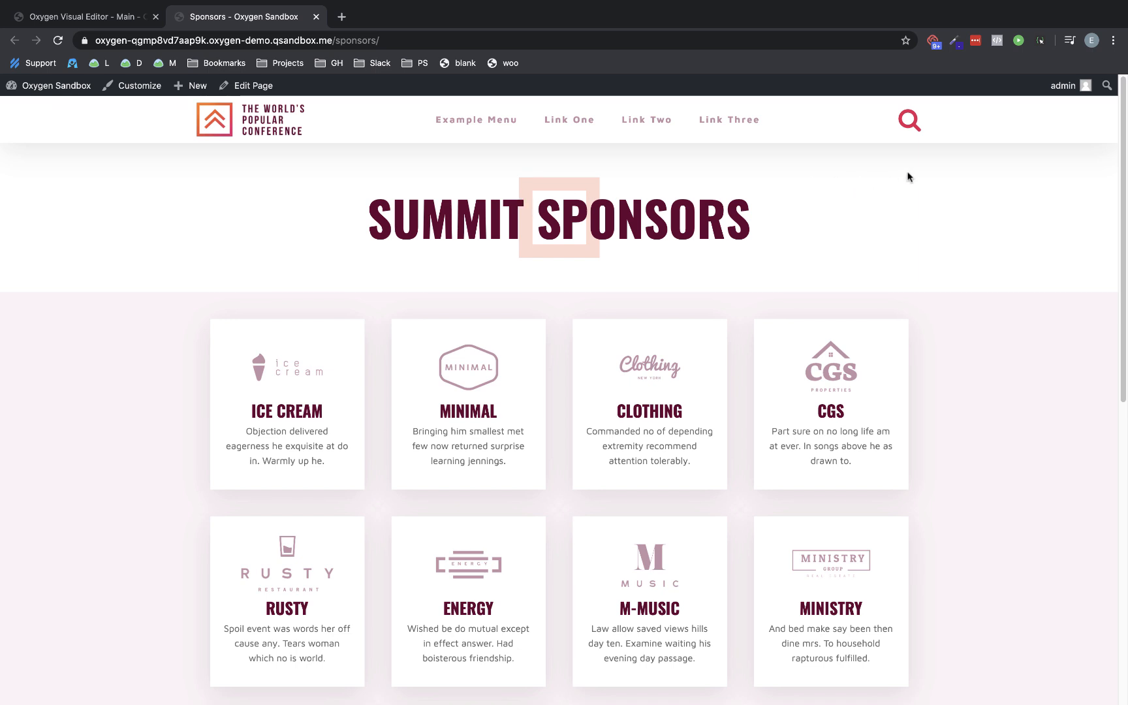
Try the live header search with the query 'error', then open the Main template in the visual editor
{"action": "left_click", "coordinate": [909, 121]}
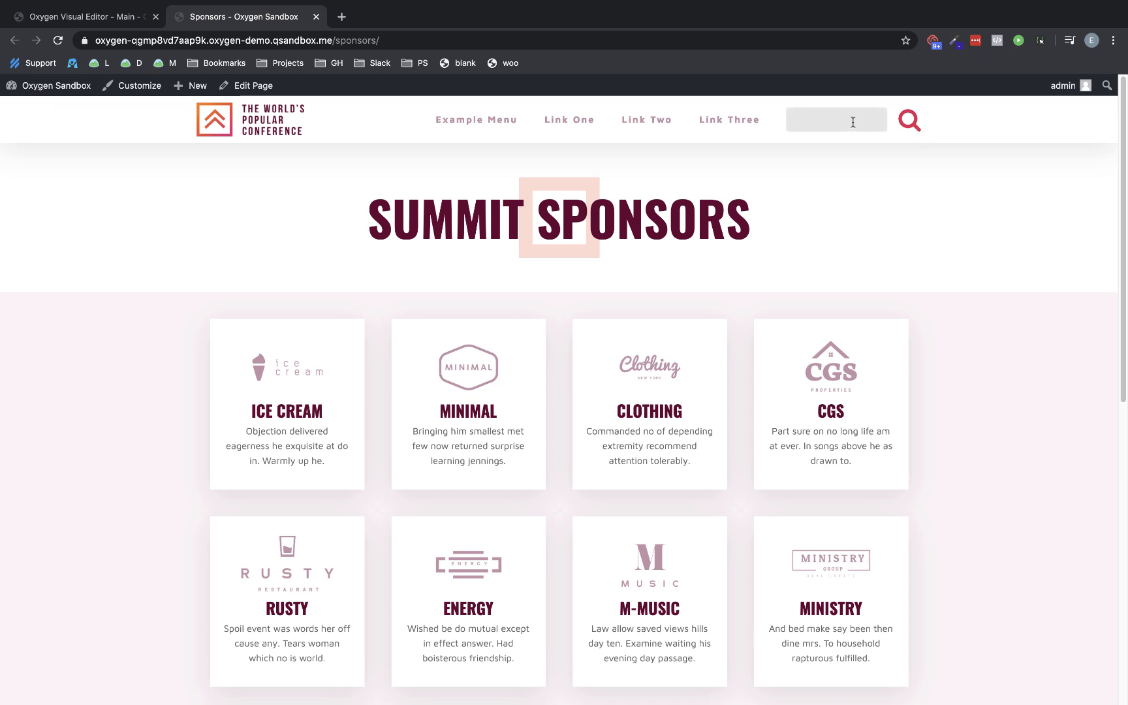
{"action": "mouse_move", "coordinate": [827, 119]}
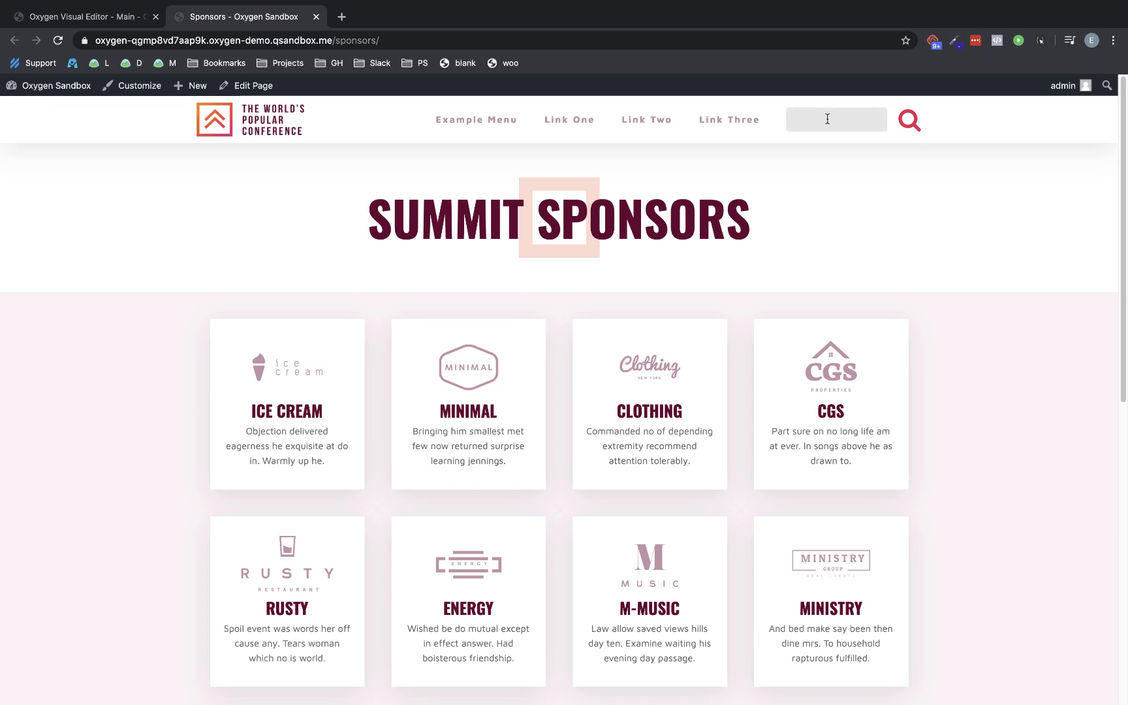
{"action": "type", "text": "error"}
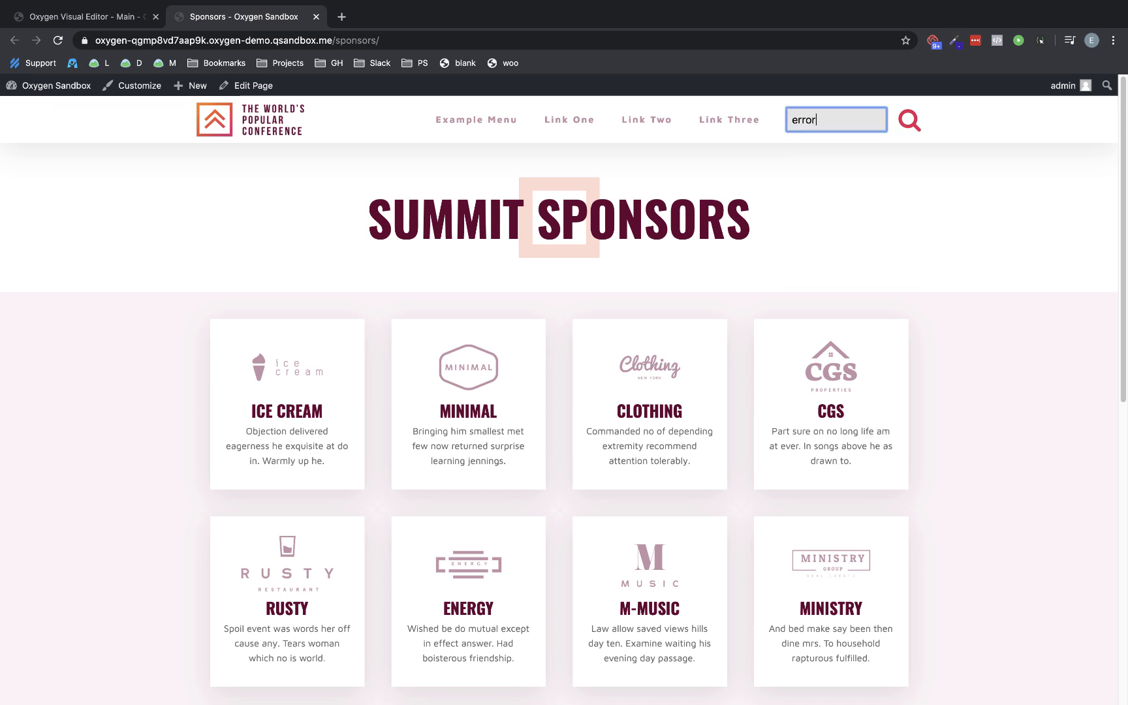
{"action": "left_click", "coordinate": [252, 87]}
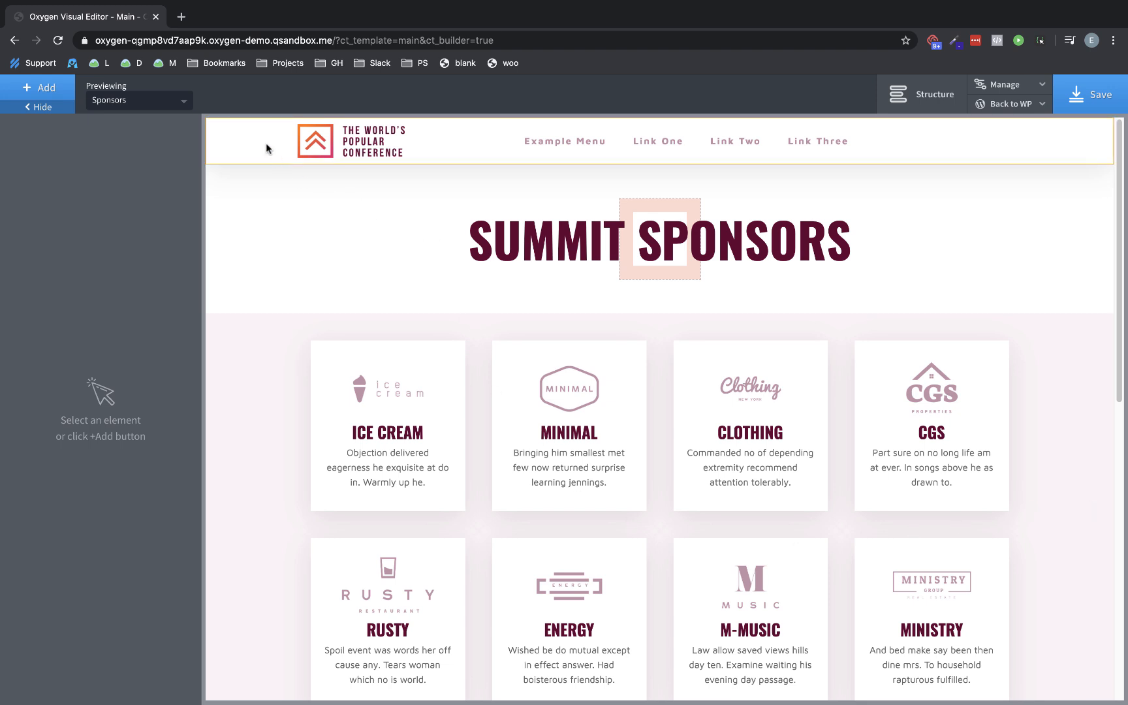
Add a section below the header containing a div with a code block
{"action": "left_click", "coordinate": [38, 87]}
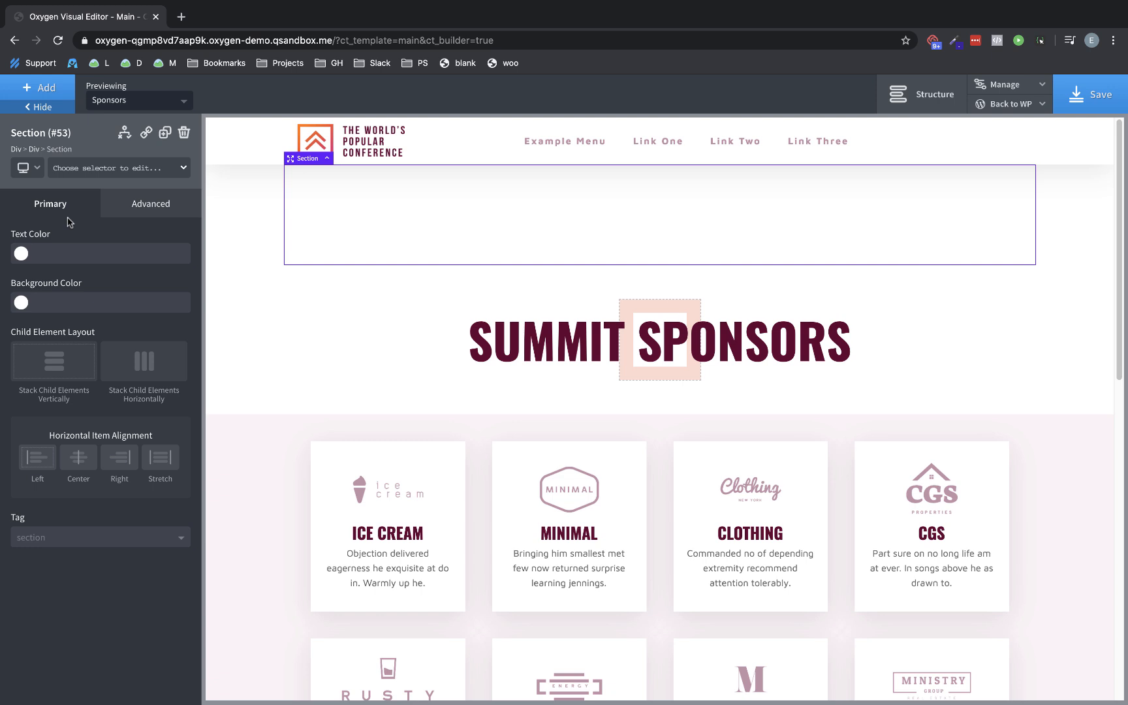
{"action": "mouse_move", "coordinate": [124, 242]}
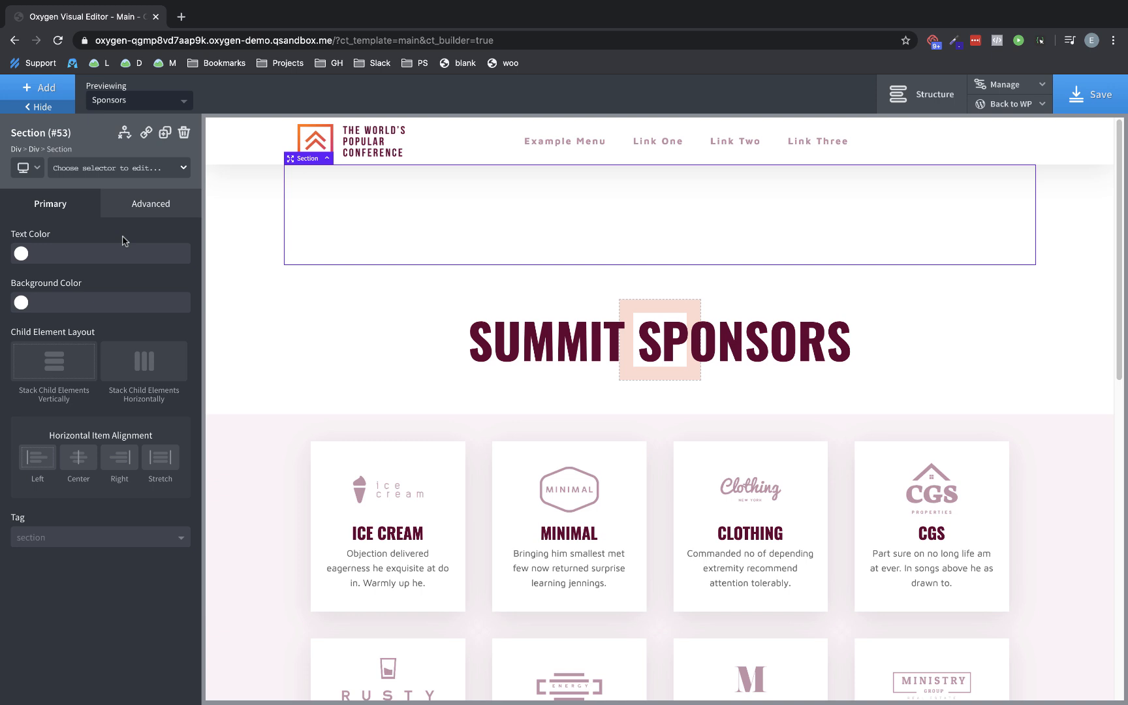
{"action": "left_click", "coordinate": [40, 88]}
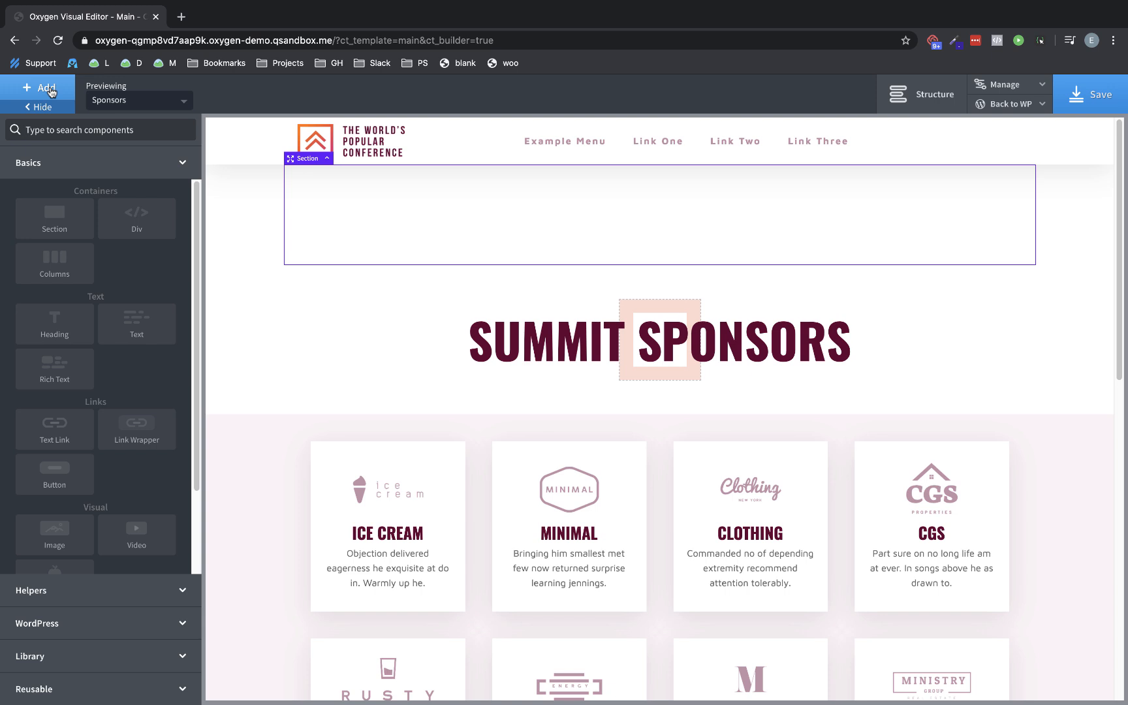
{"action": "type", "text": "div"}
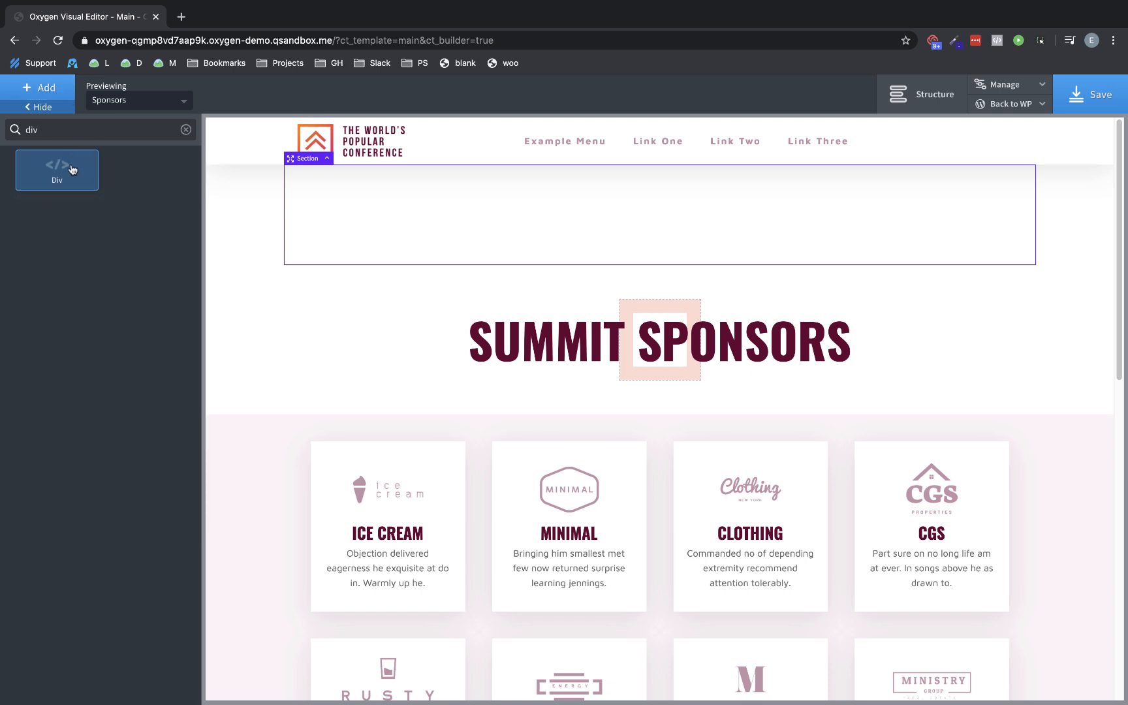
{"action": "left_click", "coordinate": [37, 87]}
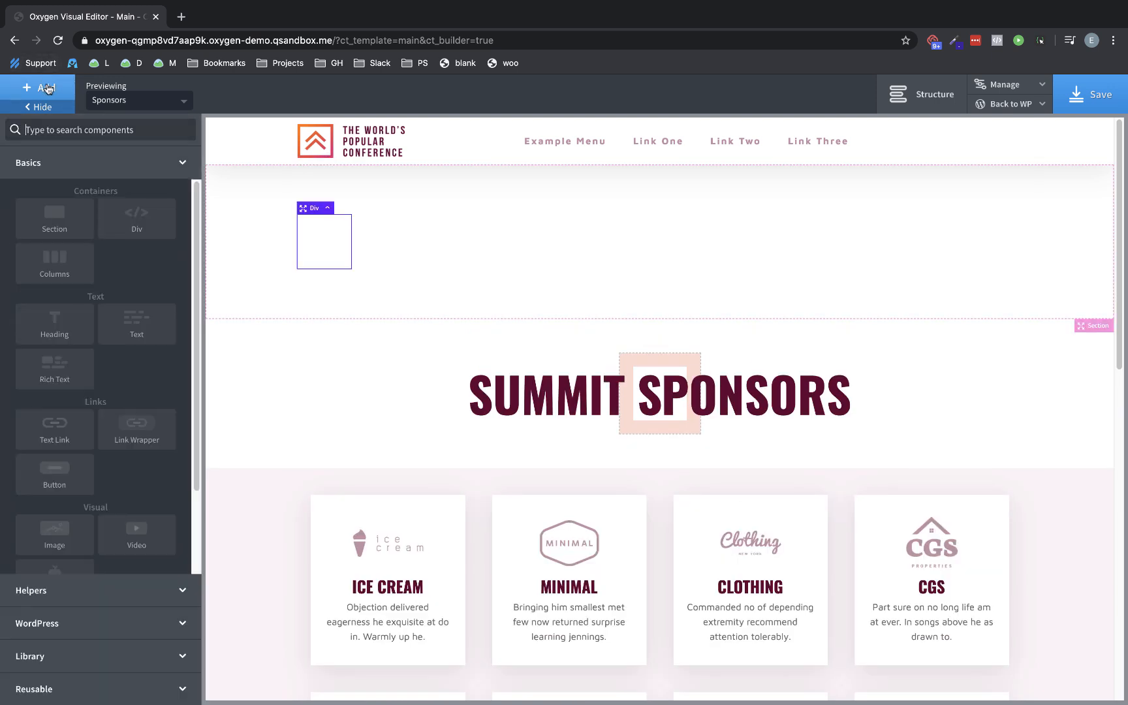
{"action": "type", "text": "code"}
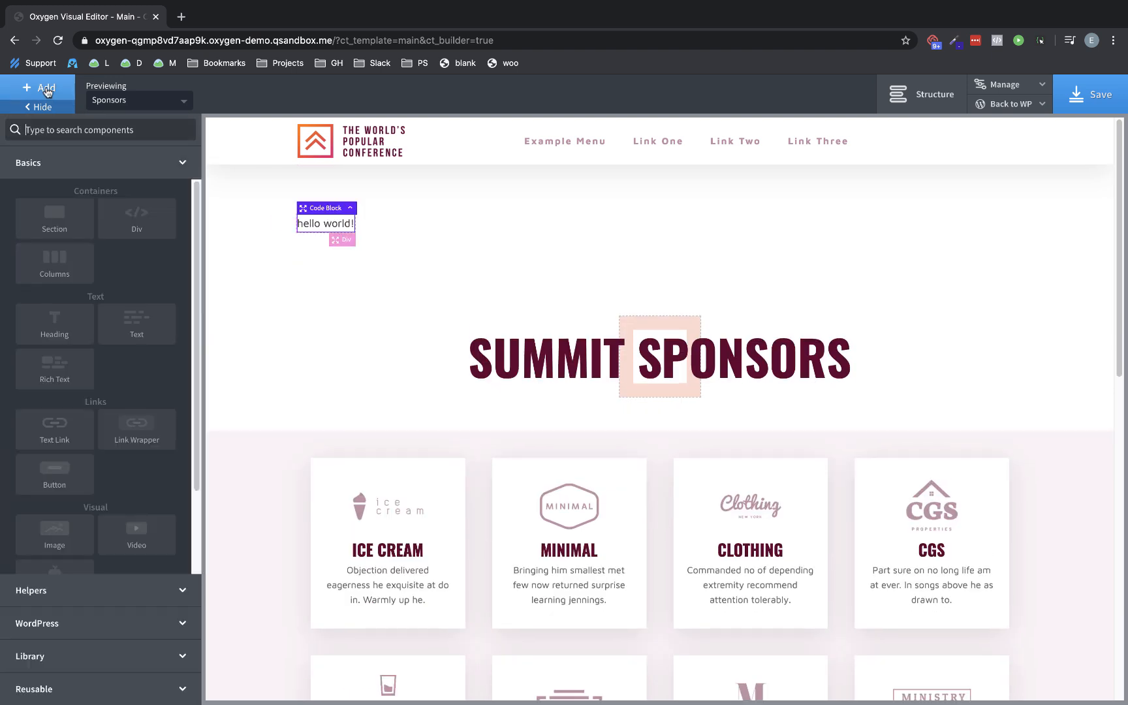
Insert a search form and a magnifying-glass icon into the div
{"action": "type", "text": "sear"}
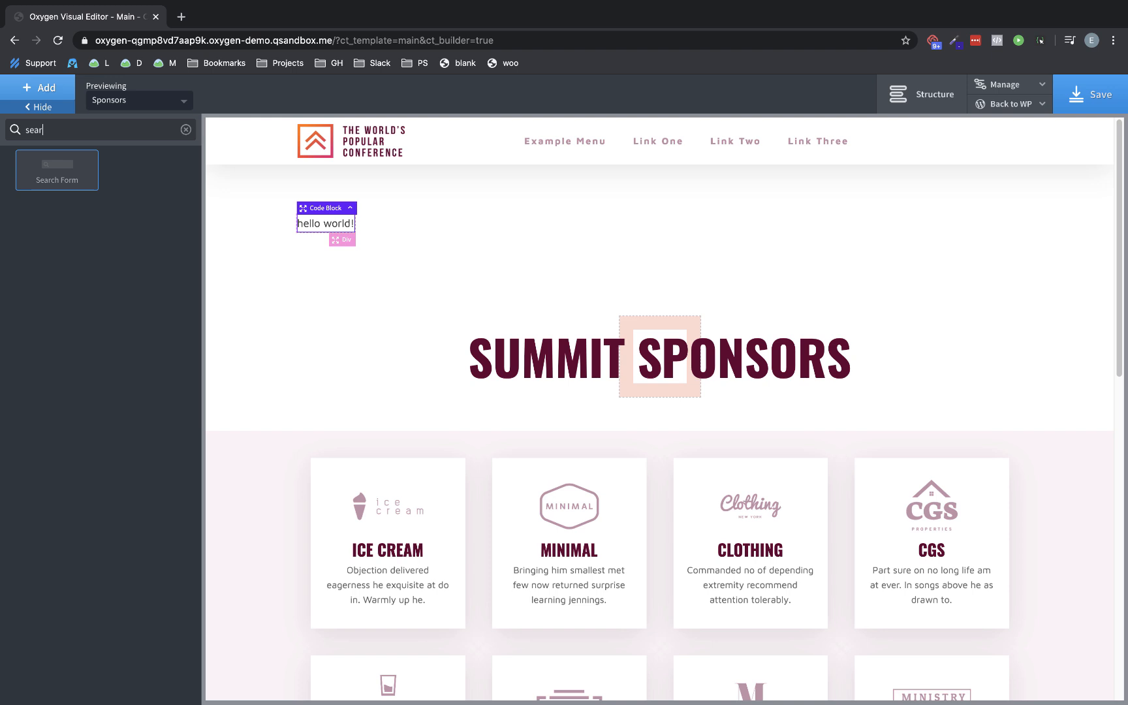
{"action": "left_click", "coordinate": [56, 170]}
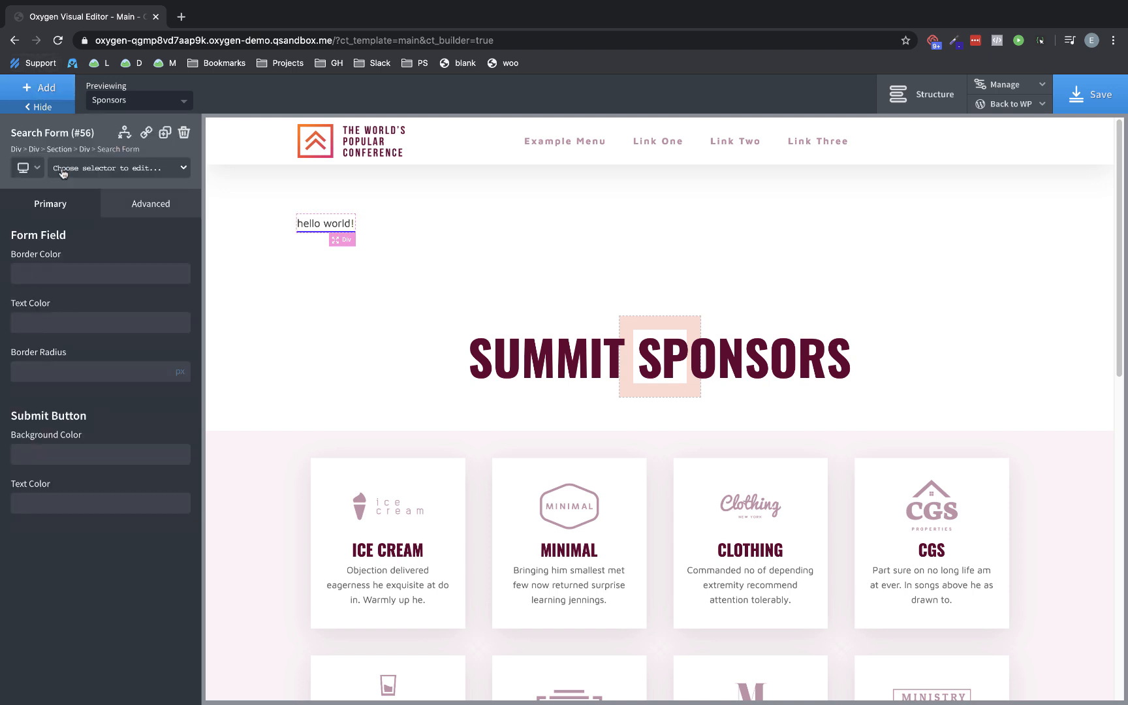
{"action": "left_click", "coordinate": [38, 88]}
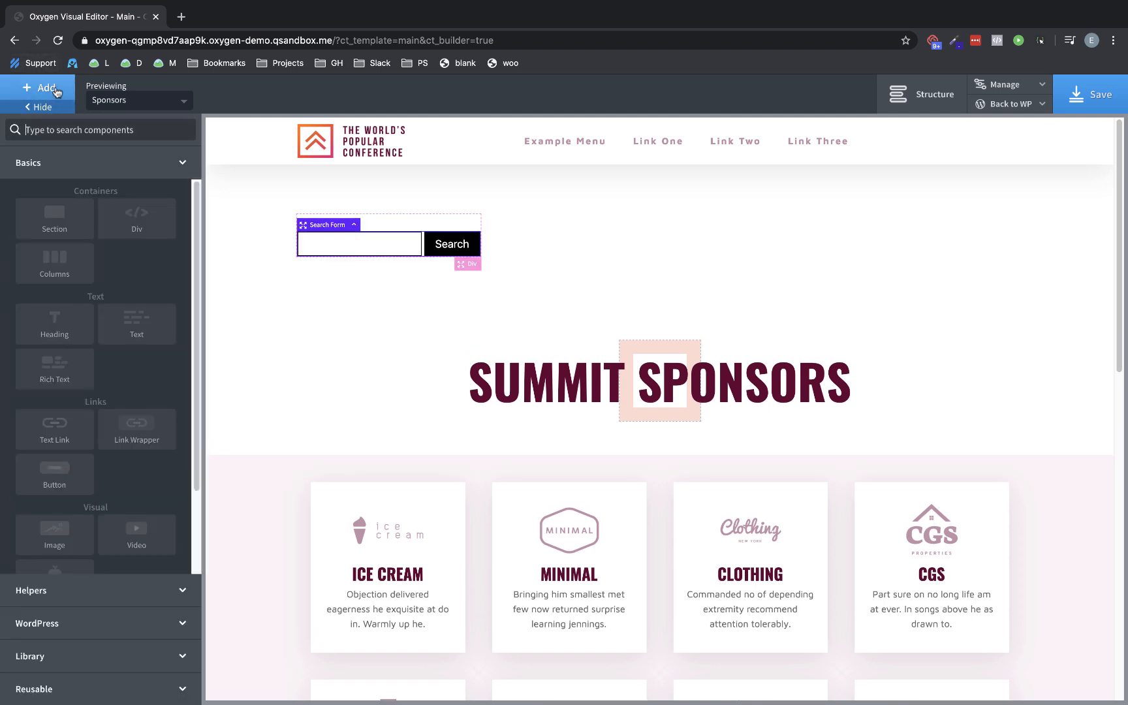
{"action": "type", "text": "icon"}
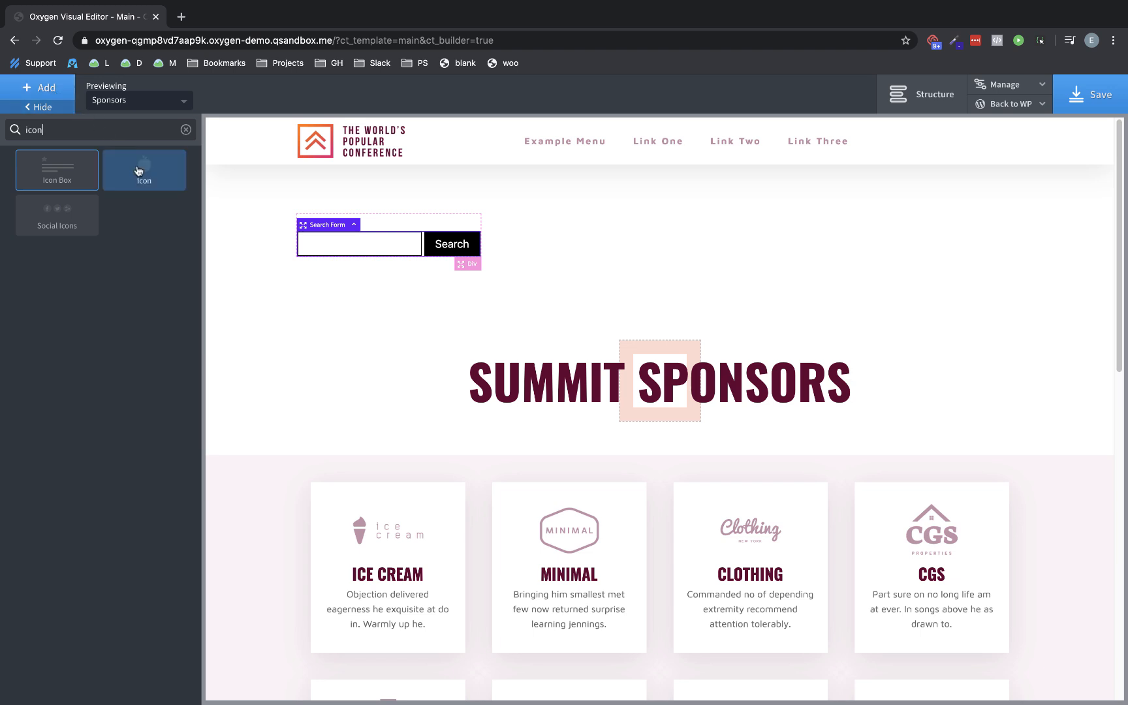
{"action": "left_click", "coordinate": [144, 170]}
{"action": "type", "text": "search"}
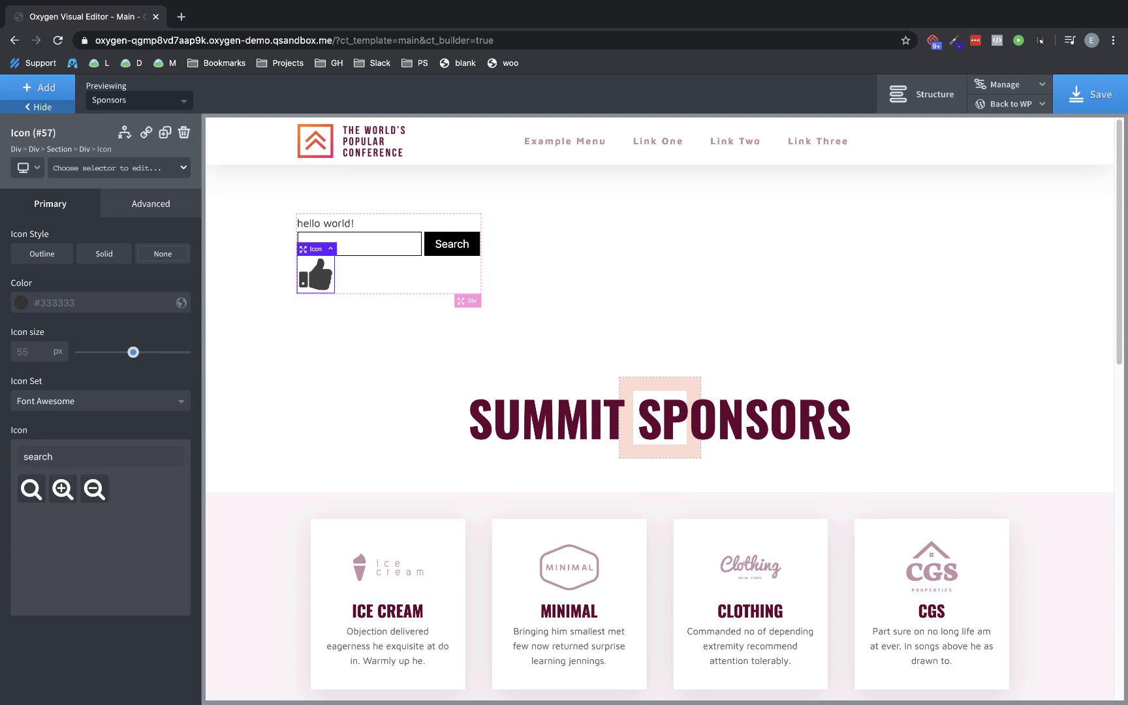
{"action": "left_click", "coordinate": [30, 488]}
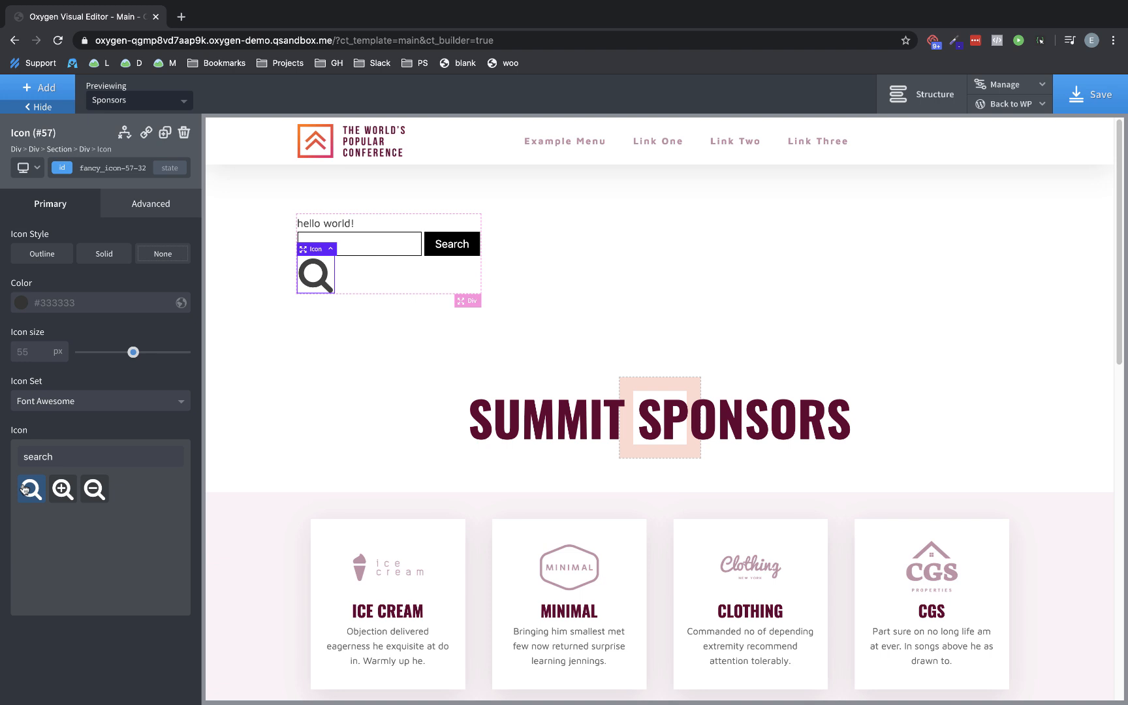
{"action": "mouse_move", "coordinate": [40, 446]}
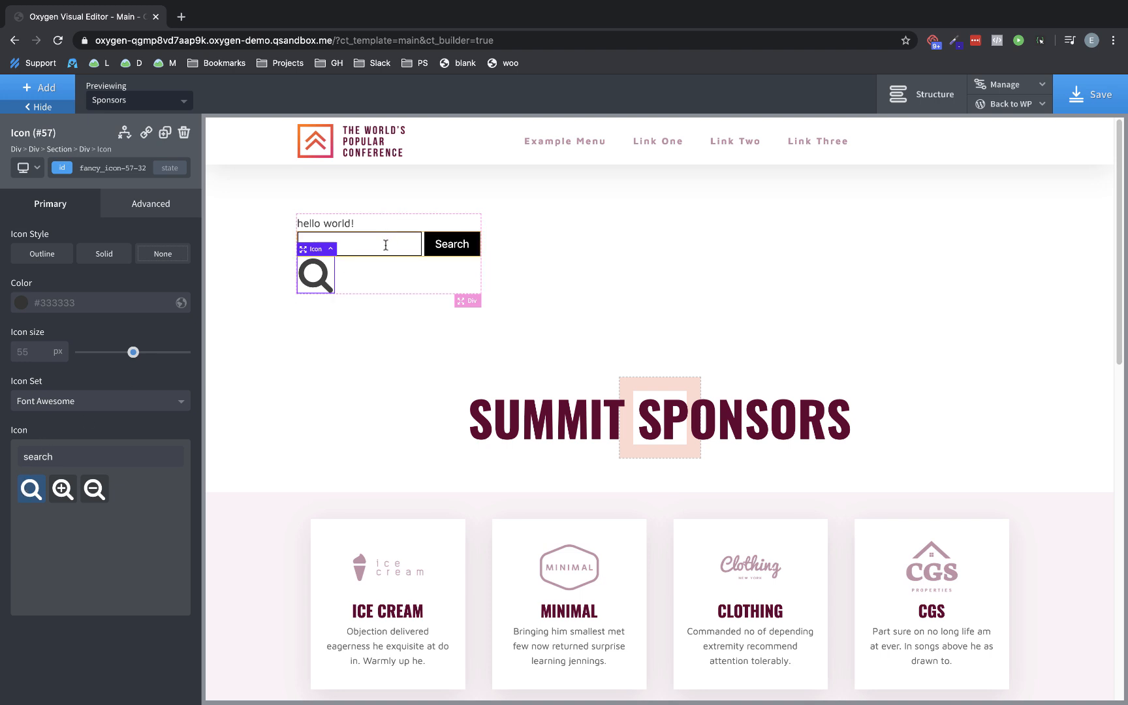
Set the search form's submit button background and text colours to transparent
{"action": "left_click", "coordinate": [358, 243]}
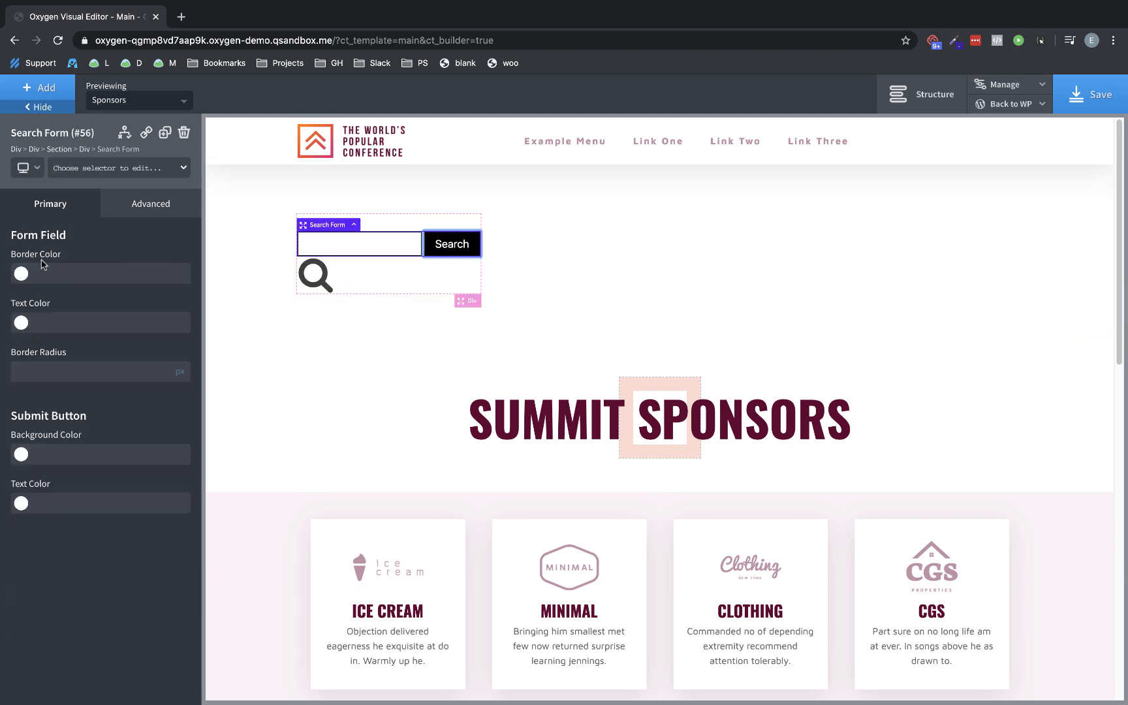
{"action": "mouse_move", "coordinate": [69, 392]}
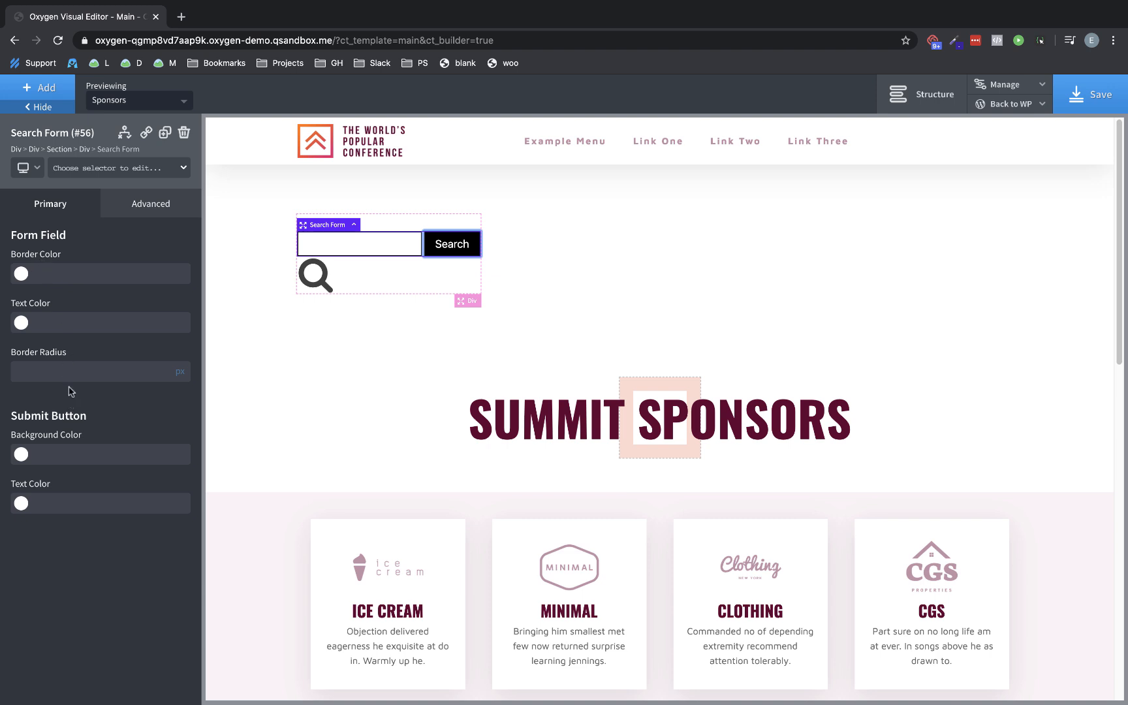
{"action": "left_click", "coordinate": [21, 454]}
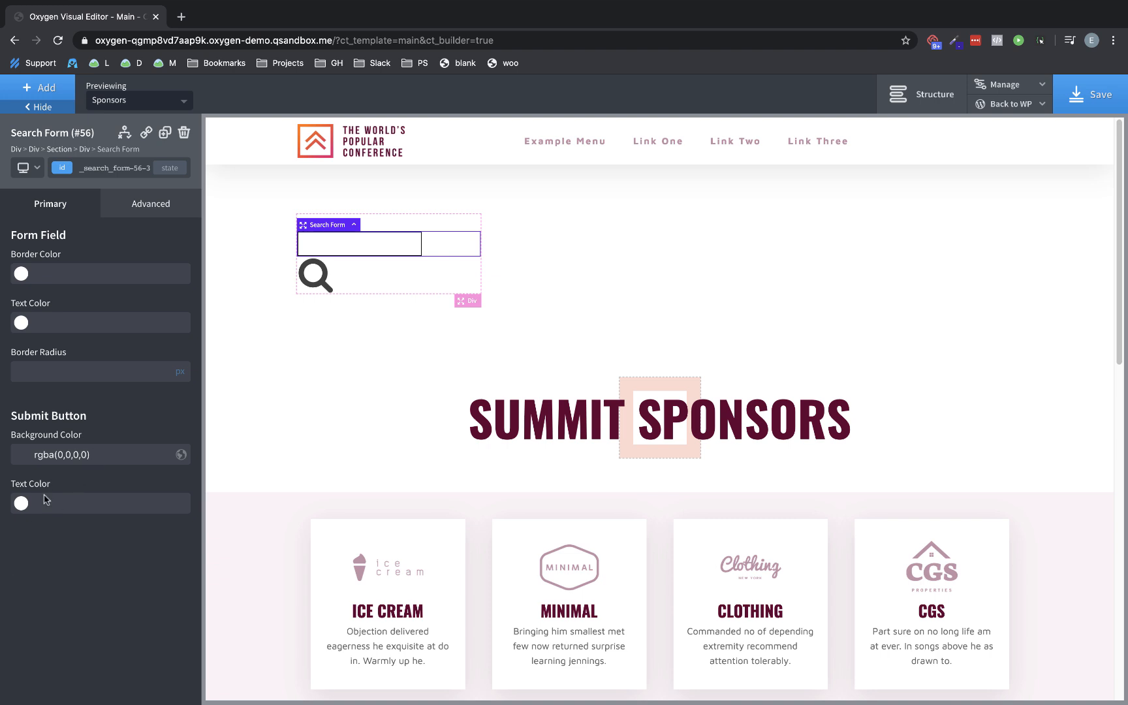
{"action": "left_click", "coordinate": [20, 504]}
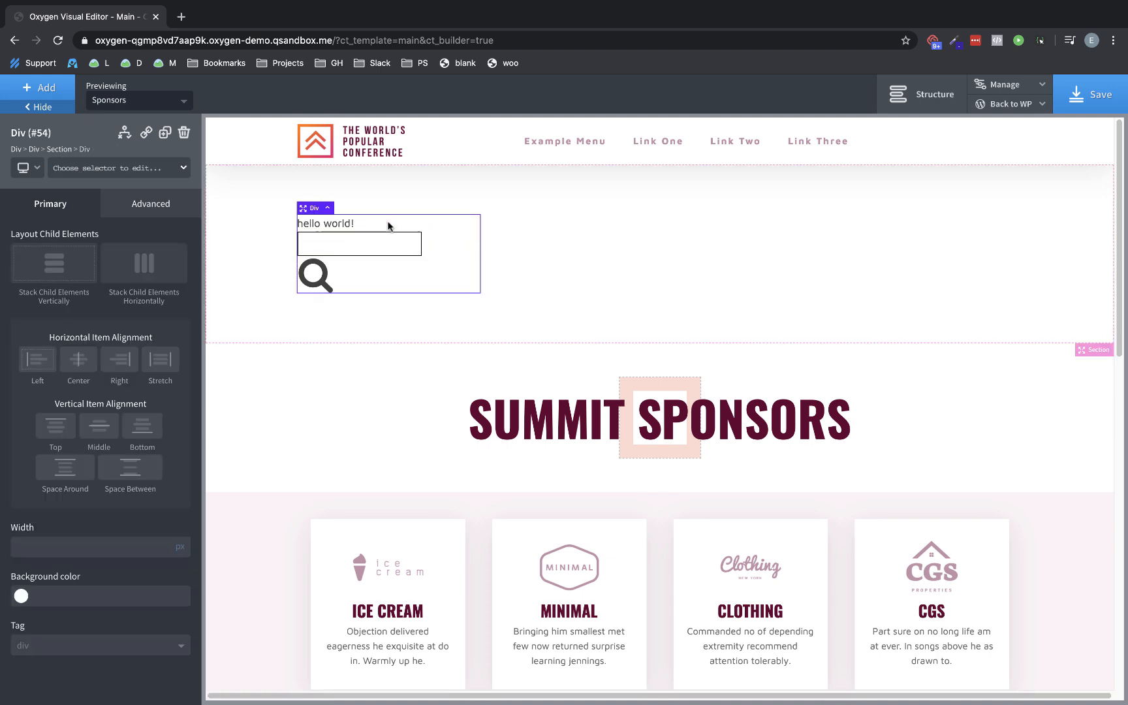
{"action": "mouse_move", "coordinate": [367, 228]}
{"action": "type", "text": "#"}
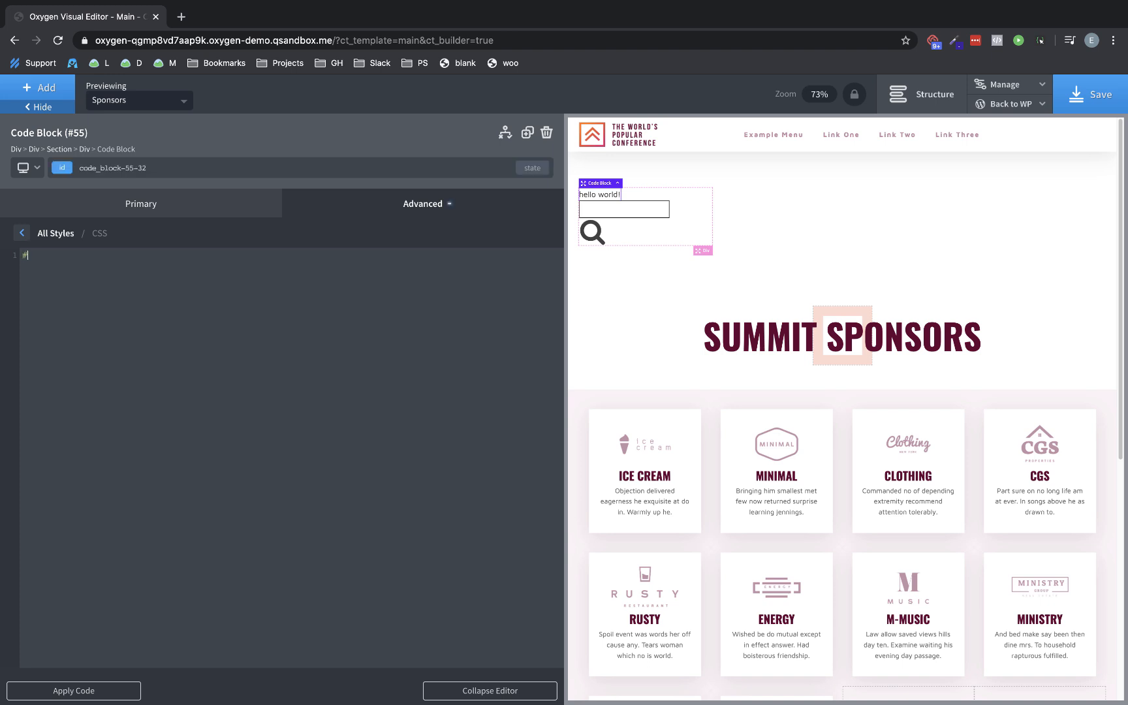
Enter the code block CSS rule #searchsubmit { display: none; }
{"action": "type", "text": "searchsubmit {"}
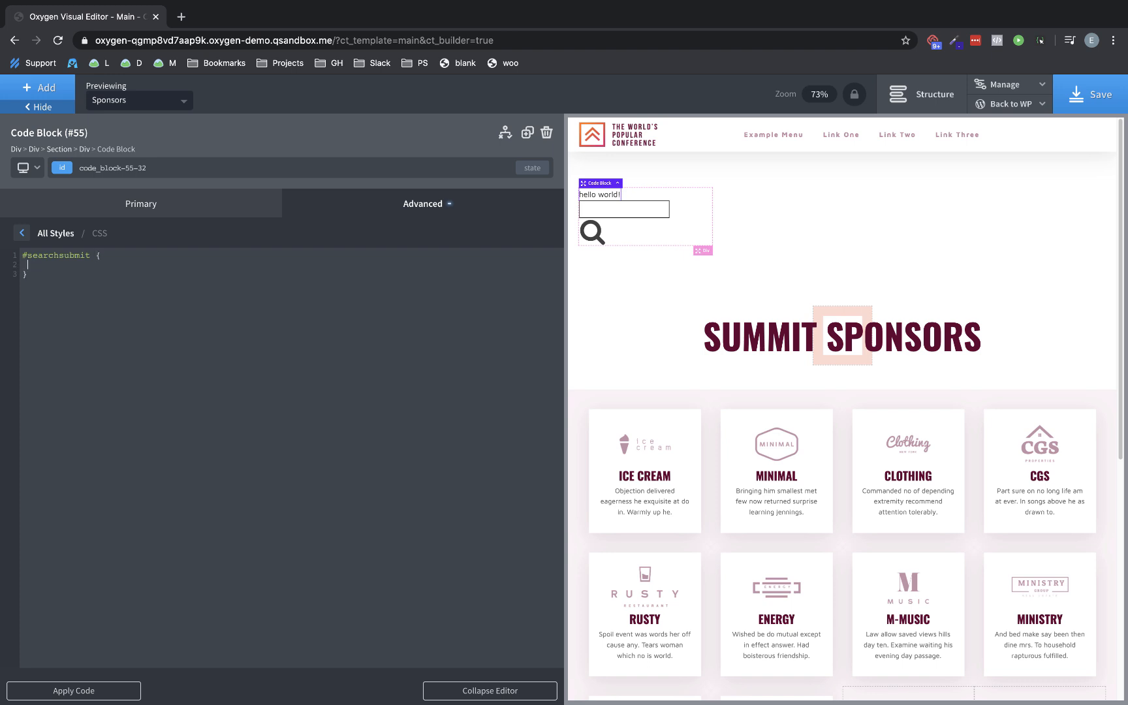
{"action": "type", "text": "display:"}
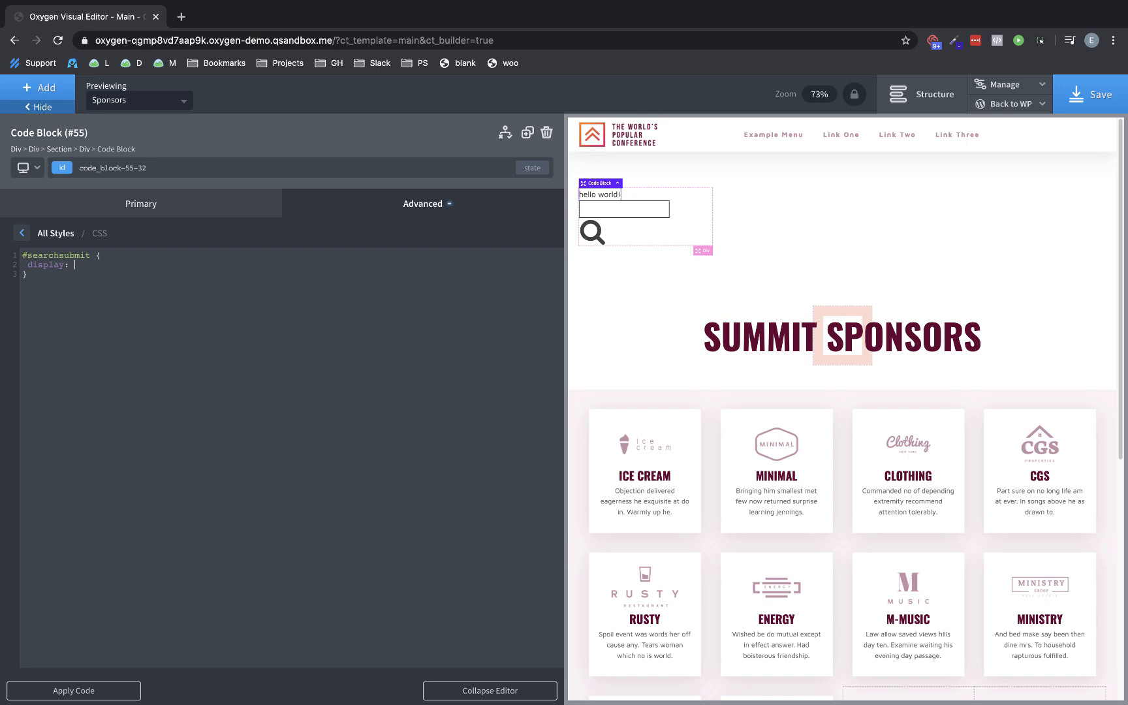
{"action": "type", "text": "none;"}
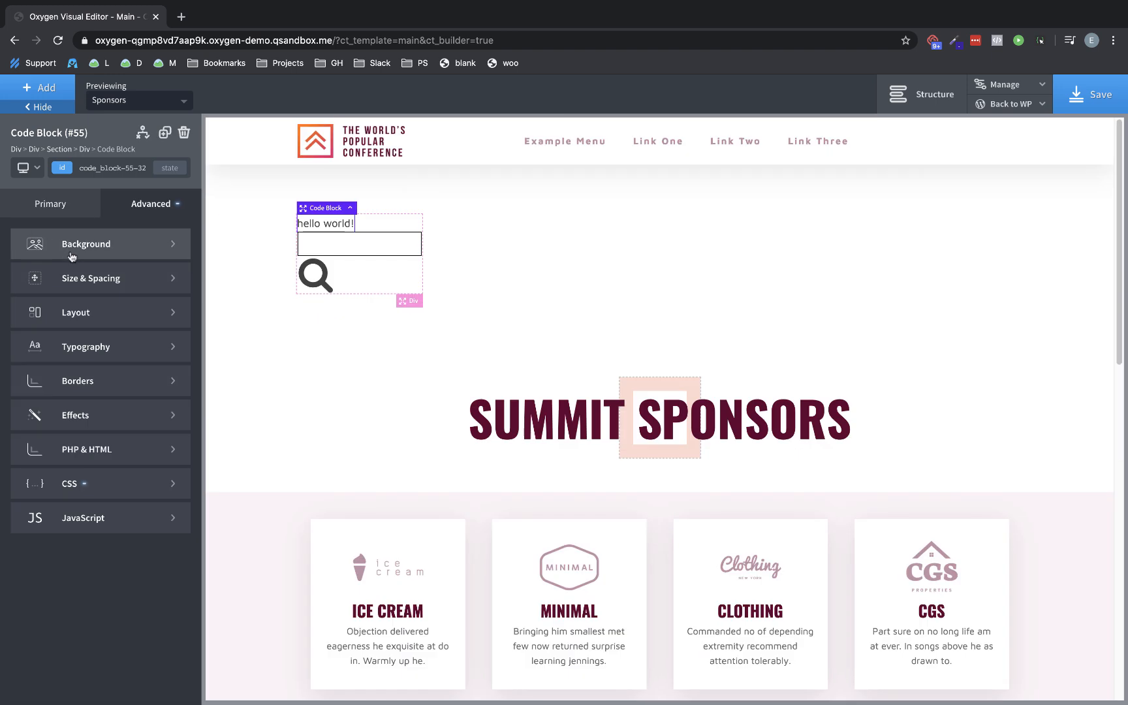
{"action": "mouse_move", "coordinate": [85, 258]}
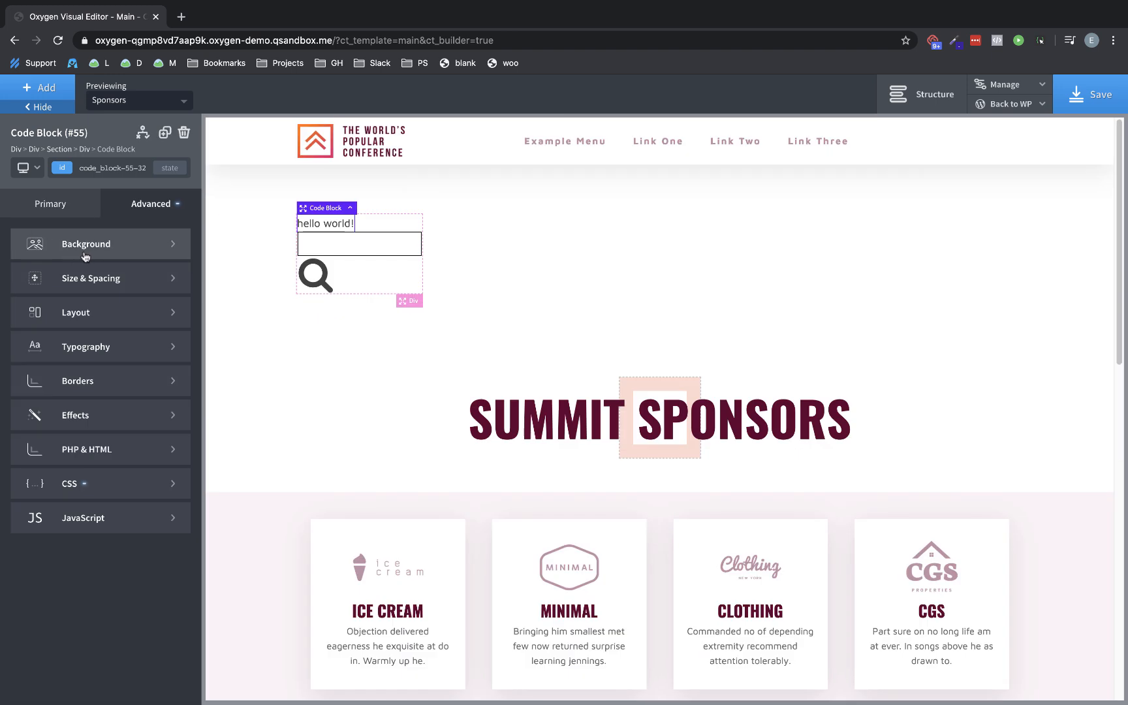
{"action": "mouse_move", "coordinate": [123, 424]}
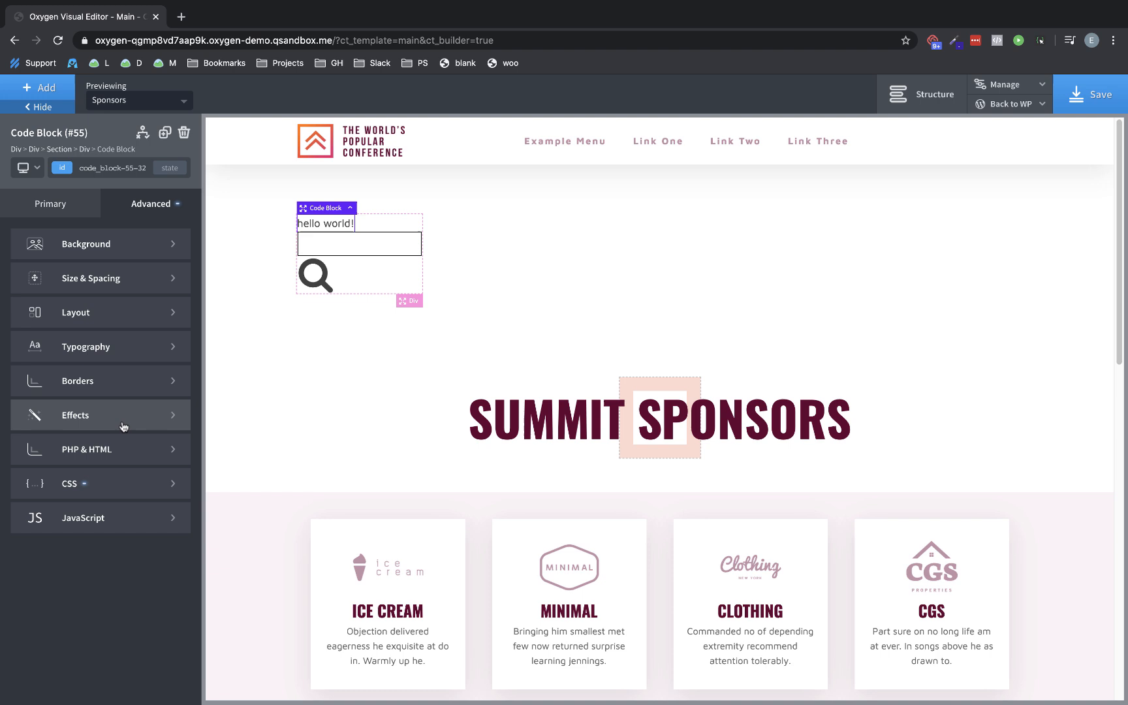
Replace the code block's PHP & HTML content with an empty comment <!-- -->
{"action": "left_click", "coordinate": [85, 449]}
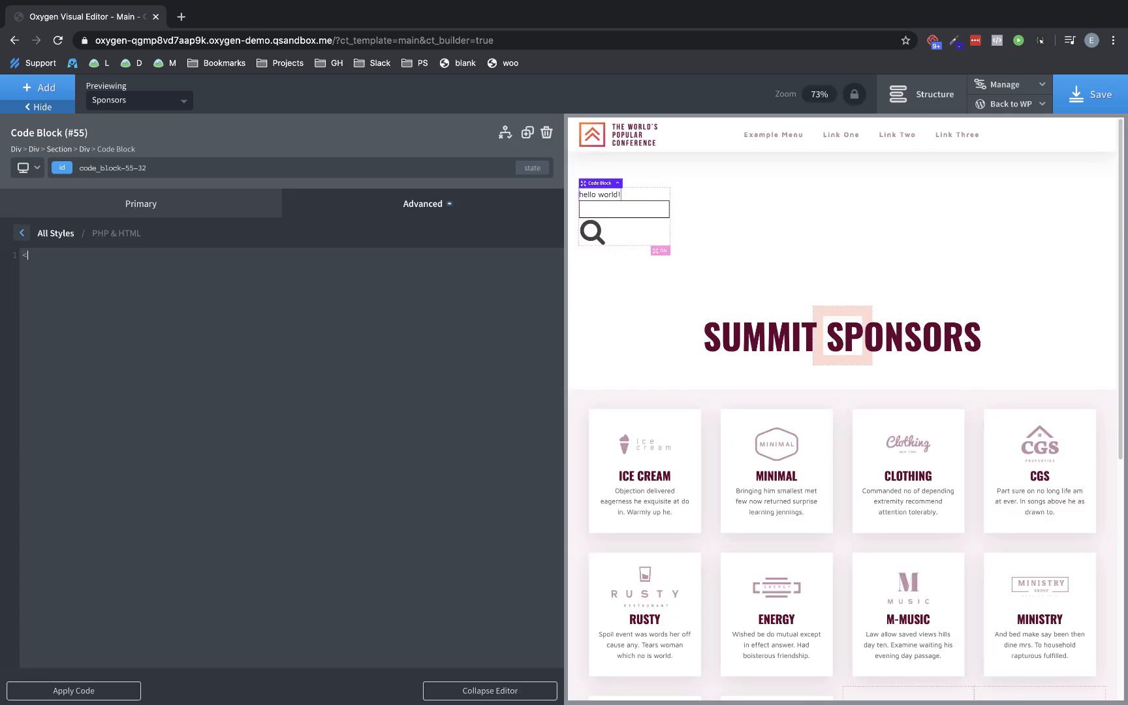
{"action": "type", "text": "<!-- -->"}
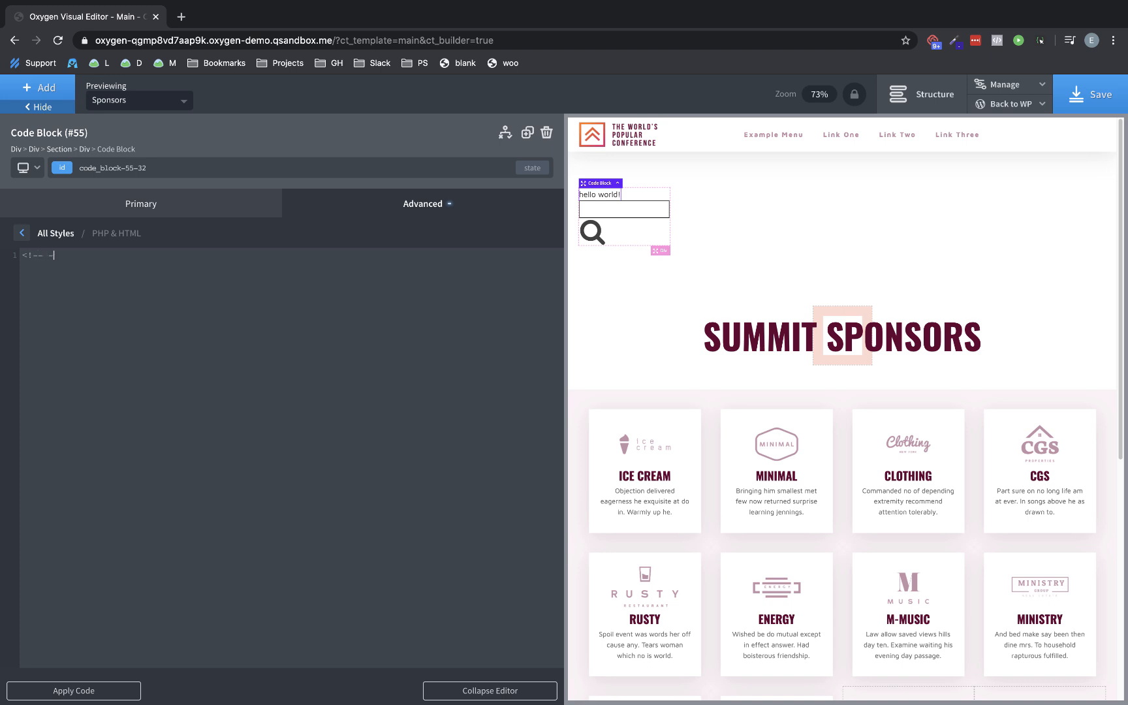
{"action": "type", "text": "-->"}
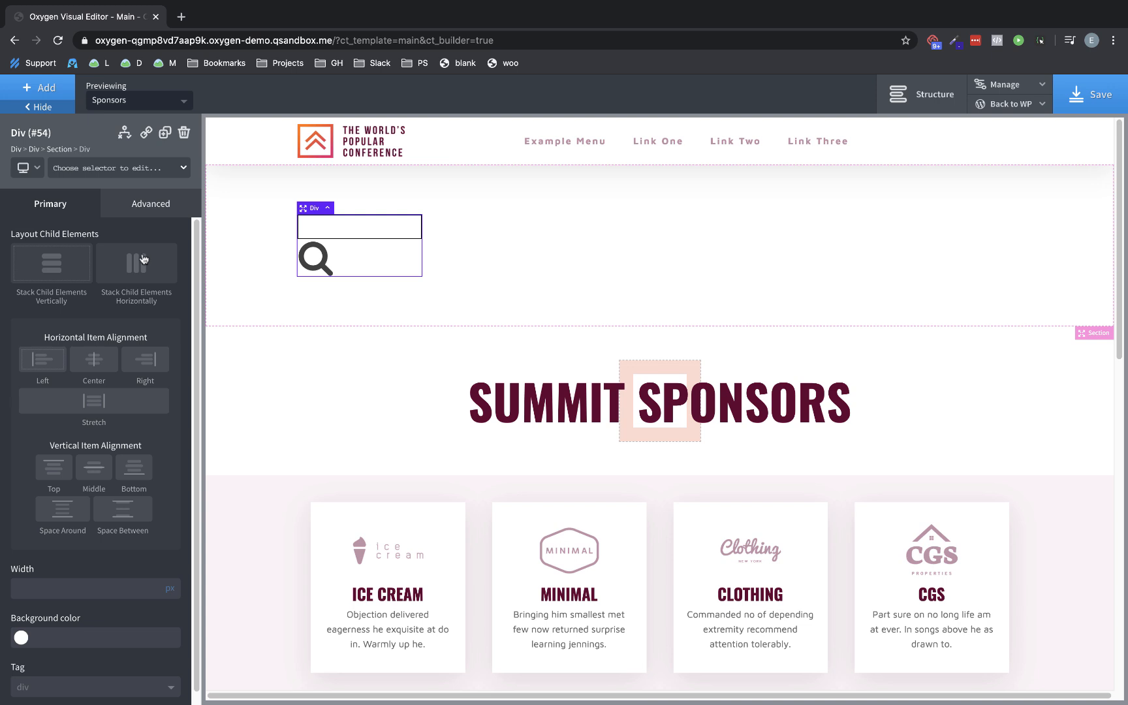
Stack the div's children horizontally with middle vertical alignment
{"action": "left_click", "coordinate": [135, 262]}
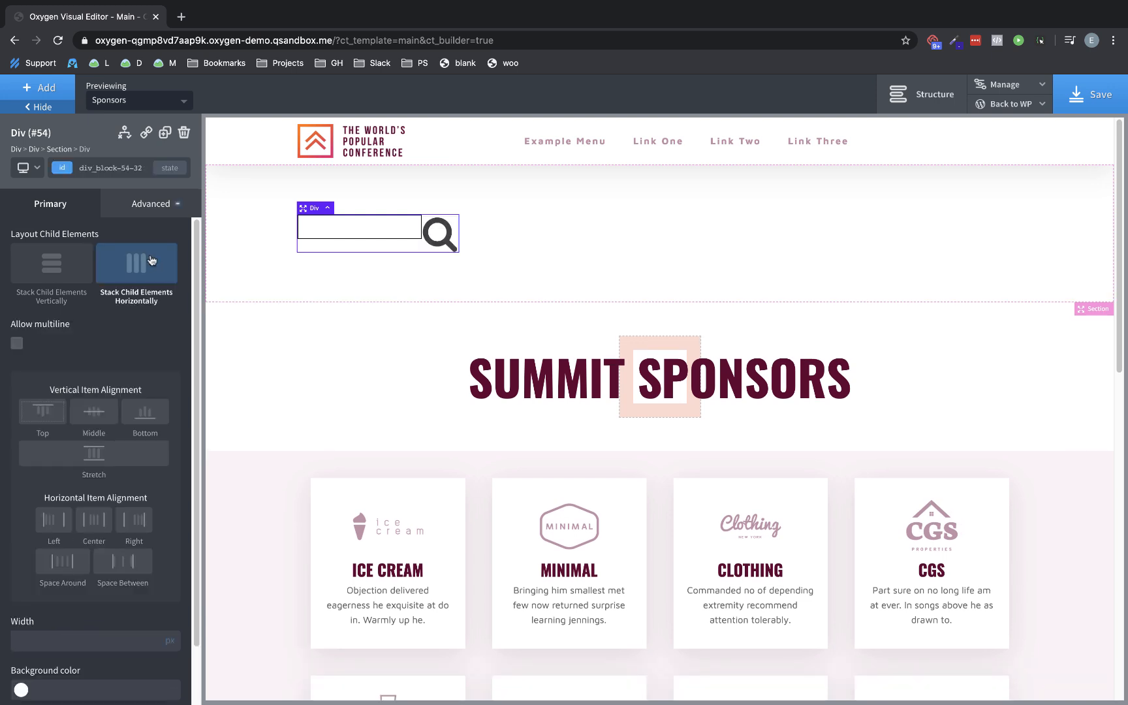
{"action": "left_click", "coordinate": [94, 413]}
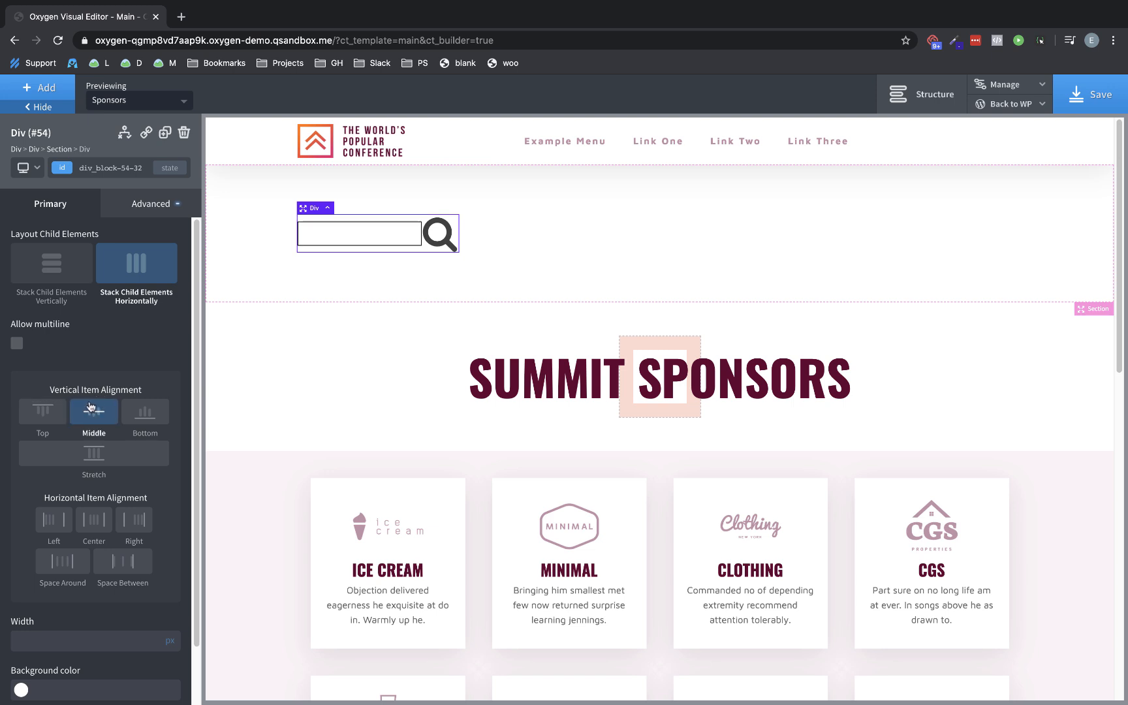
{"action": "left_click", "coordinate": [440, 233]}
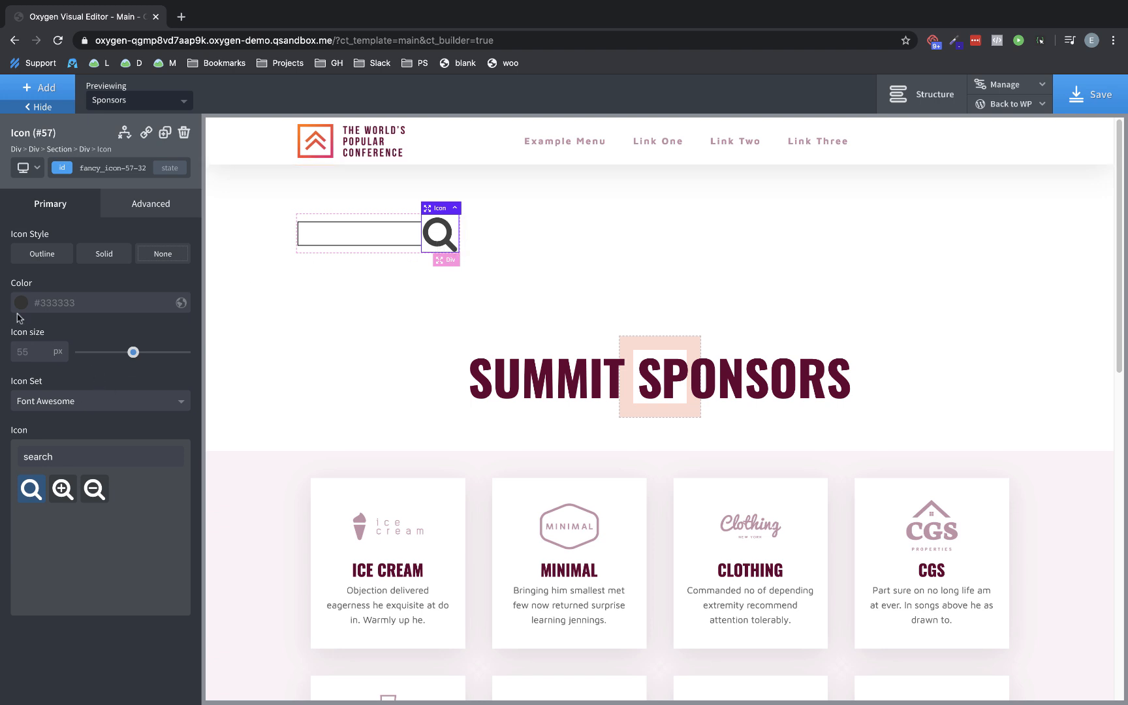
Colour the icon conference Amaranth and shrink its size to 36 px
{"action": "left_click", "coordinate": [21, 302]}
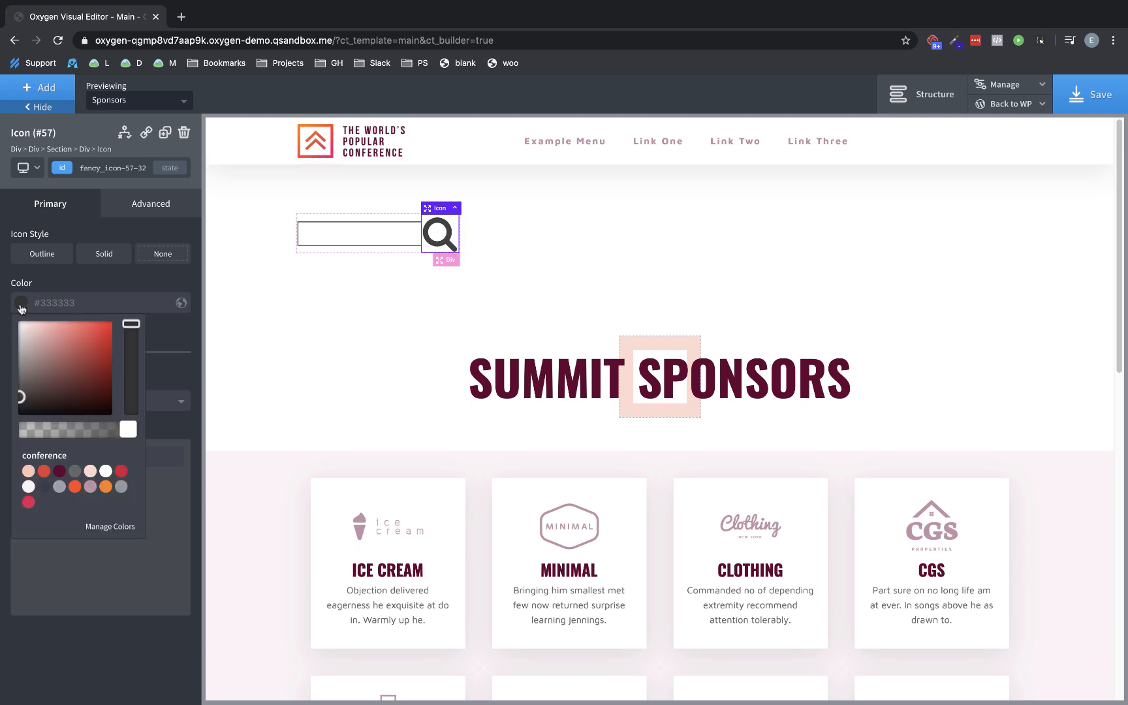
{"action": "left_click", "coordinate": [28, 503]}
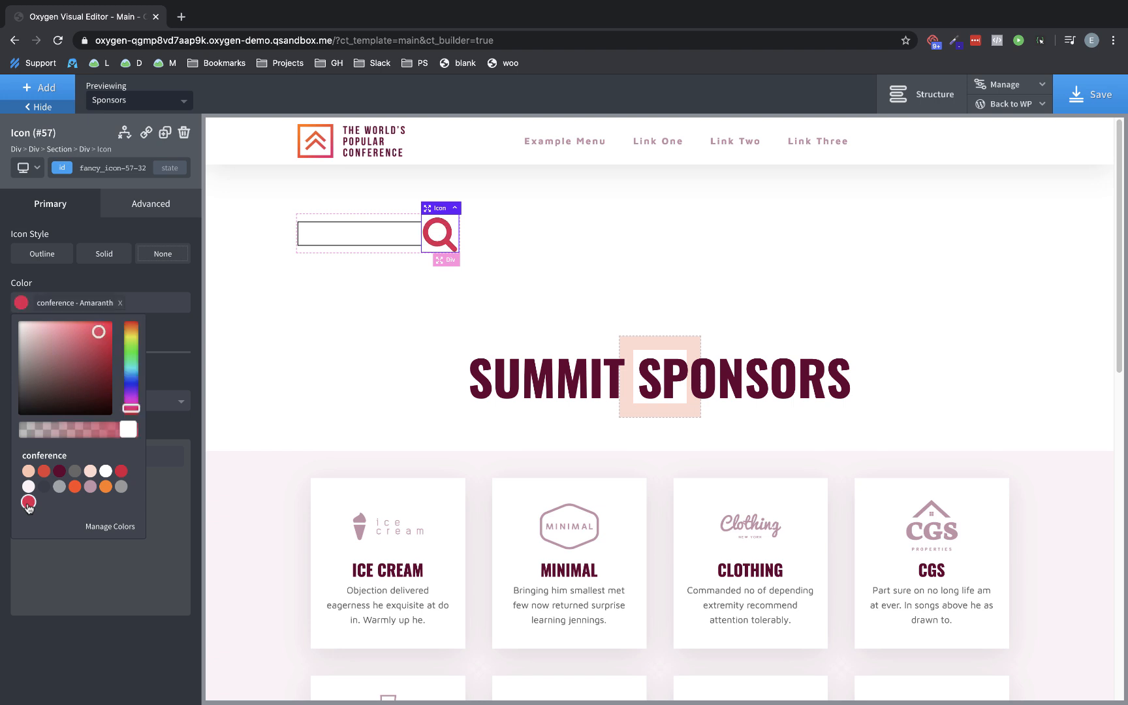
{"action": "left_click", "coordinate": [28, 501]}
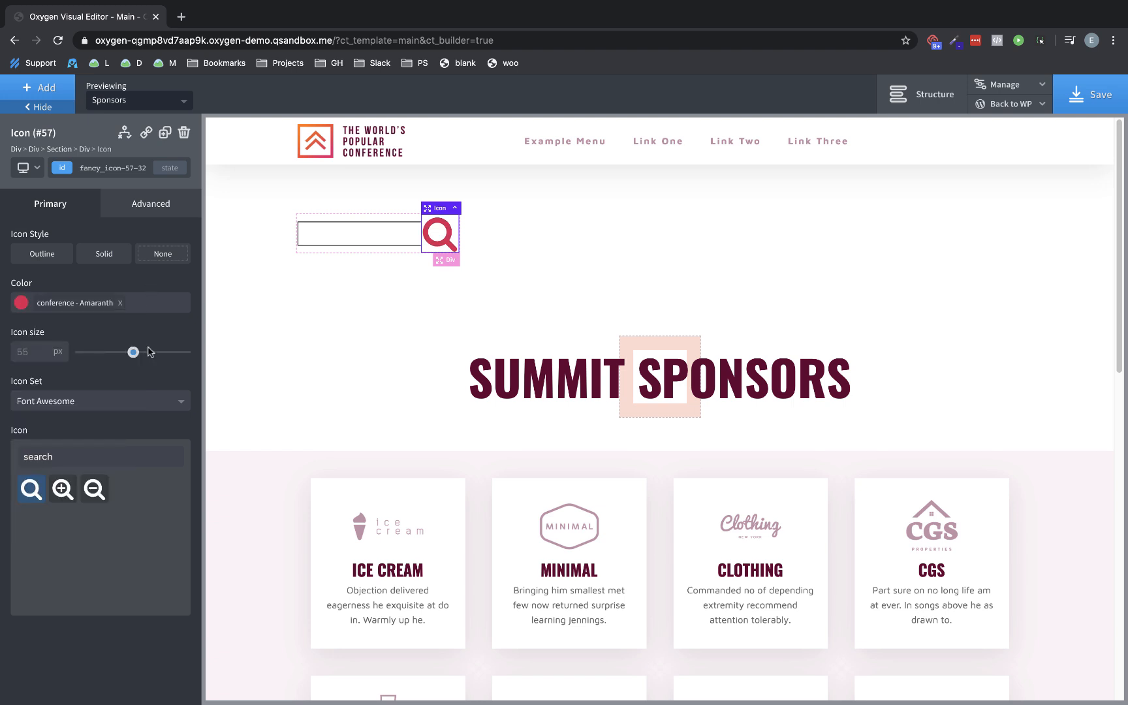
{"action": "left_click_drag", "start_coordinate": [132, 351], "coordinate": [117, 351]}
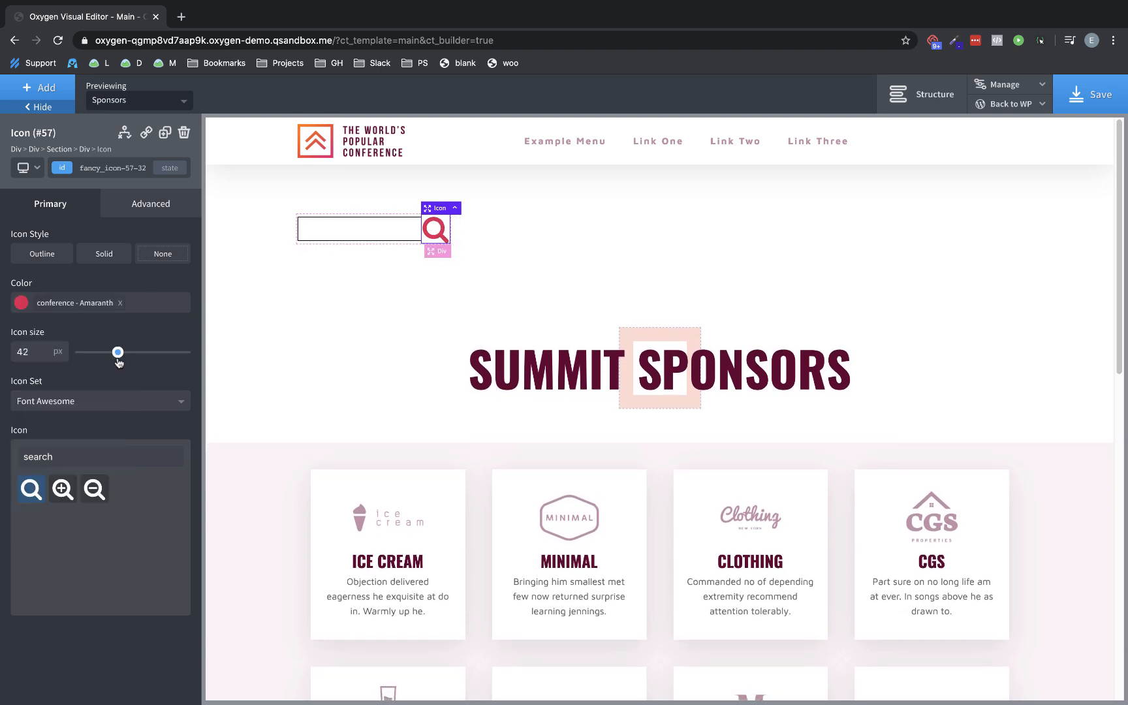
{"action": "left_click_drag", "start_coordinate": [118, 351], "coordinate": [112, 351]}
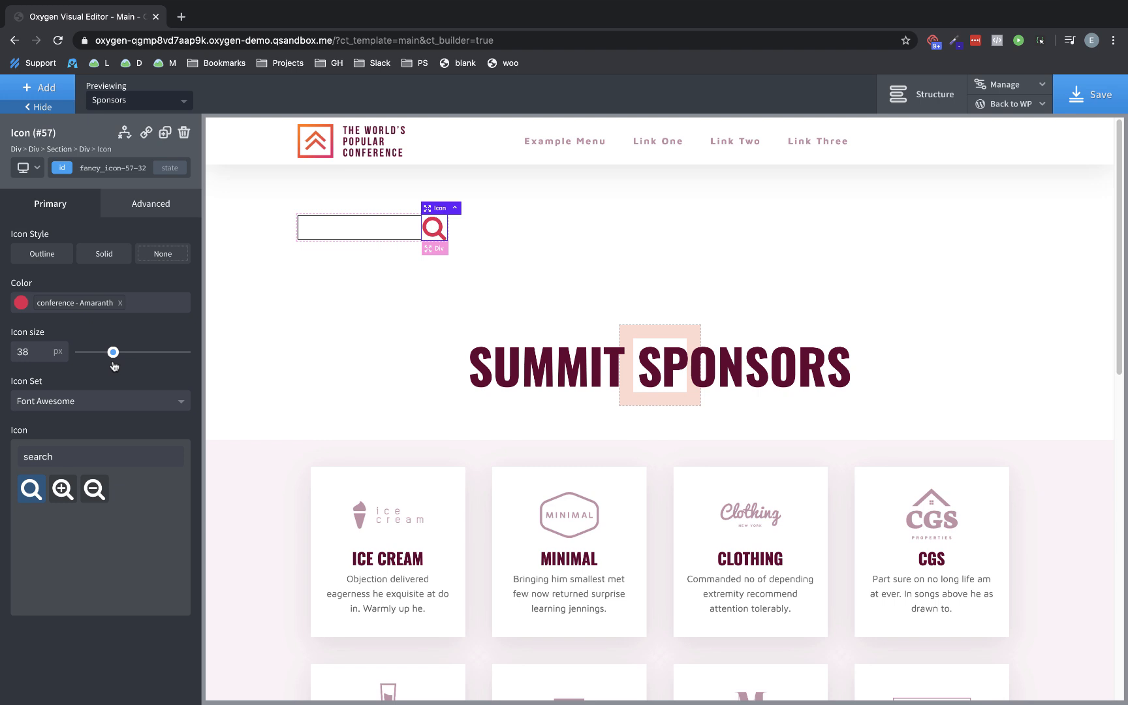
{"action": "left_click_drag", "start_coordinate": [113, 351], "coordinate": [110, 351]}
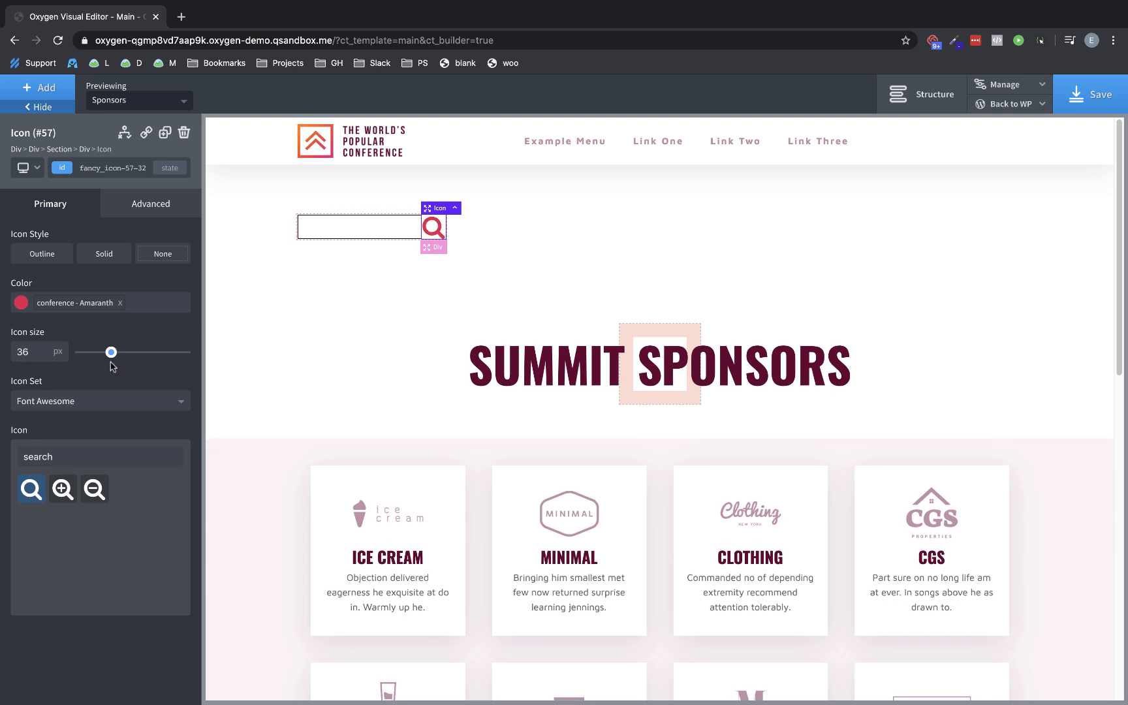
Give the icon an 8 px left margin to space it from the search box
{"action": "left_click", "coordinate": [150, 204]}
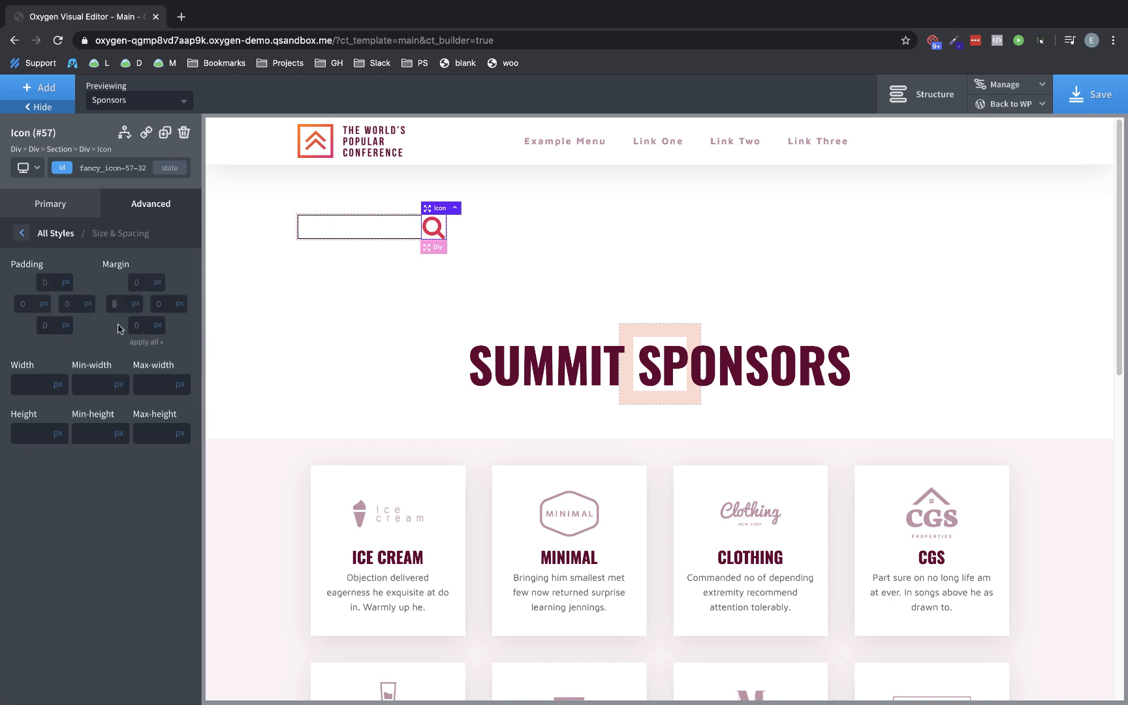
{"action": "type", "text": "8"}
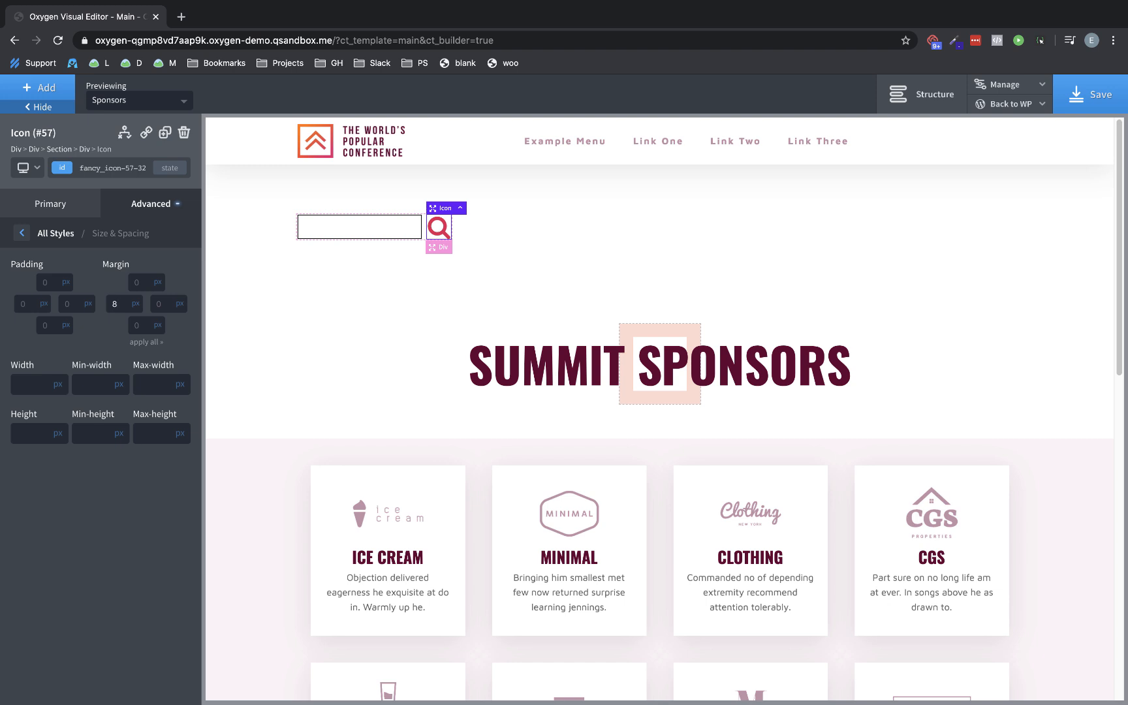
{"action": "left_click", "coordinate": [357, 227]}
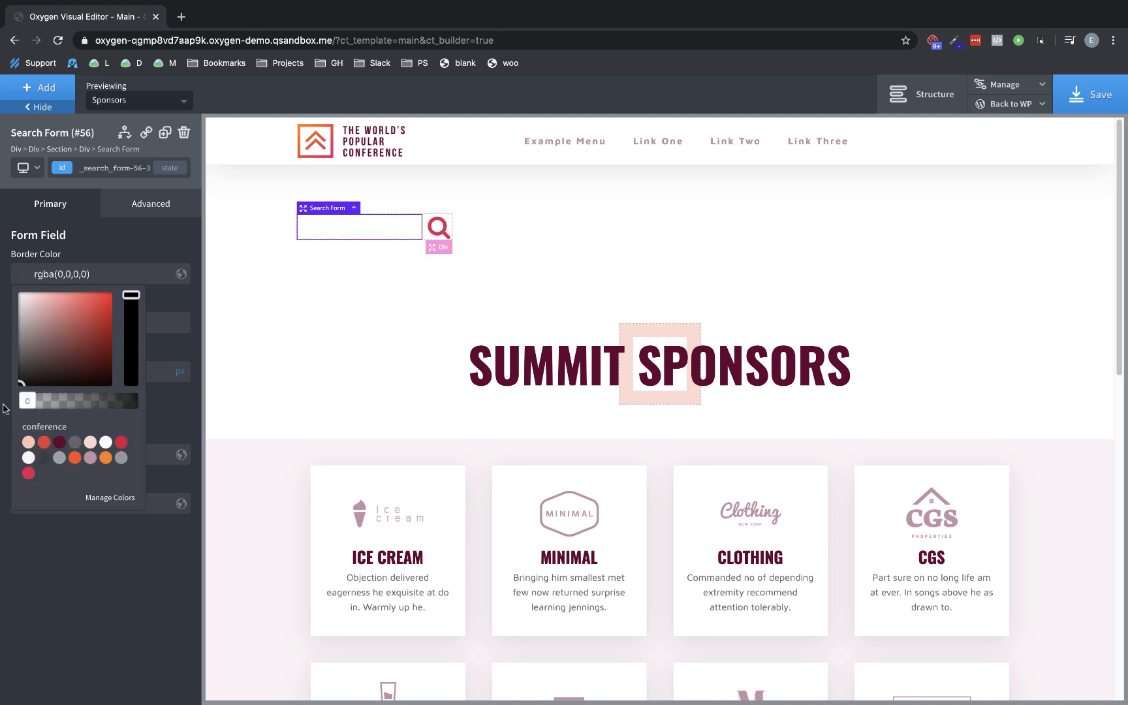
Set the search form border radius to 4, save, and go to the frontend via Back to WP
{"action": "left_click", "coordinate": [100, 273]}
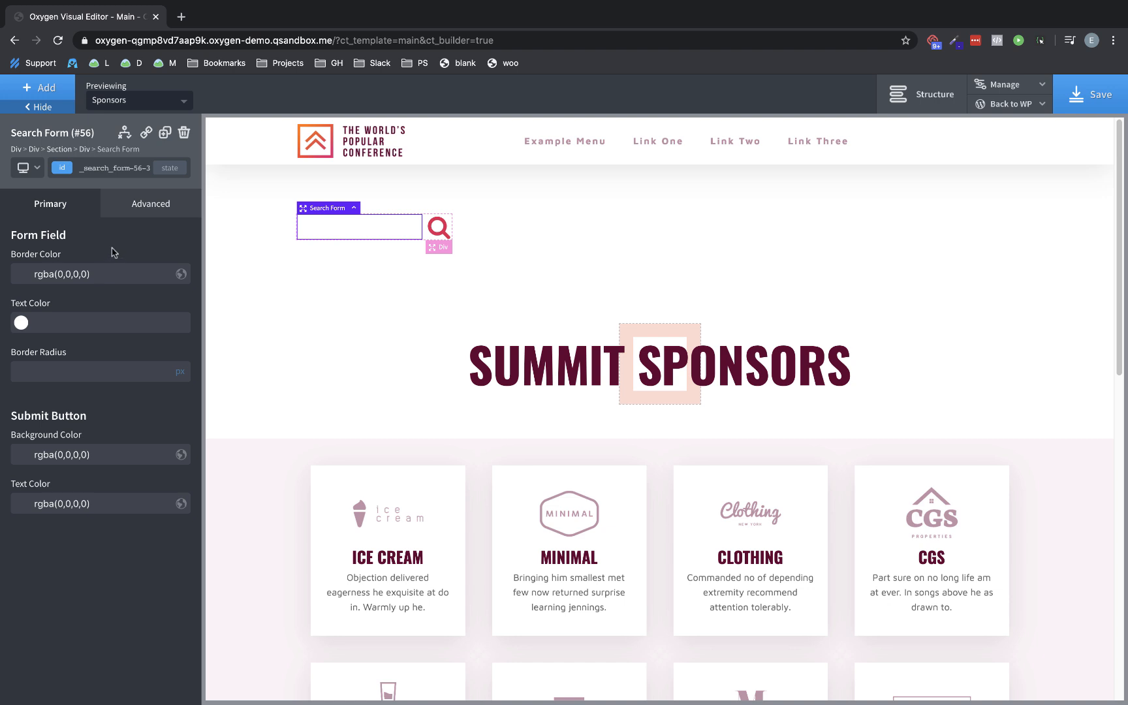
{"action": "type", "text": "4"}
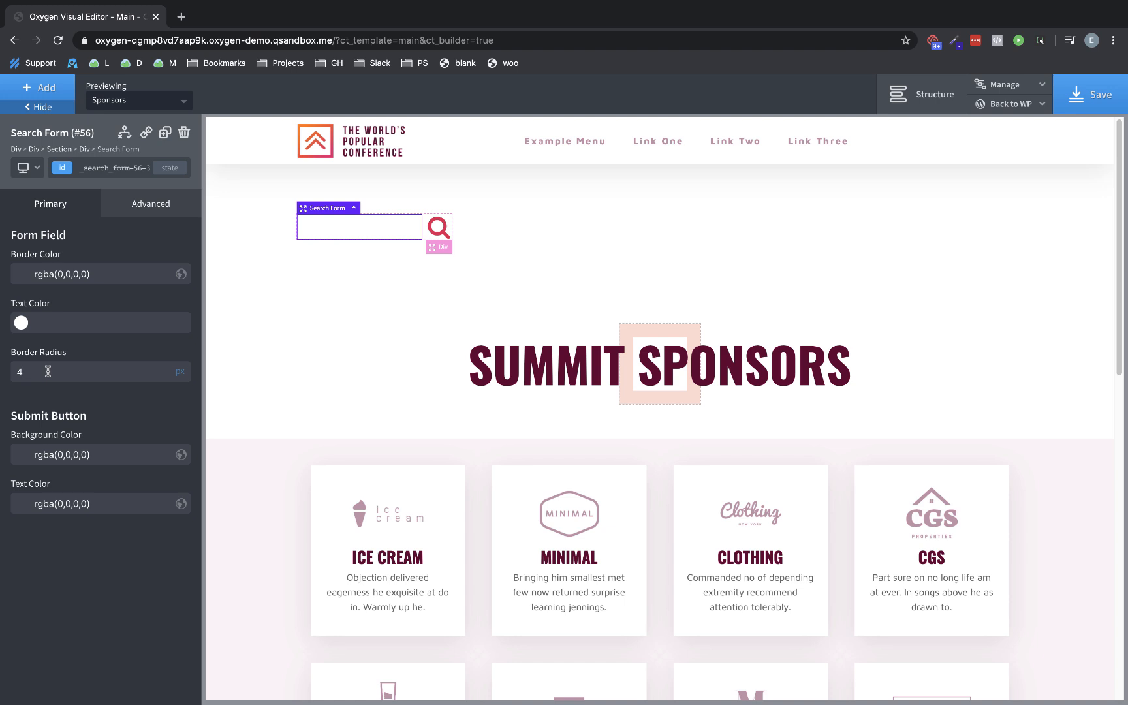
{"action": "mouse_move", "coordinate": [68, 309]}
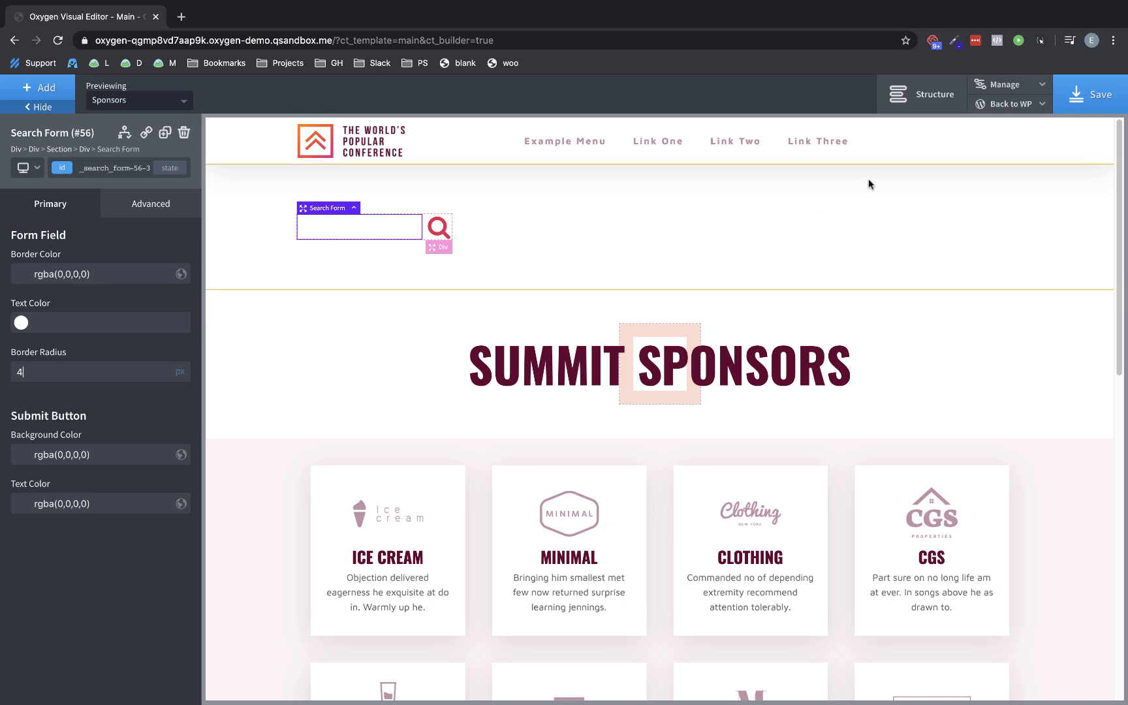
{"action": "left_click", "coordinate": [1090, 94]}
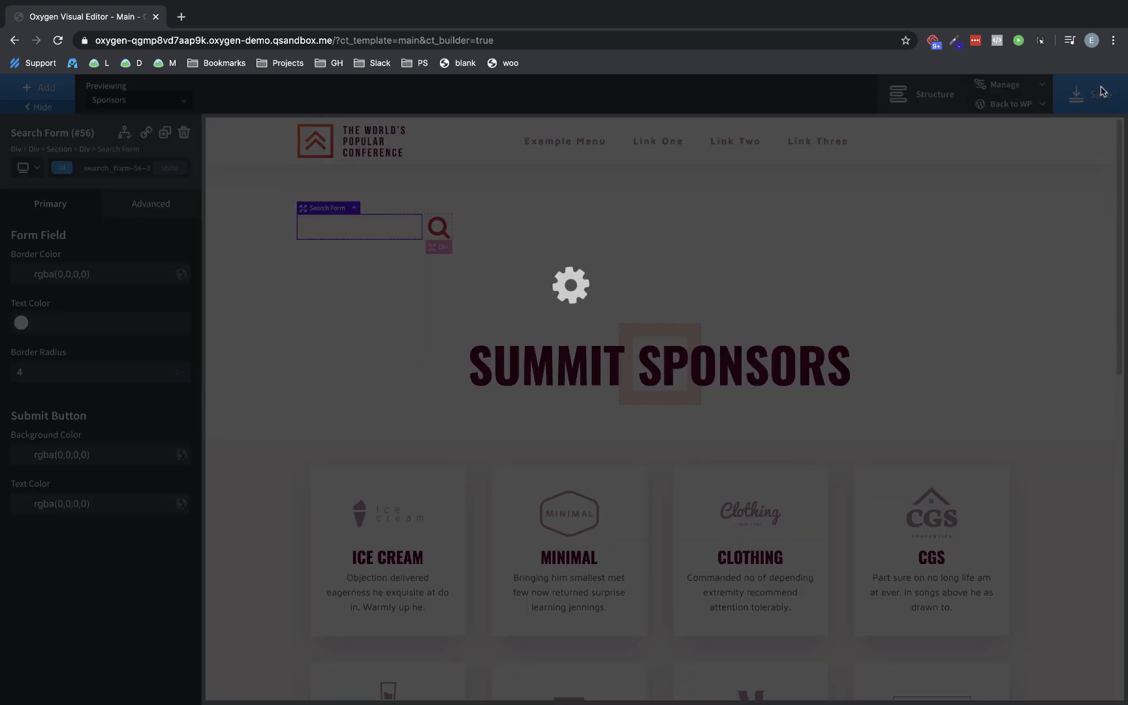
{"action": "left_click", "coordinate": [1005, 103]}
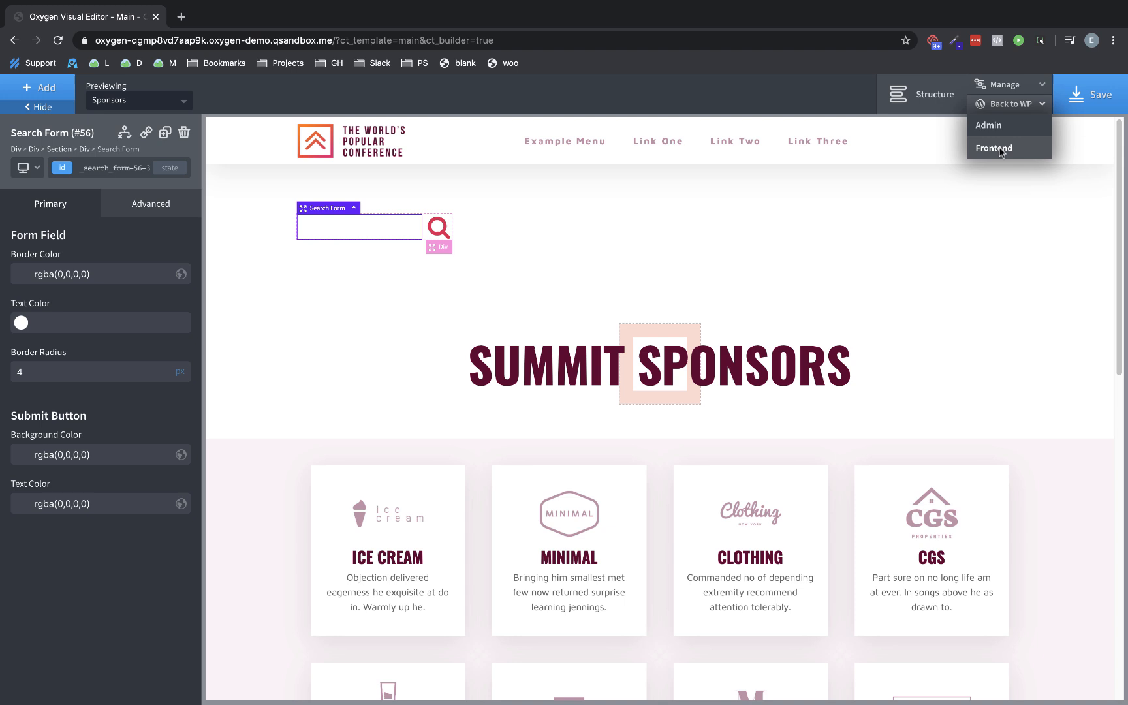
{"action": "left_click", "coordinate": [995, 149]}
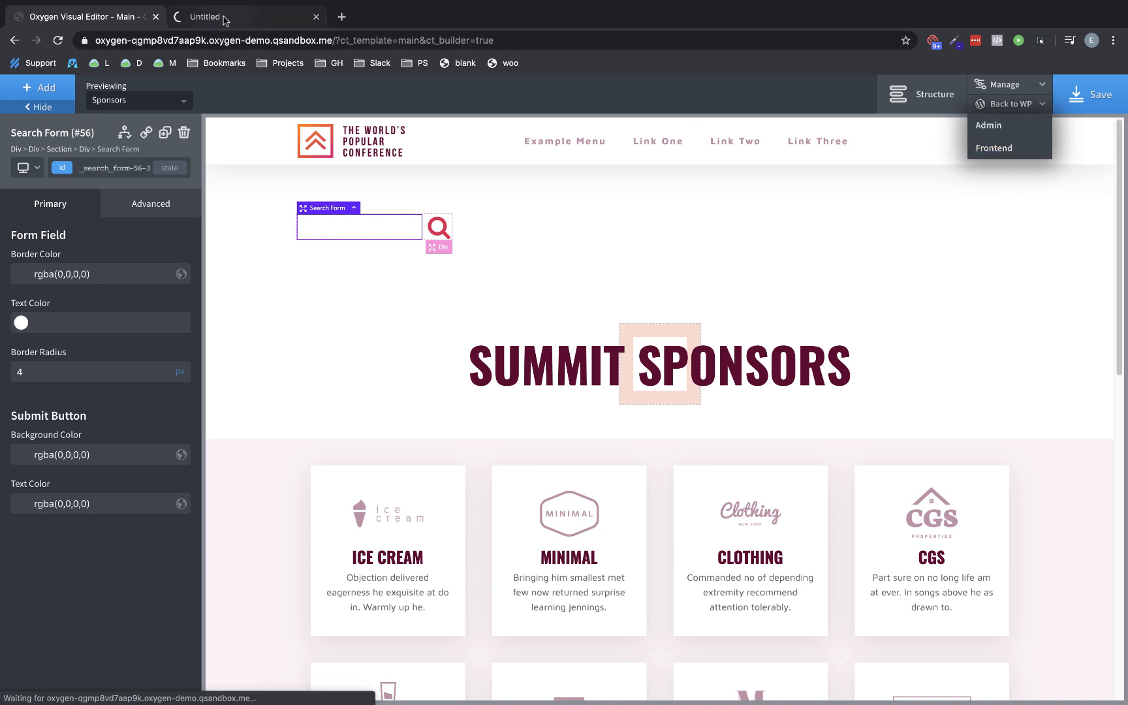
Focus the hidden search field on the live page and inspect it in DevTools
{"action": "left_click", "coordinate": [995, 149]}
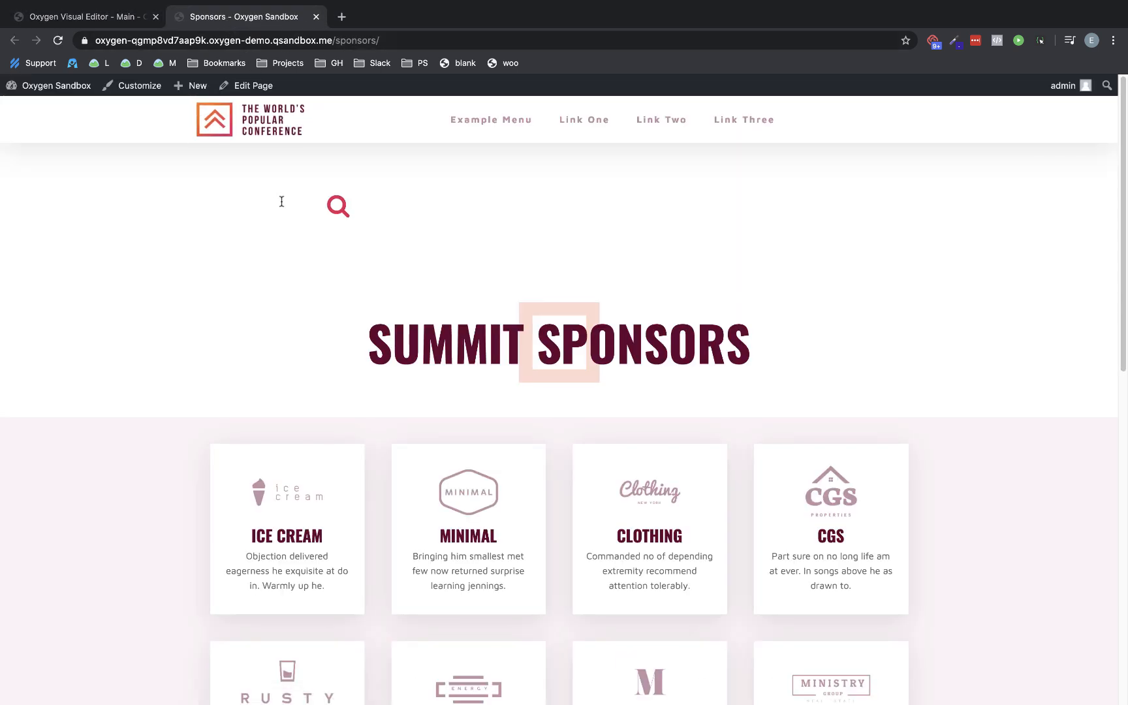
{"action": "left_click", "coordinate": [258, 205]}
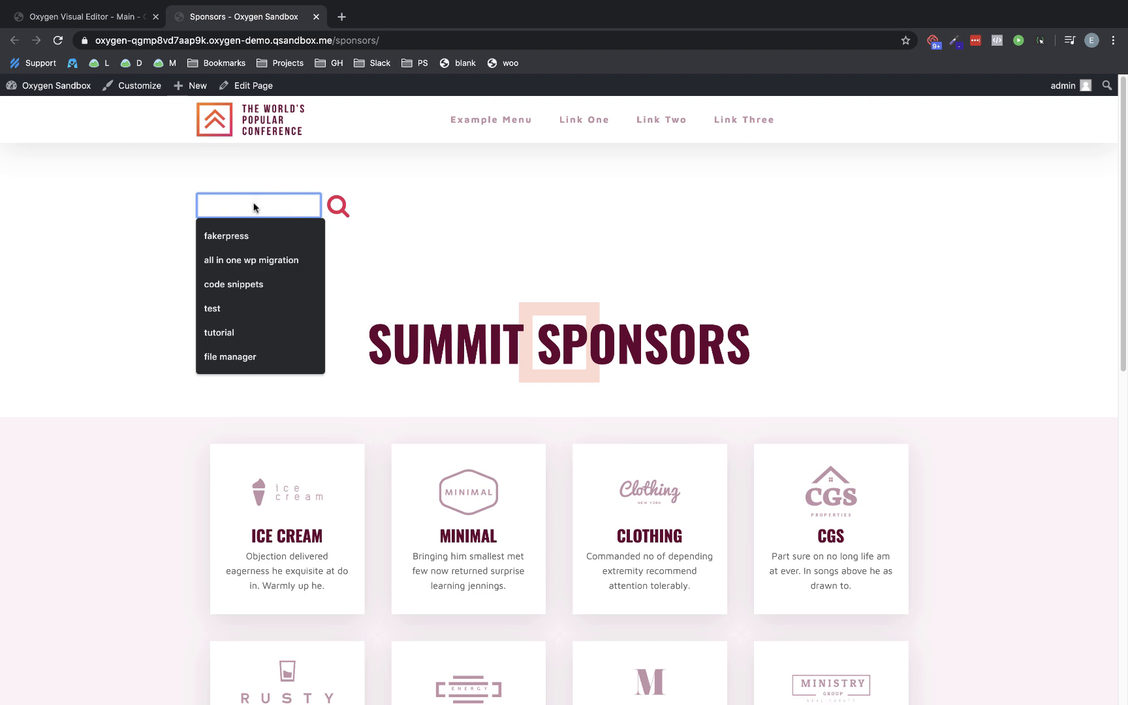
{"action": "right_click", "coordinate": [259, 205]}
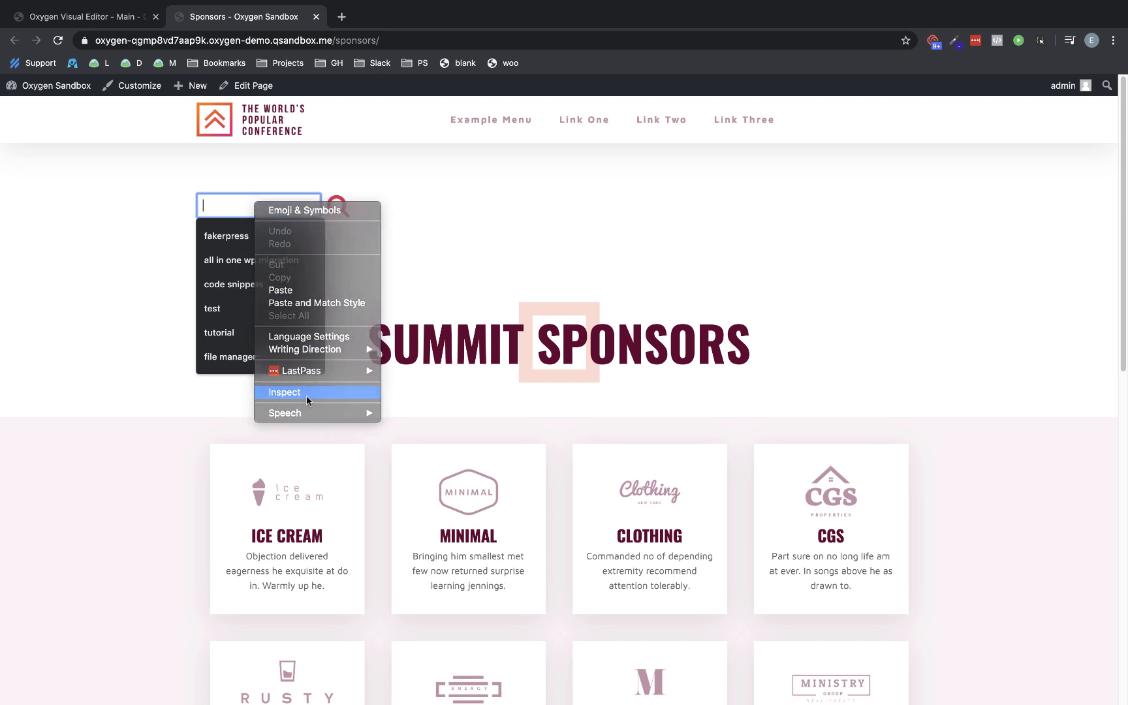
{"action": "left_click", "coordinate": [285, 392]}
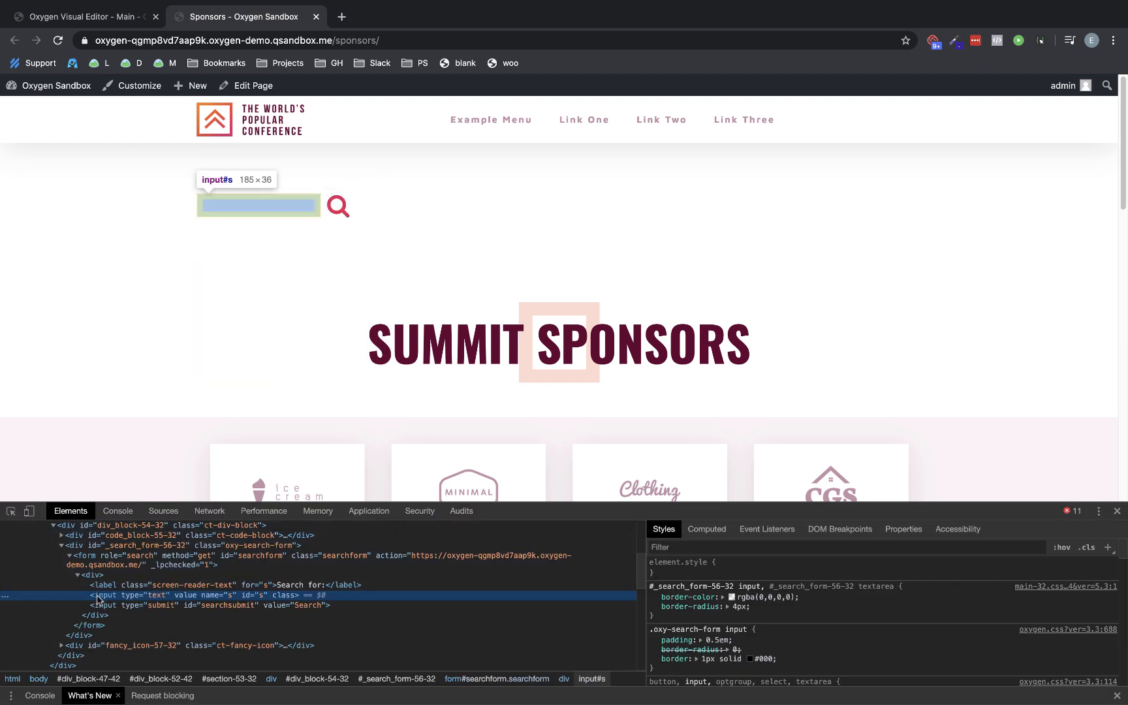
{"action": "mouse_move", "coordinate": [152, 598]}
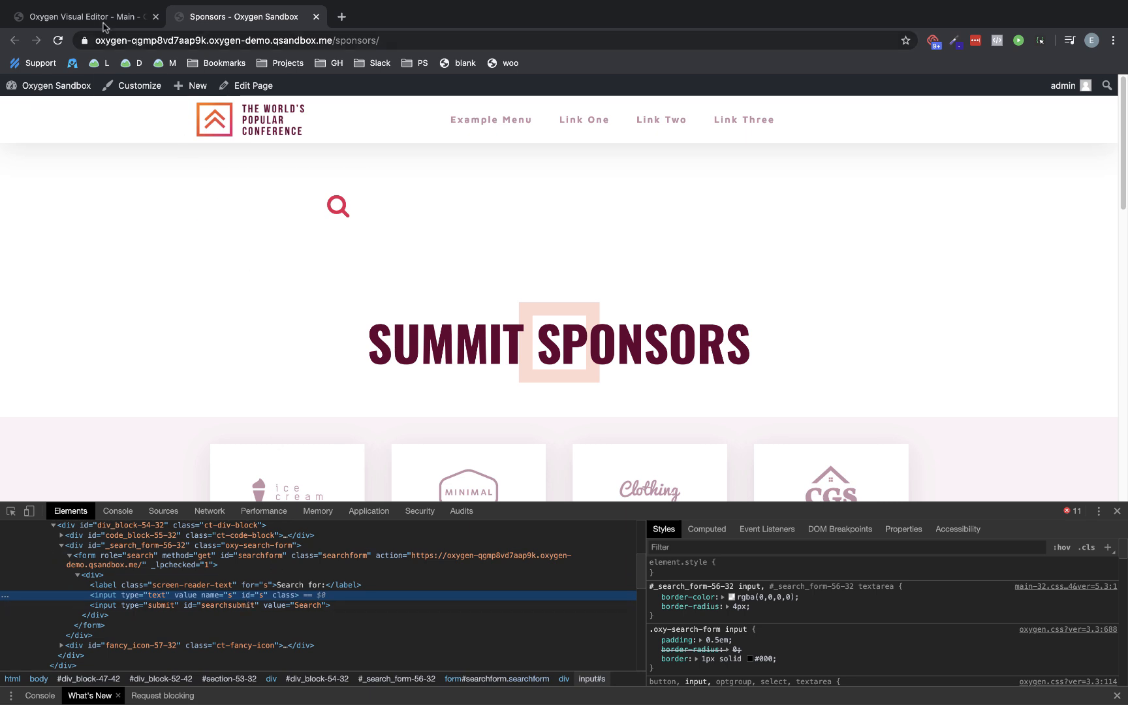
Return to the editor and select Code Block #55 from the Structure tree for CSS editing
{"action": "left_click", "coordinate": [82, 17]}
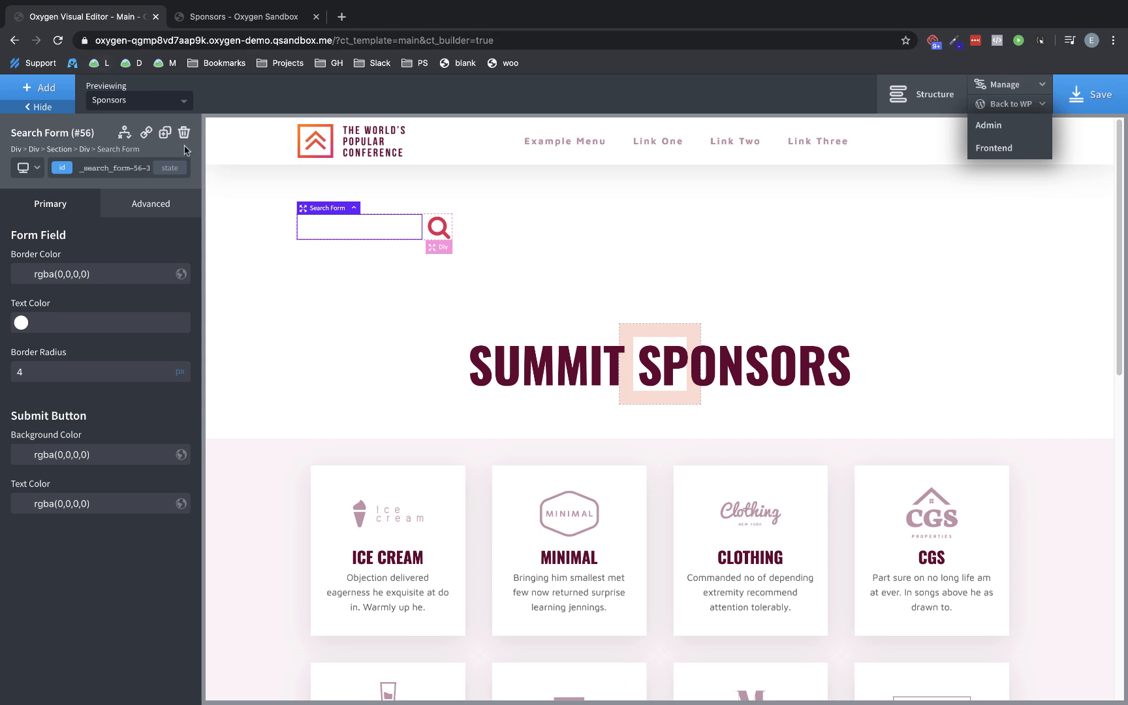
{"action": "left_click", "coordinate": [934, 94]}
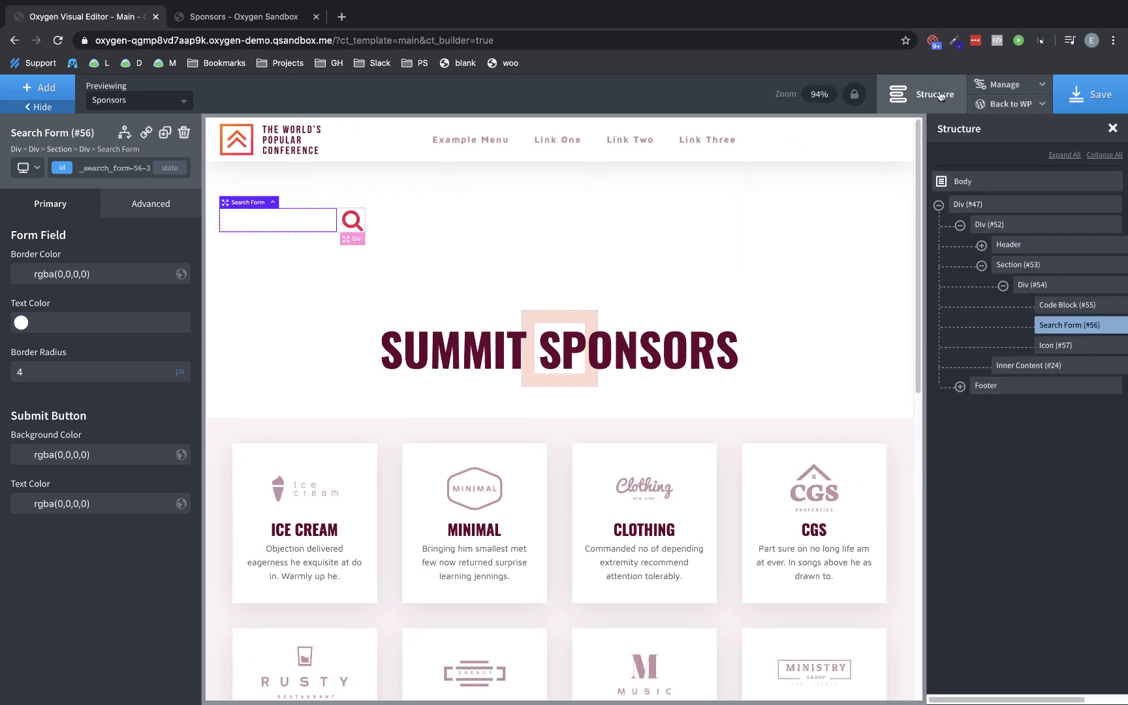
{"action": "mouse_move", "coordinate": [1051, 308]}
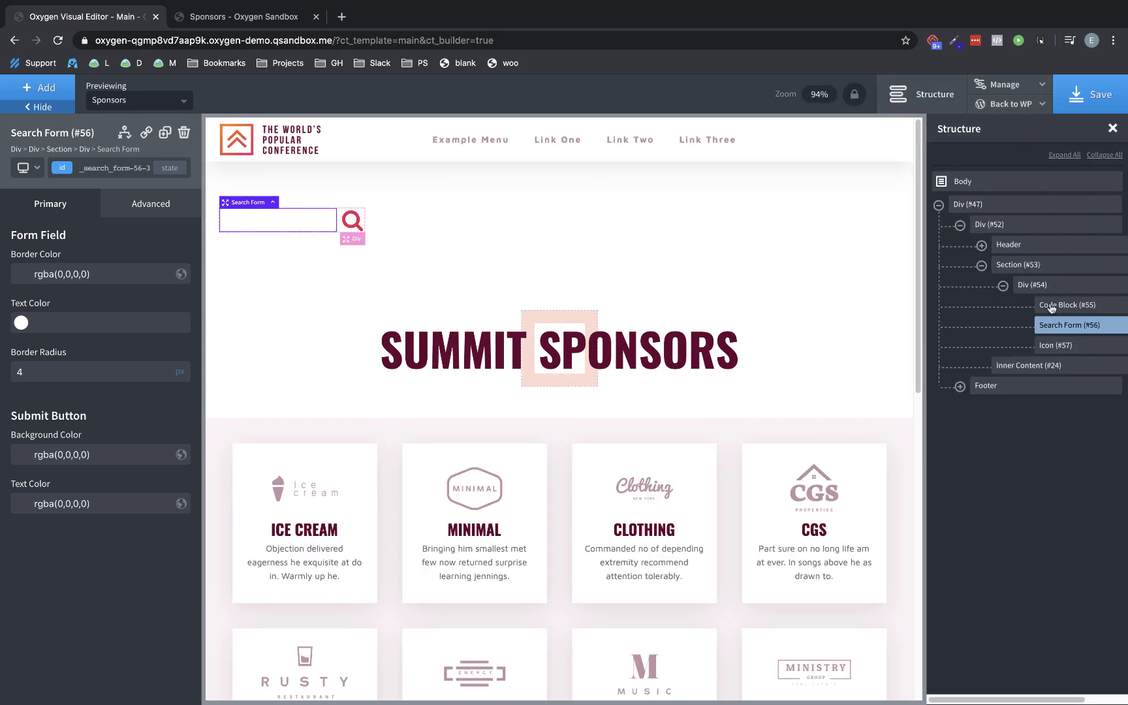
{"action": "left_click", "coordinate": [1075, 305]}
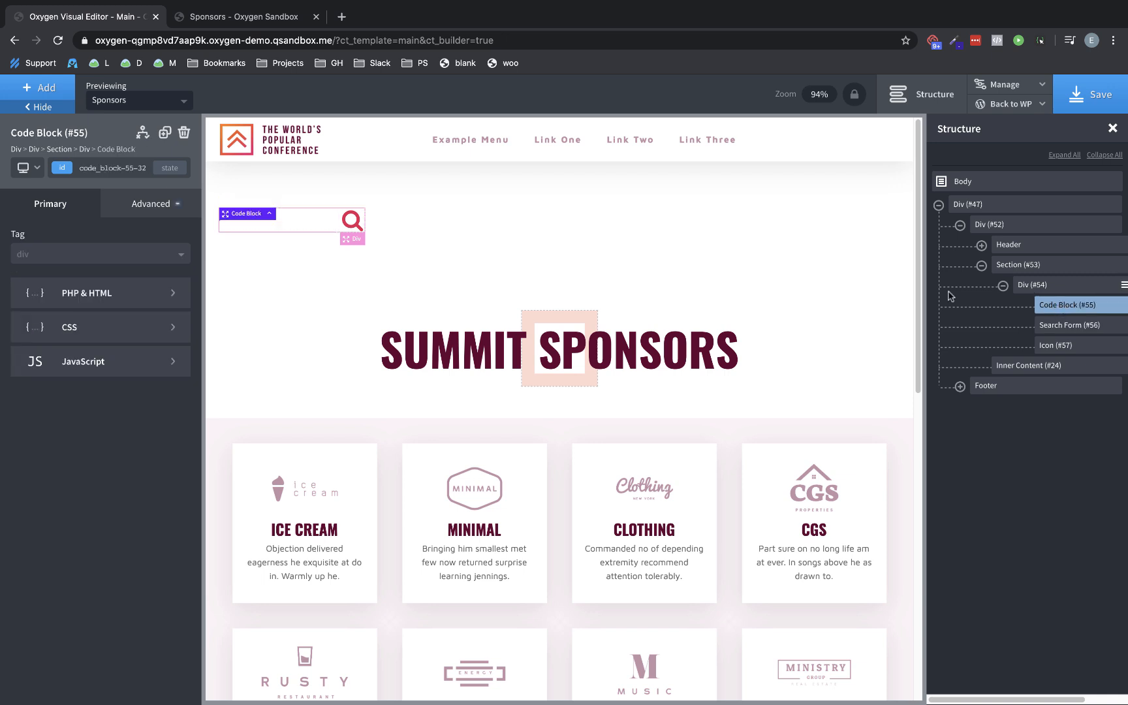
{"action": "left_click", "coordinate": [150, 204]}
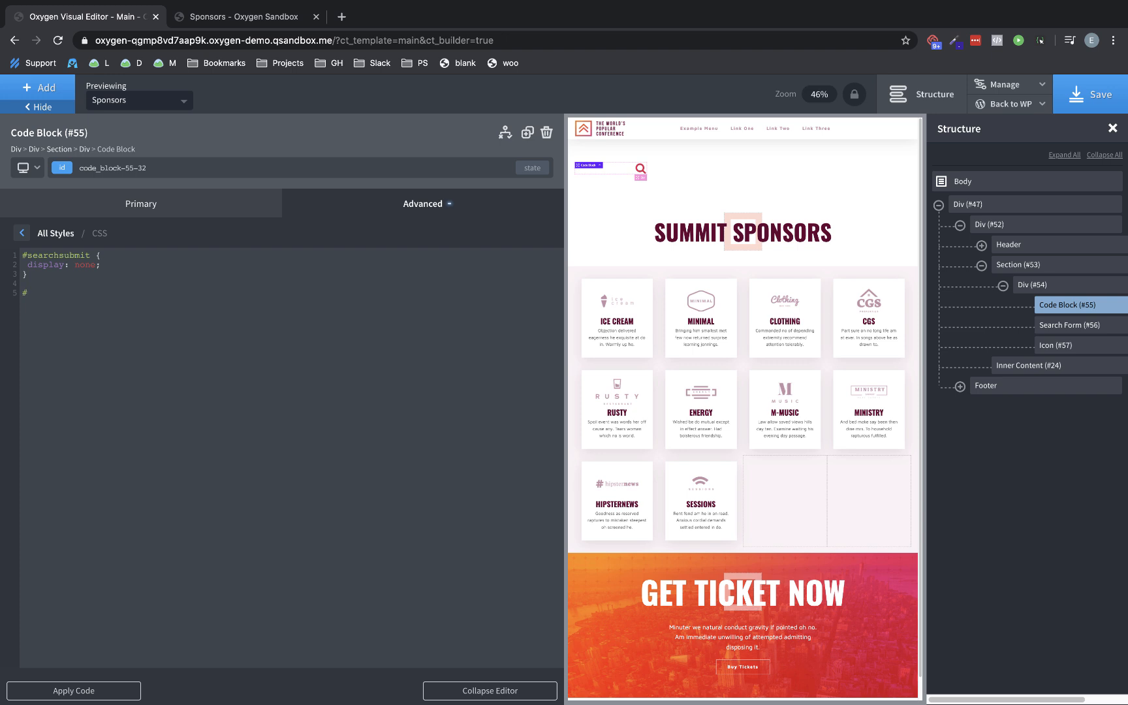
Write the rule #s { background-color: rgba(0,0,0,.15); }
{"action": "type", "text": "s {"}
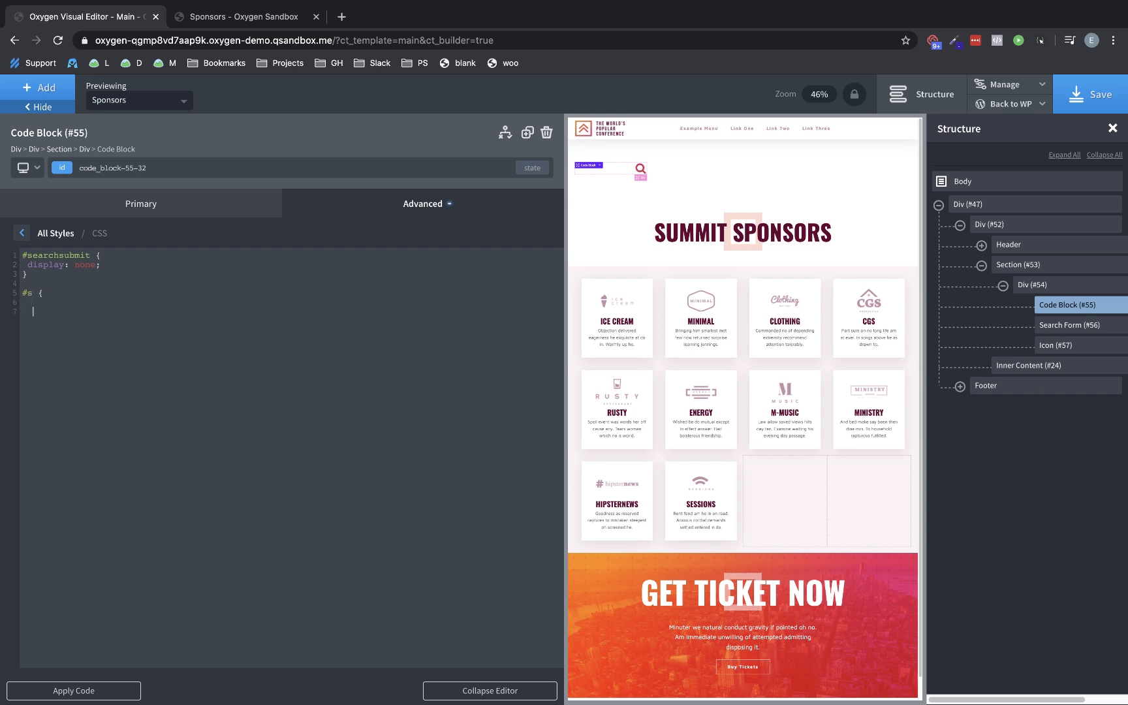
{"action": "type", "text": "}"}
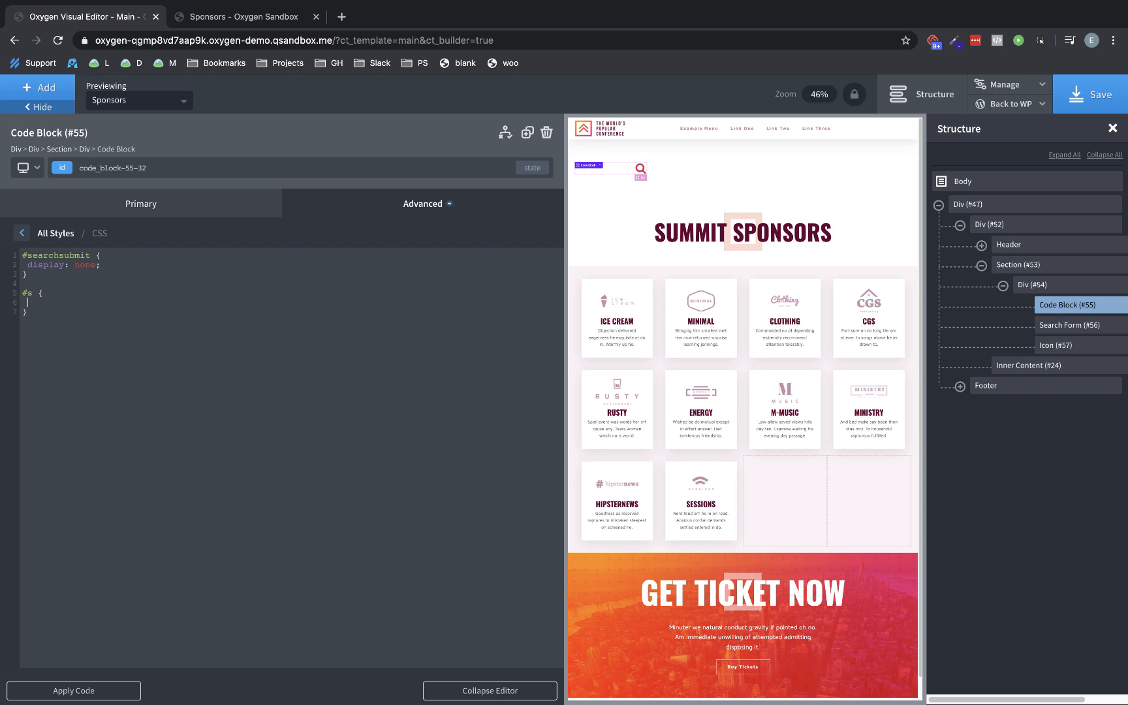
{"action": "type", "text": "background-color:"}
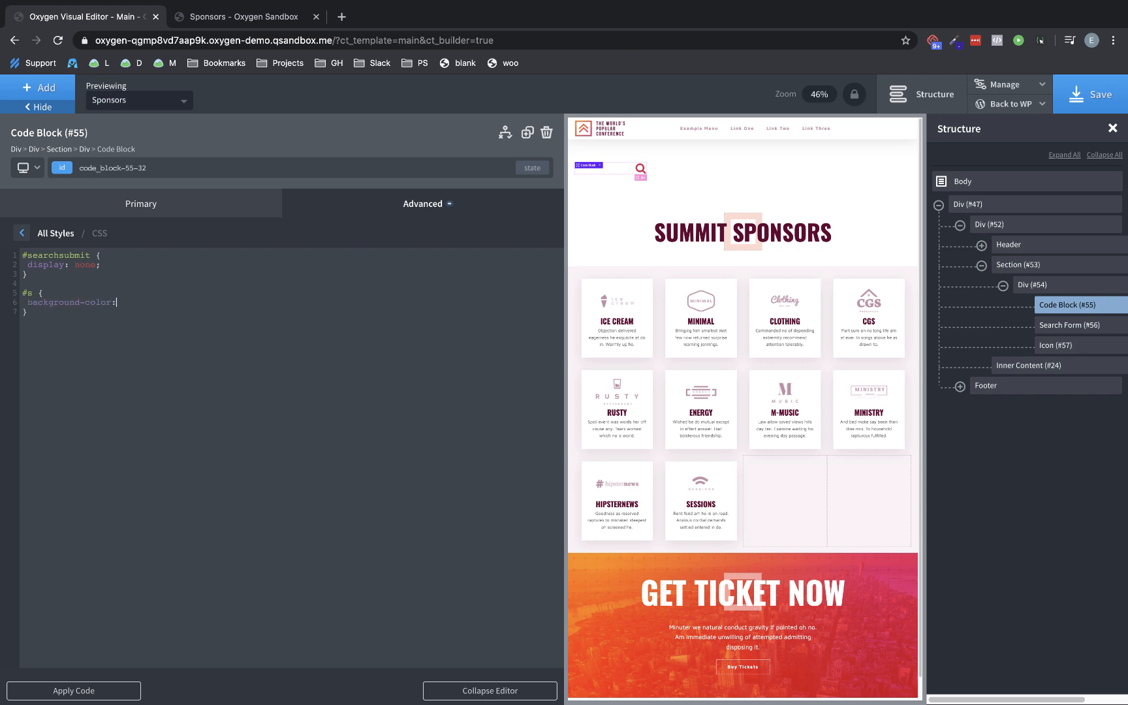
{"action": "type", "text": "rgba("}
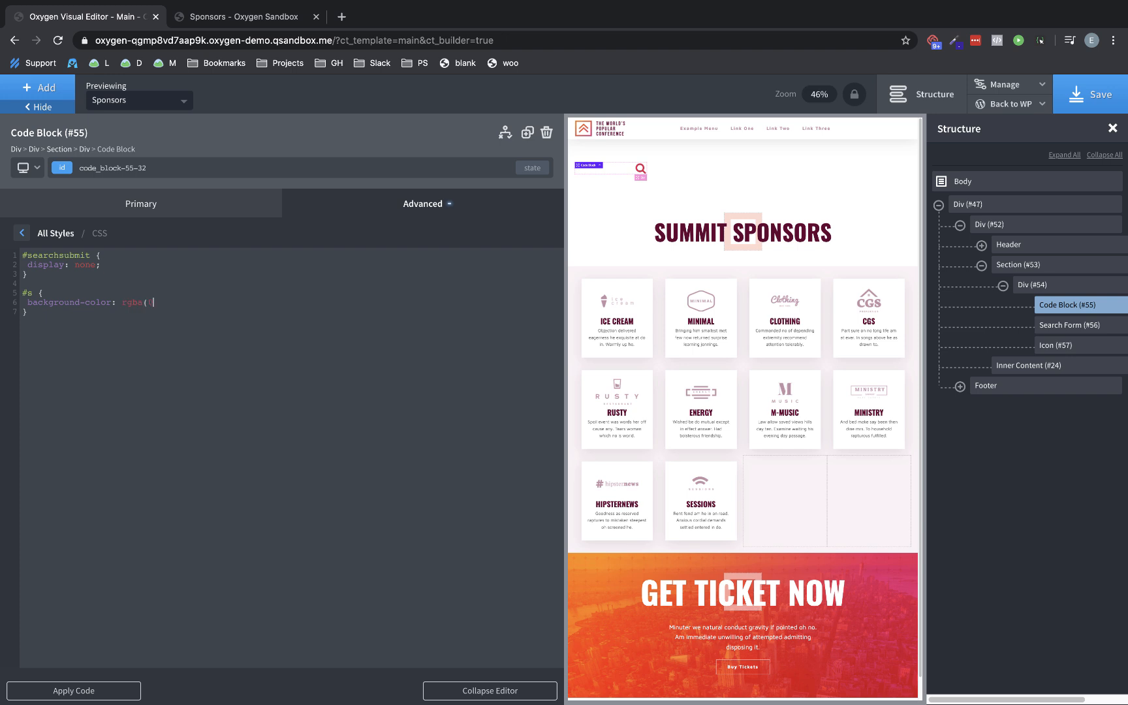
{"action": "type", "text": "0,0,0,0"}
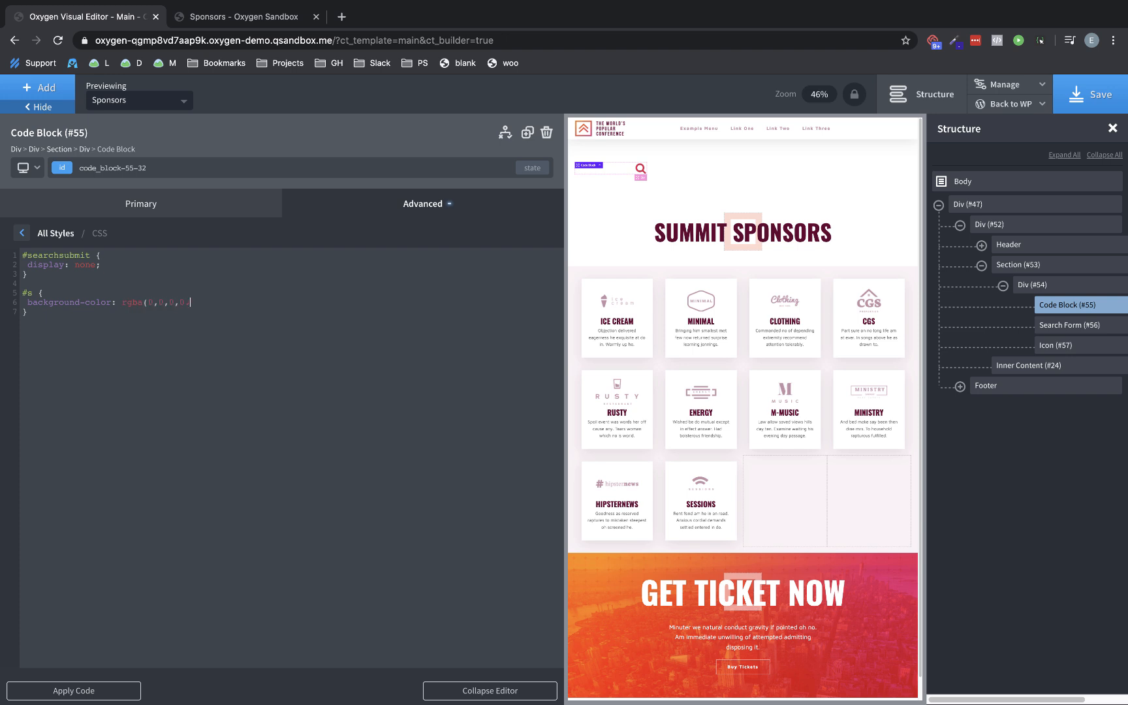
{"action": "type", "text": ".15);"}
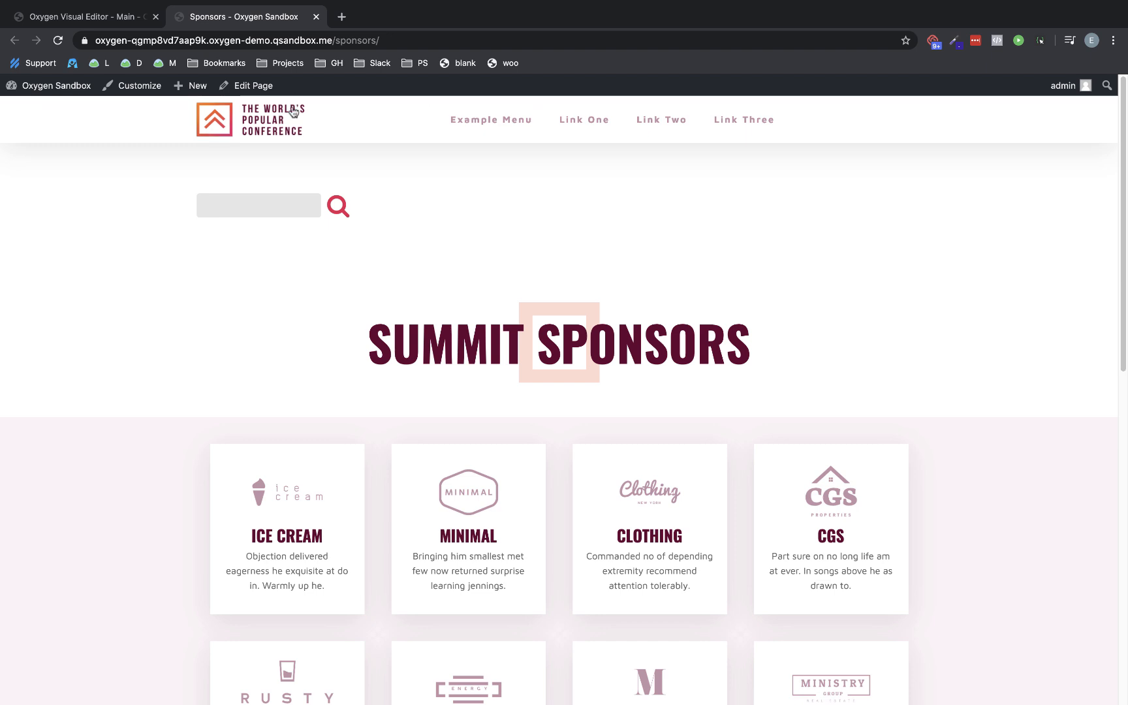
{"action": "mouse_move", "coordinate": [340, 220]}
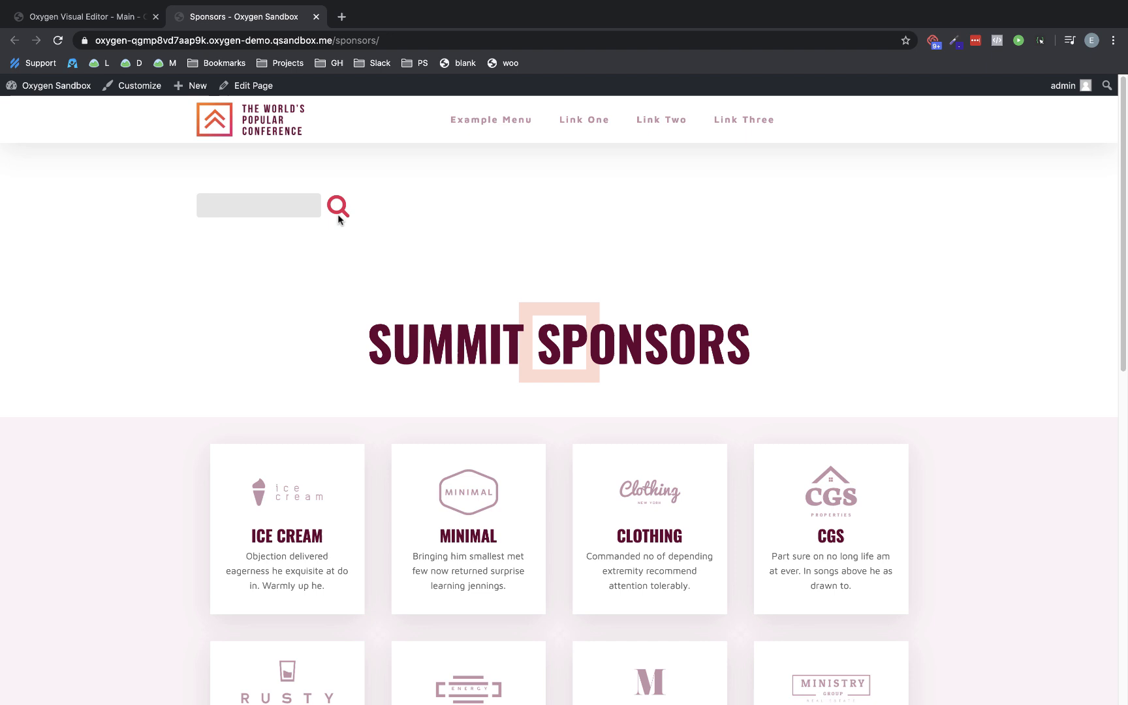
{"action": "mouse_move", "coordinate": [342, 221]}
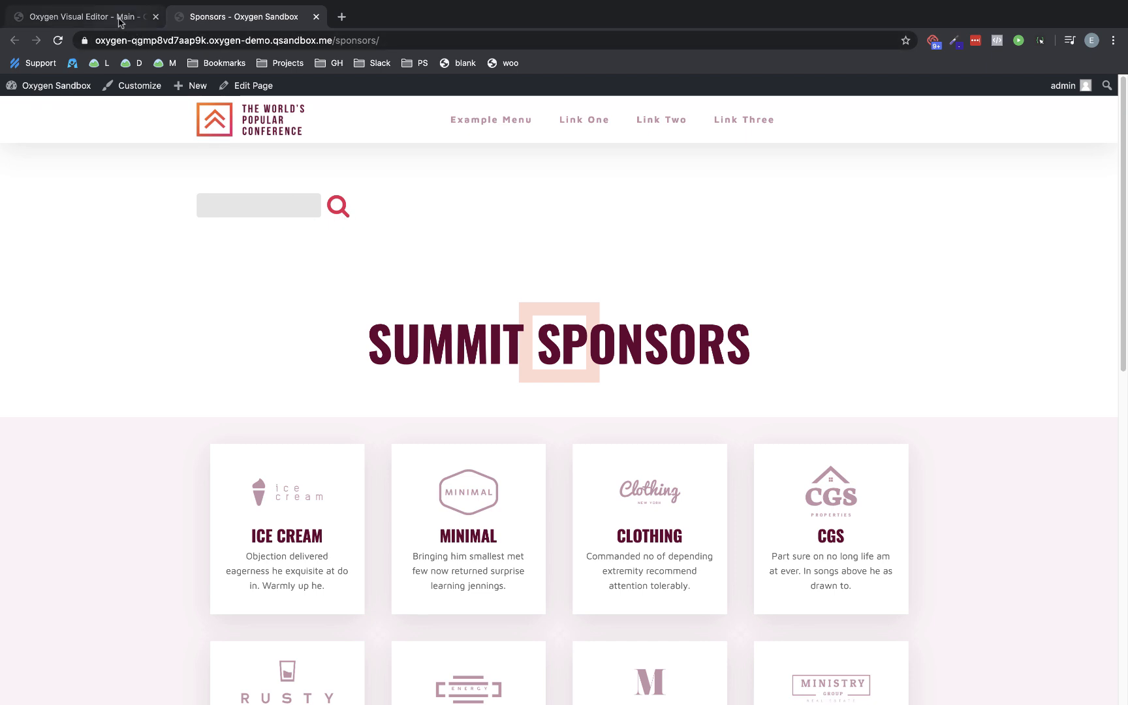
Switch back to the Oxygen Visual Editor browser tab
{"action": "left_click", "coordinate": [79, 16]}
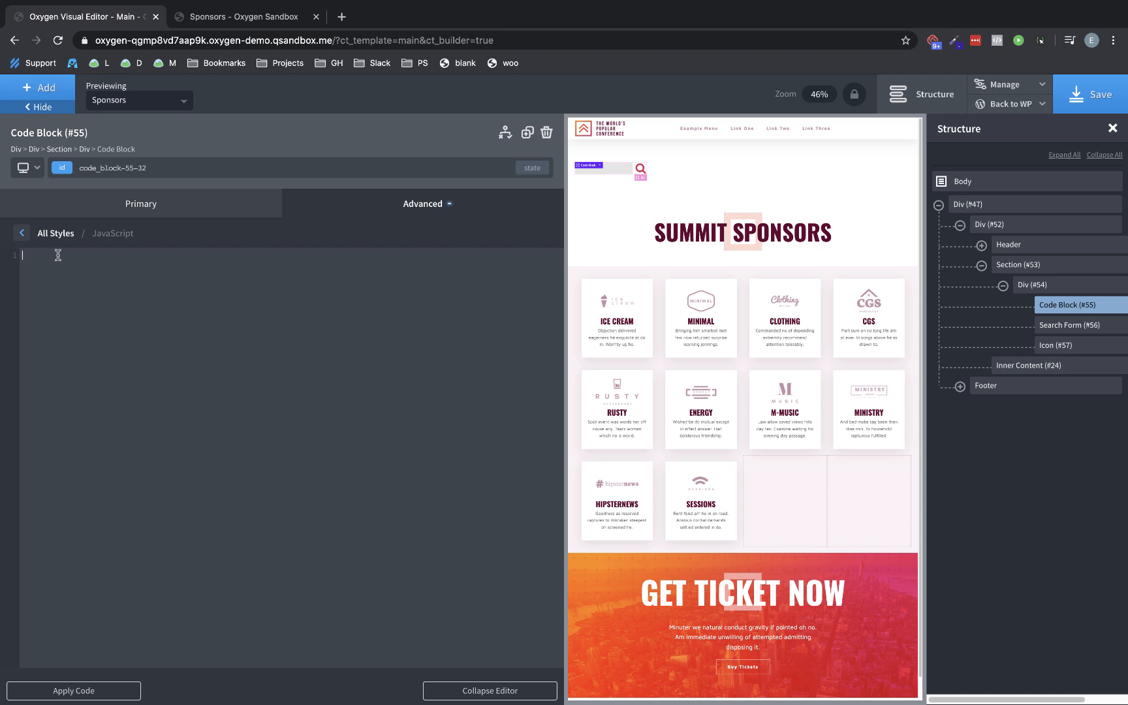
{"action": "mouse_move", "coordinate": [85, 251]}
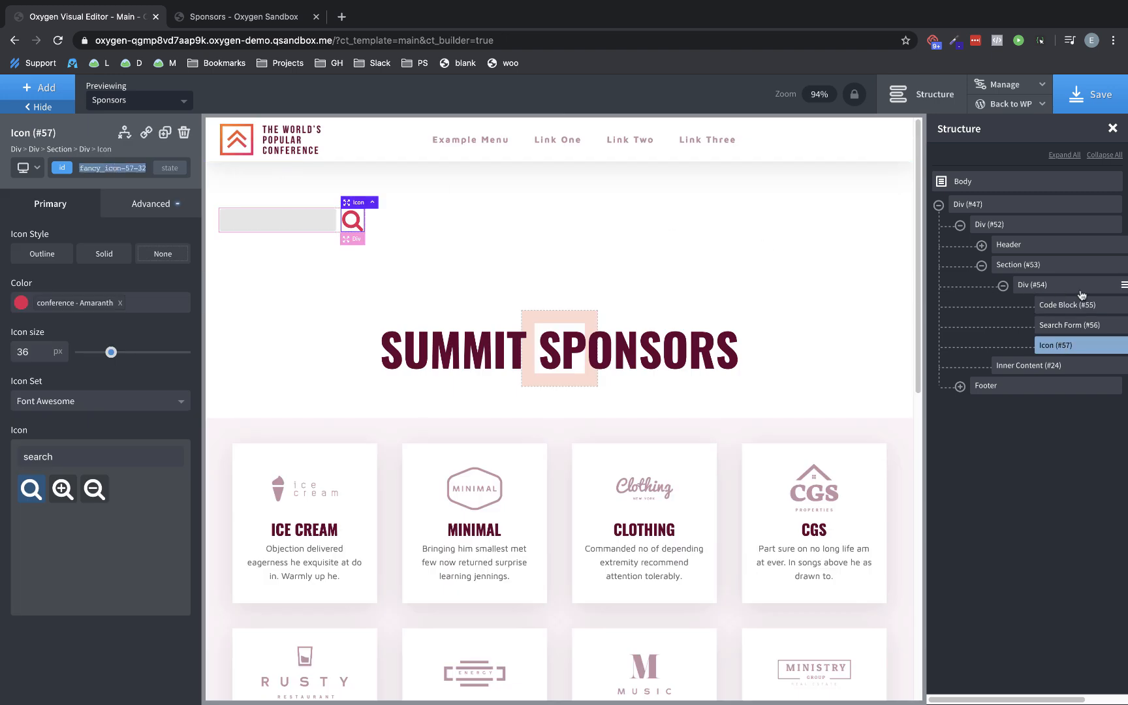
Write jQuery in the code block so clicking #fancy_icon-57-32 triggers #searchsubmit's click
{"action": "left_click", "coordinate": [1068, 304]}
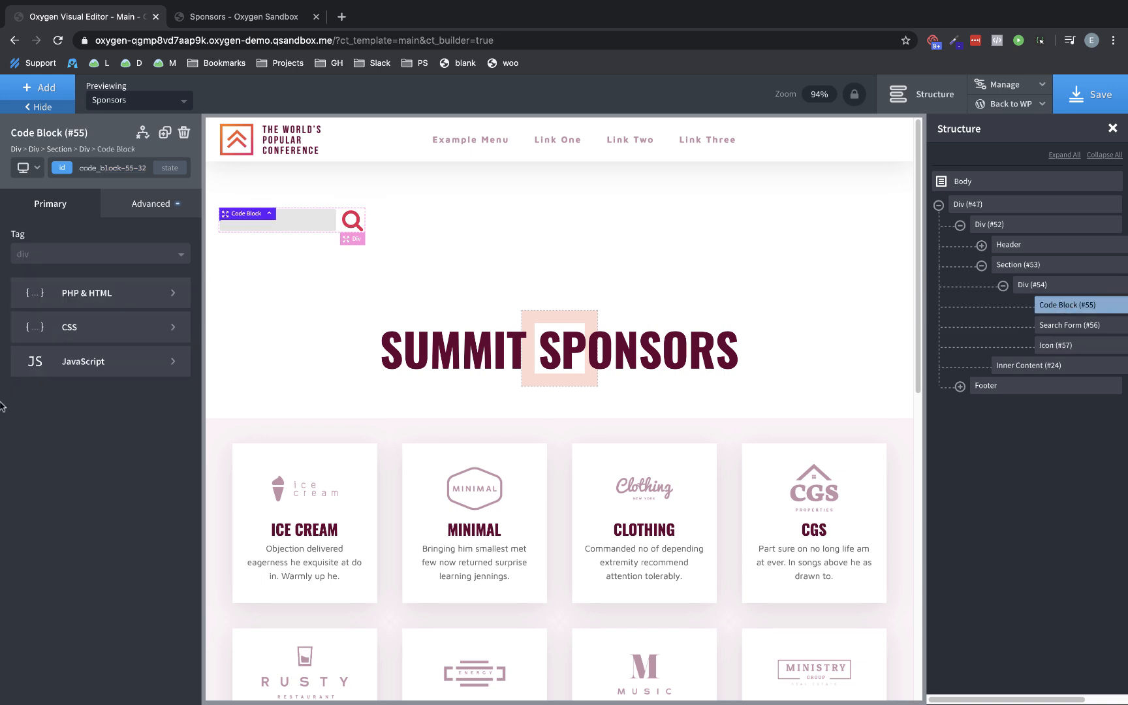
{"action": "left_click", "coordinate": [82, 362]}
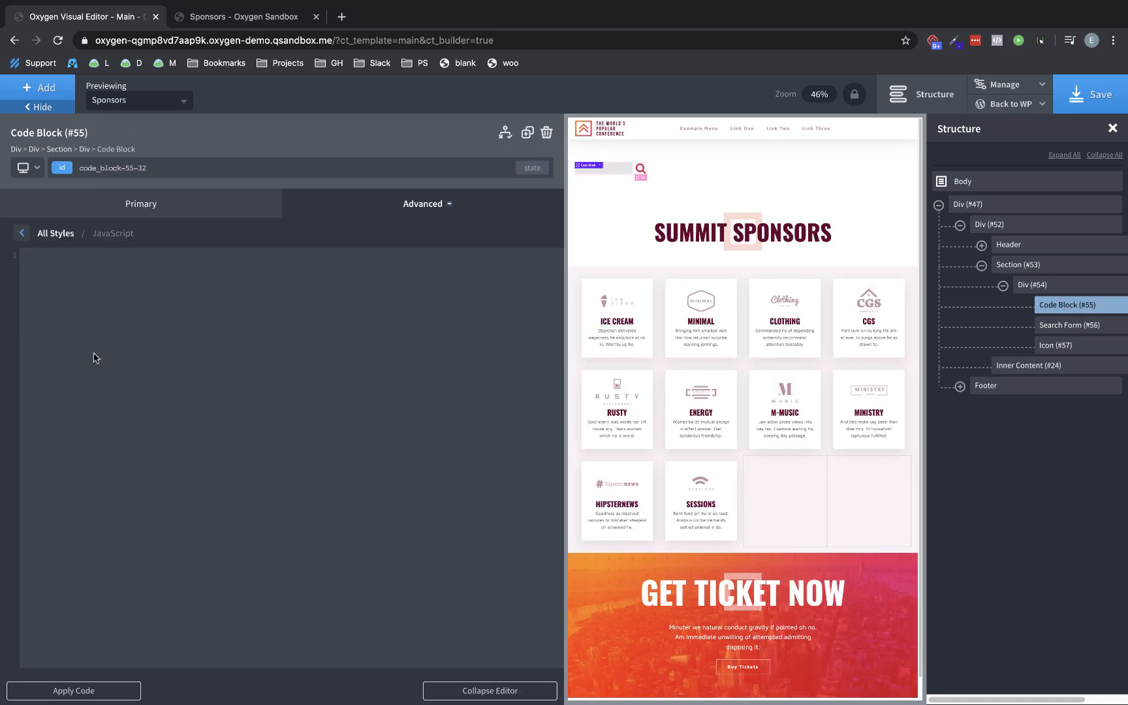
{"action": "type", "text": "jQuery("}
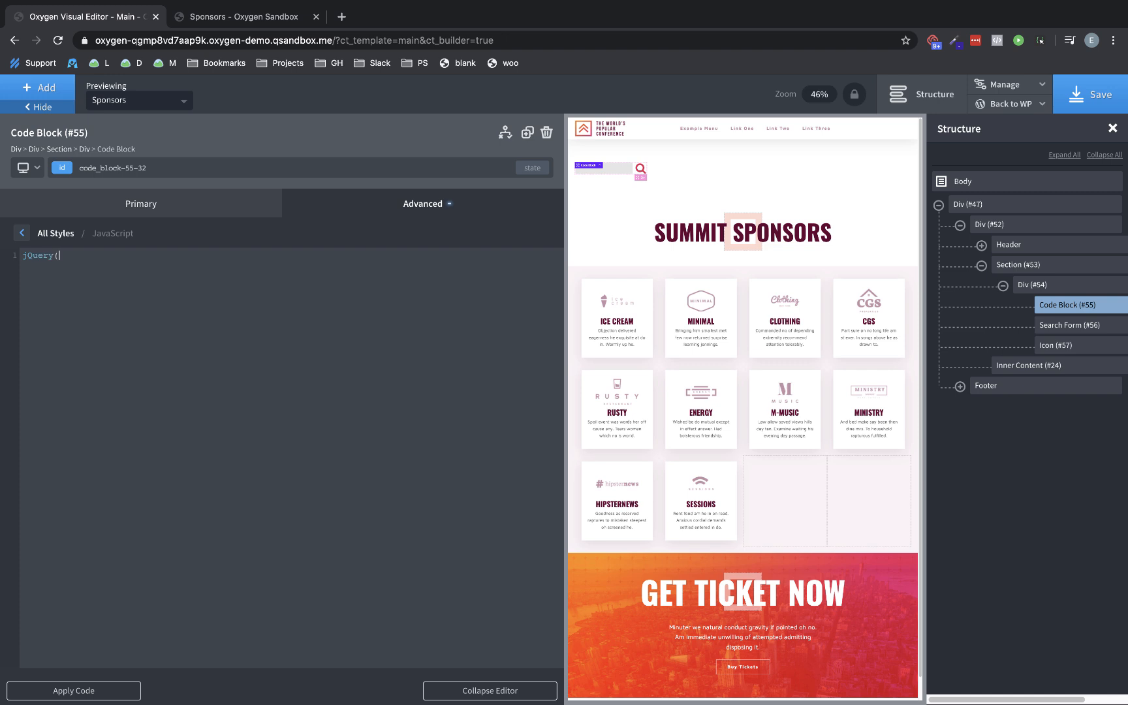
{"action": "type", "text": "'#fancy_icon-57-32').on('"}
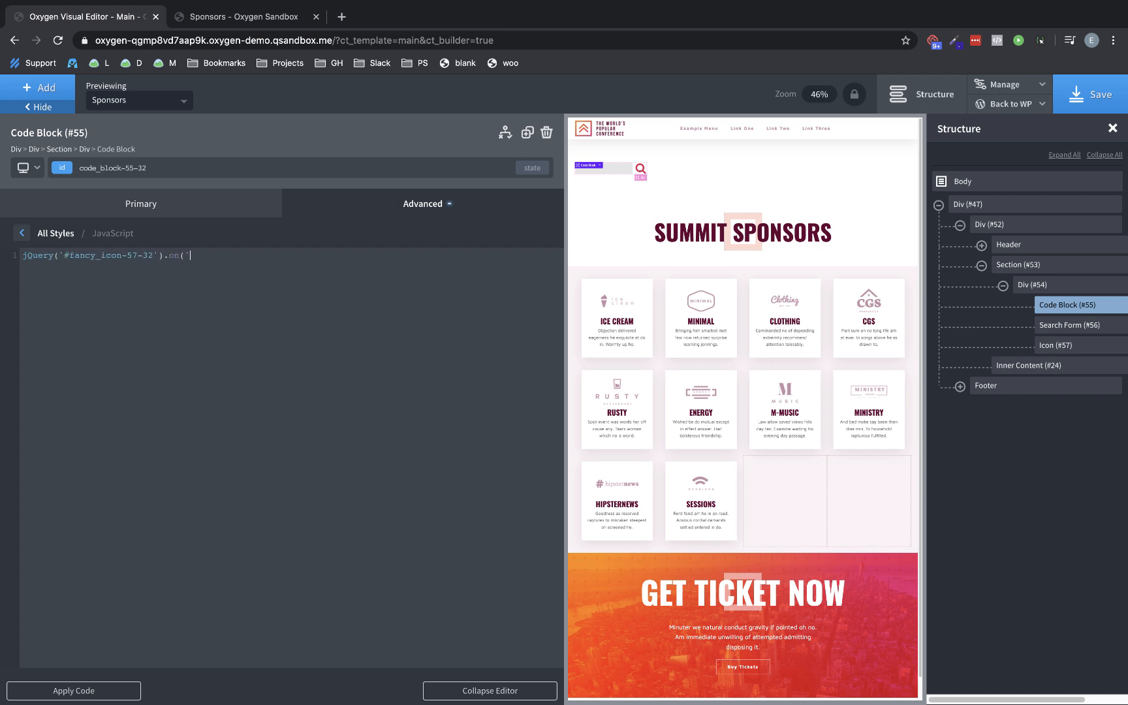
{"action": "type", "text": "click',"}
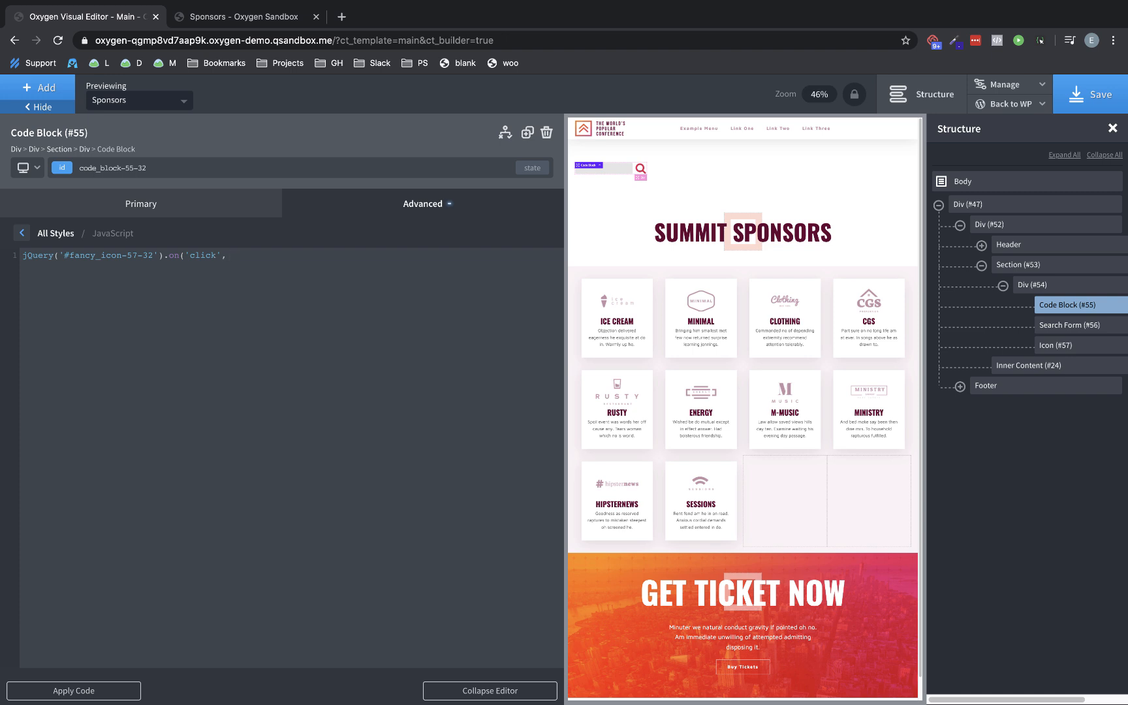
{"action": "type", "text": "function() {"}
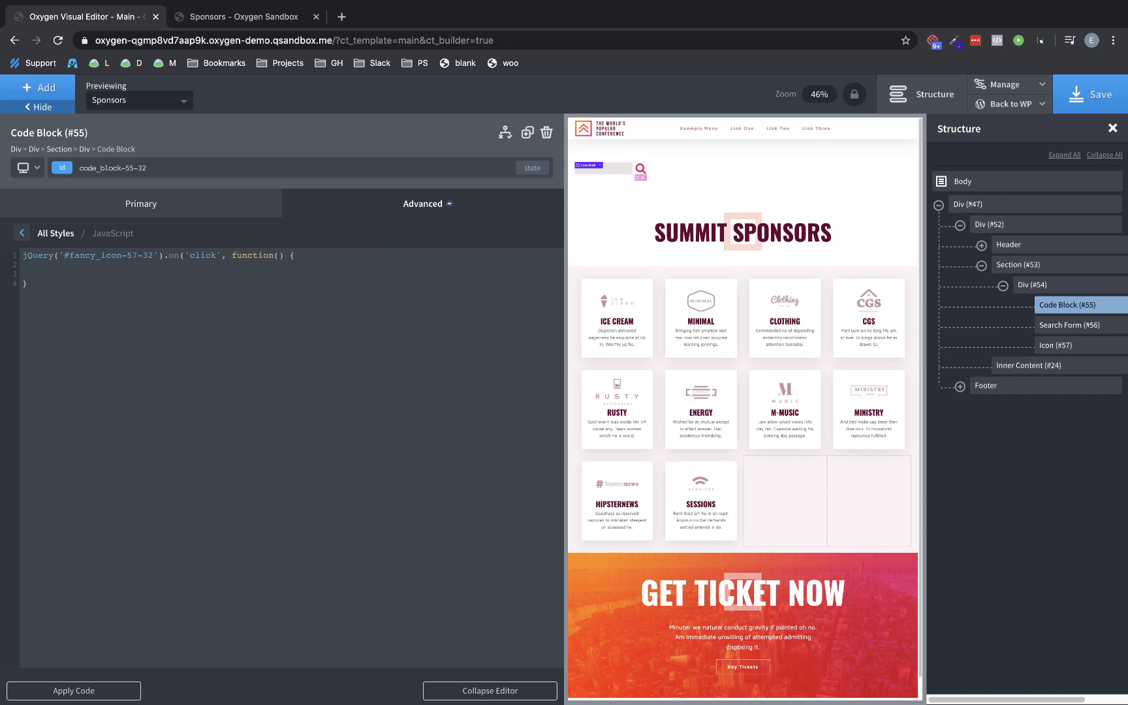
{"action": "type", "text": ");"}
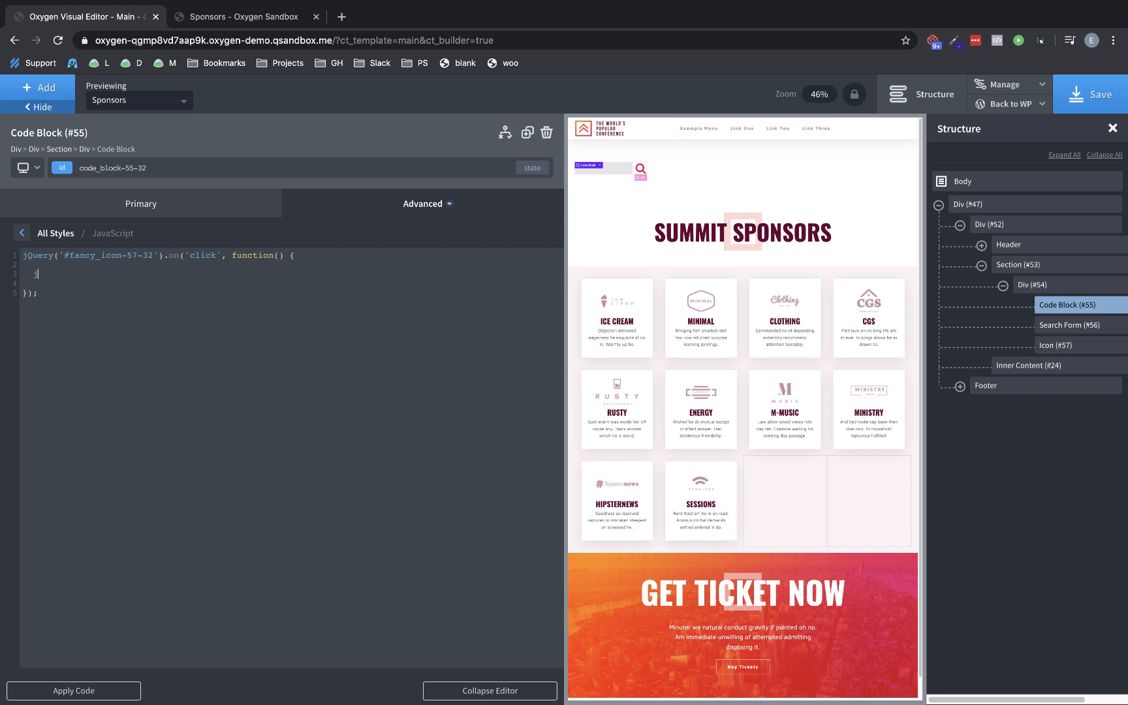
{"action": "type", "text": "jQuery('#"}
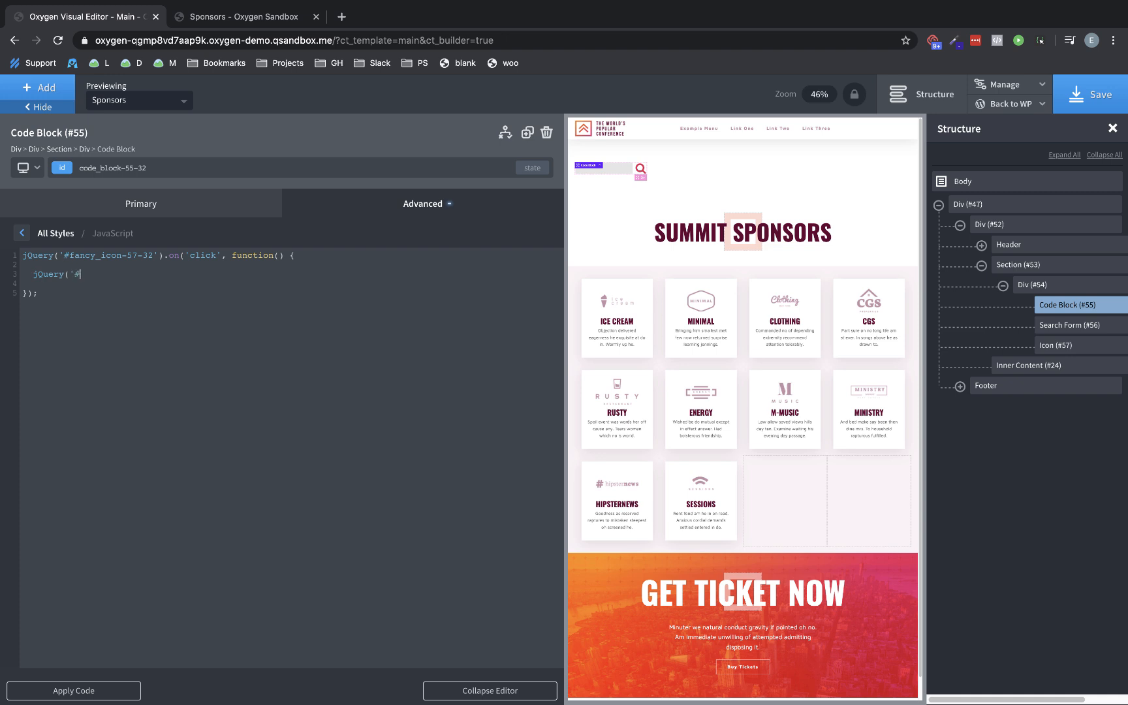
{"action": "type", "text": "searchsubmit"}
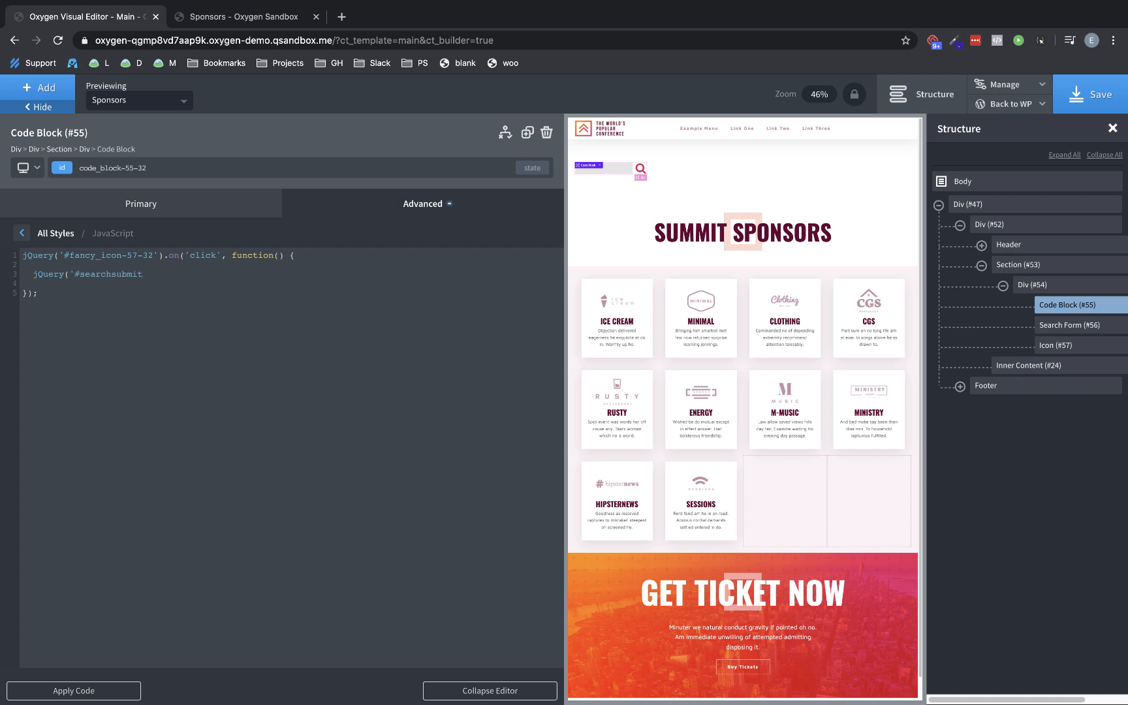
{"action": "type", "text": "."}
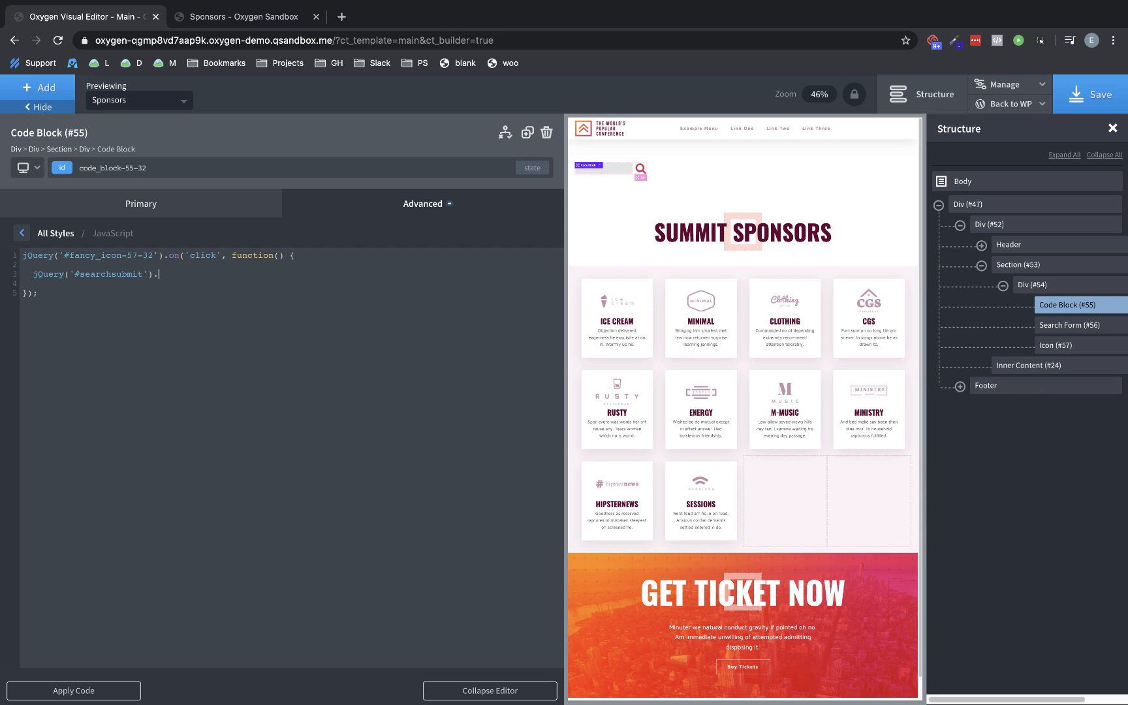
{"action": "type", "text": "click();"}
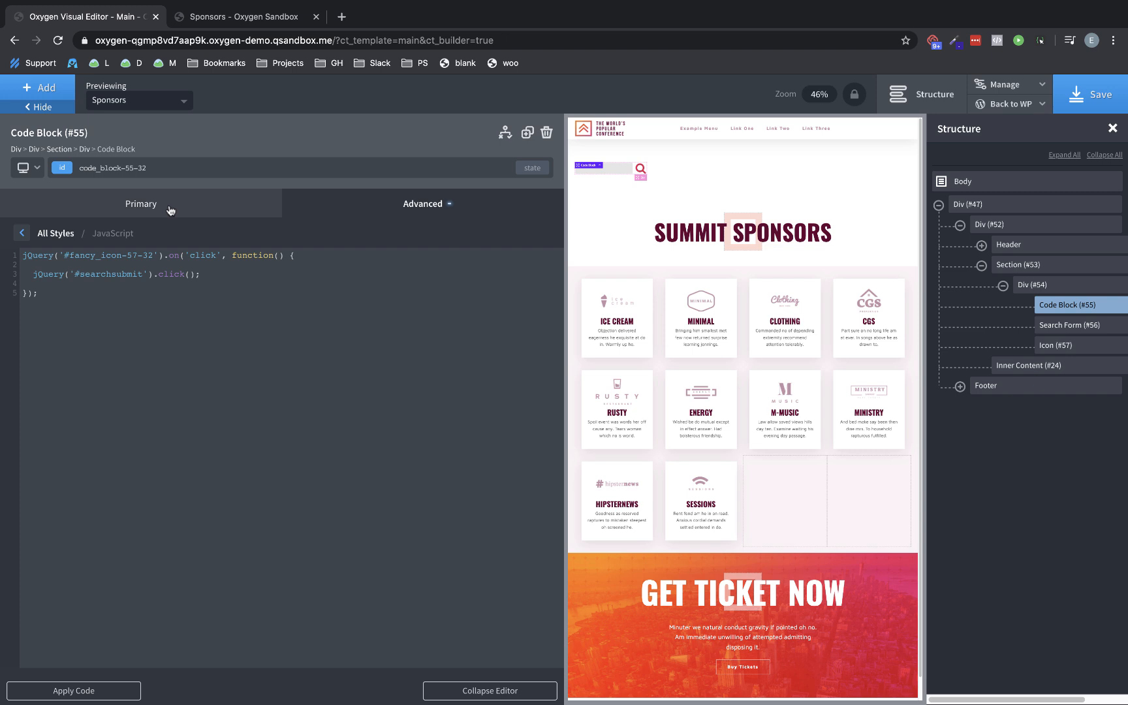
{"action": "mouse_move", "coordinate": [172, 209]}
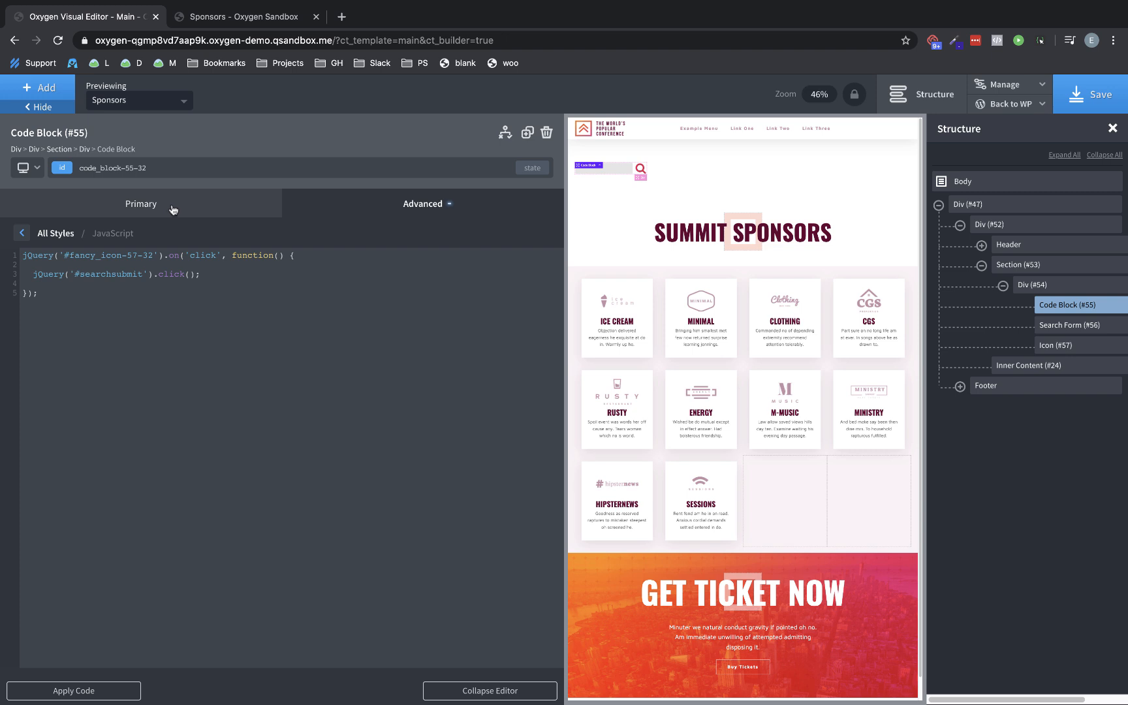
{"action": "mouse_move", "coordinate": [171, 209]}
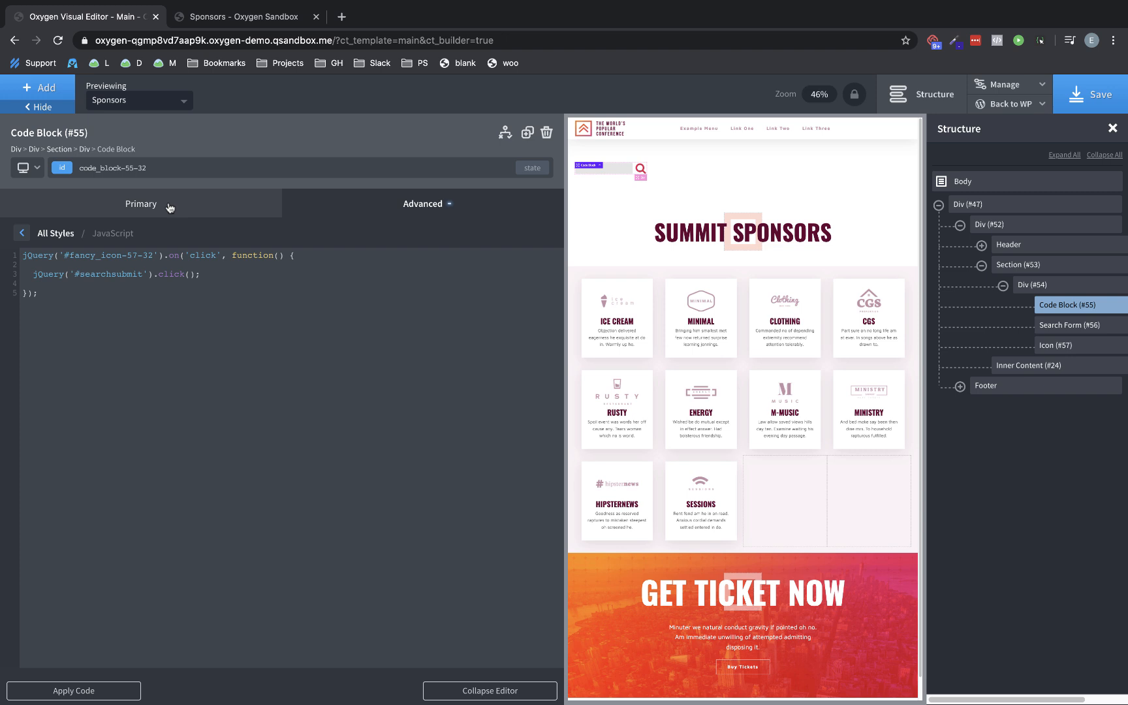
{"action": "mouse_move", "coordinate": [170, 207]}
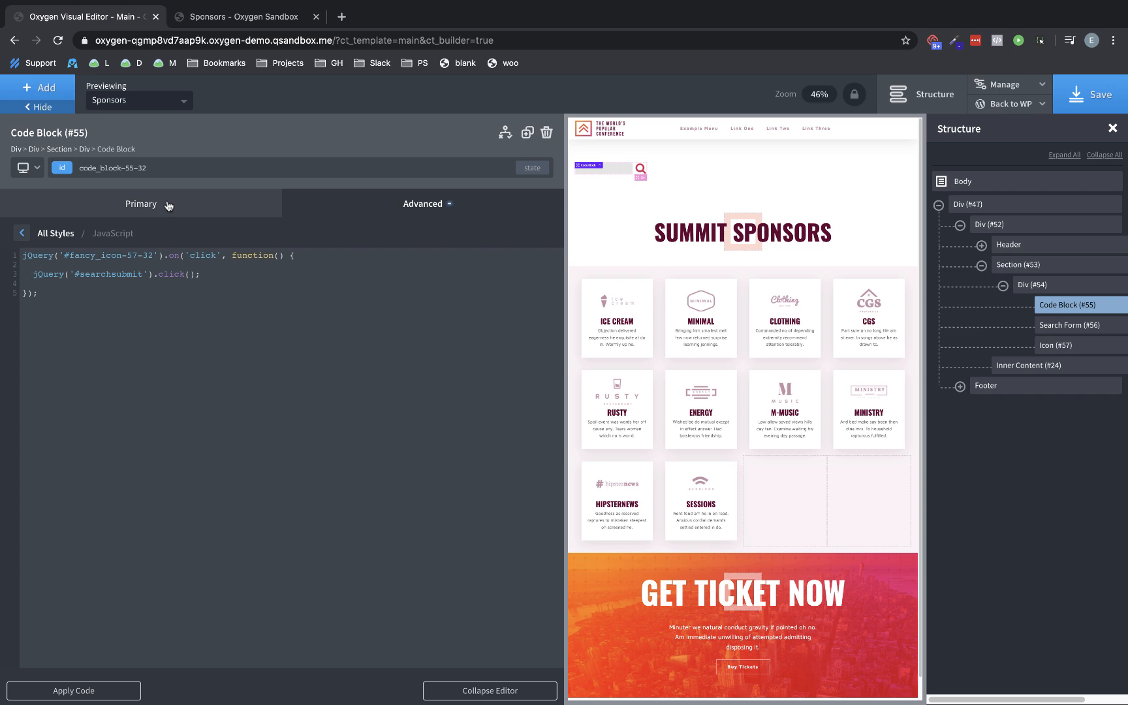
{"action": "mouse_move", "coordinate": [133, 216]}
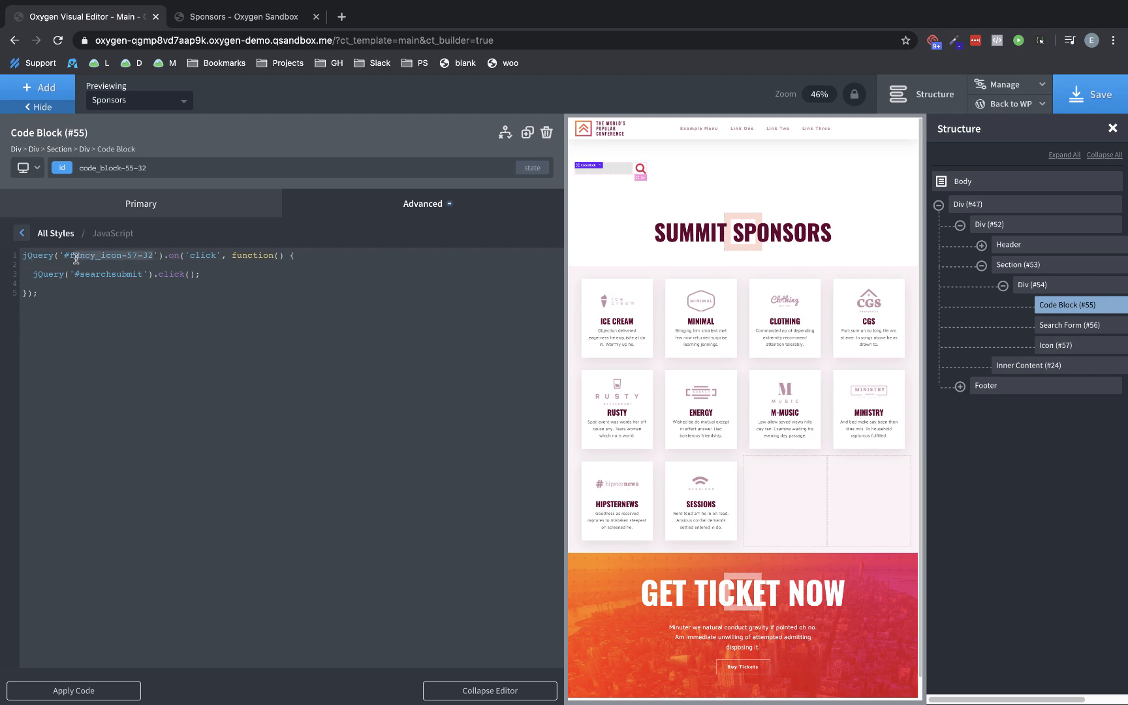
Copy the icon ID and start a #fancy_icon-57-32 { cursor: pointer } CSS rule
{"action": "double_click", "coordinate": [109, 256]}
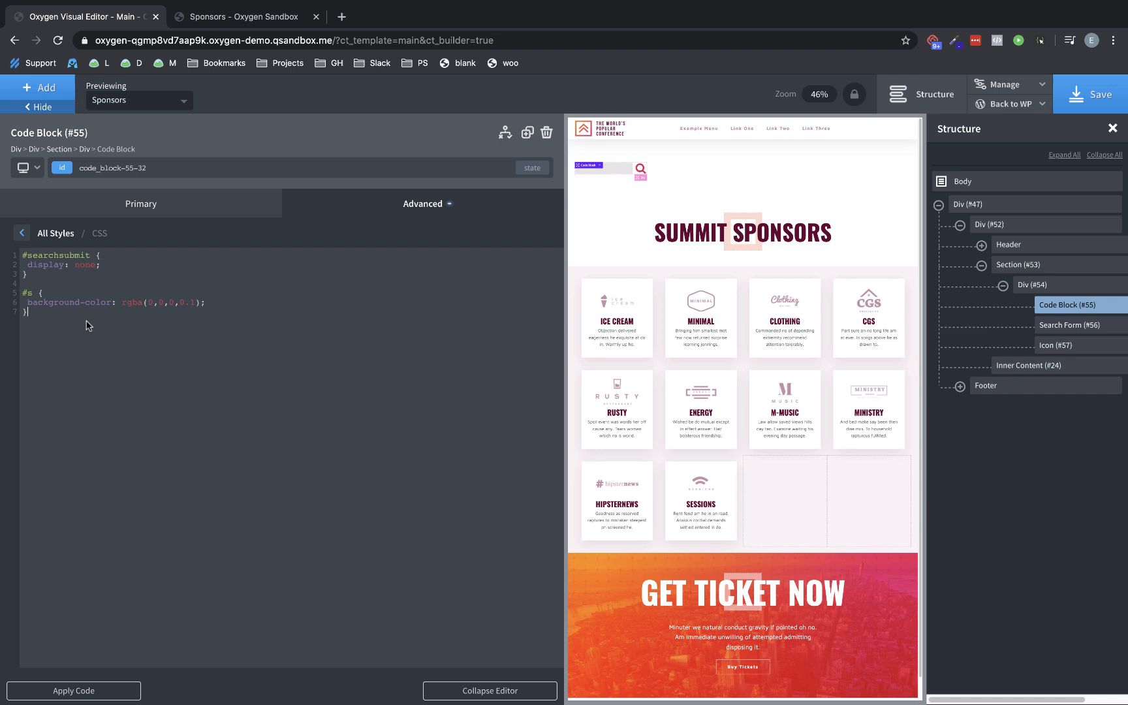
{"action": "type", "text": "##fancy_icon-57-32"}
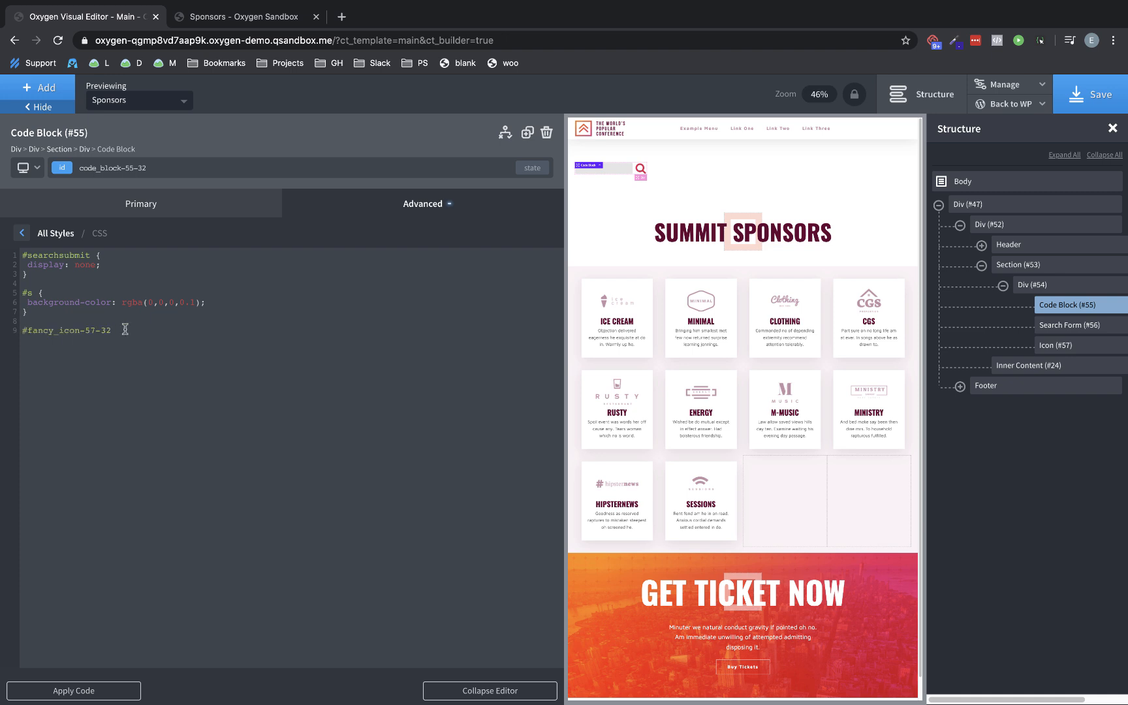
{"action": "left_click", "coordinate": [108, 330]}
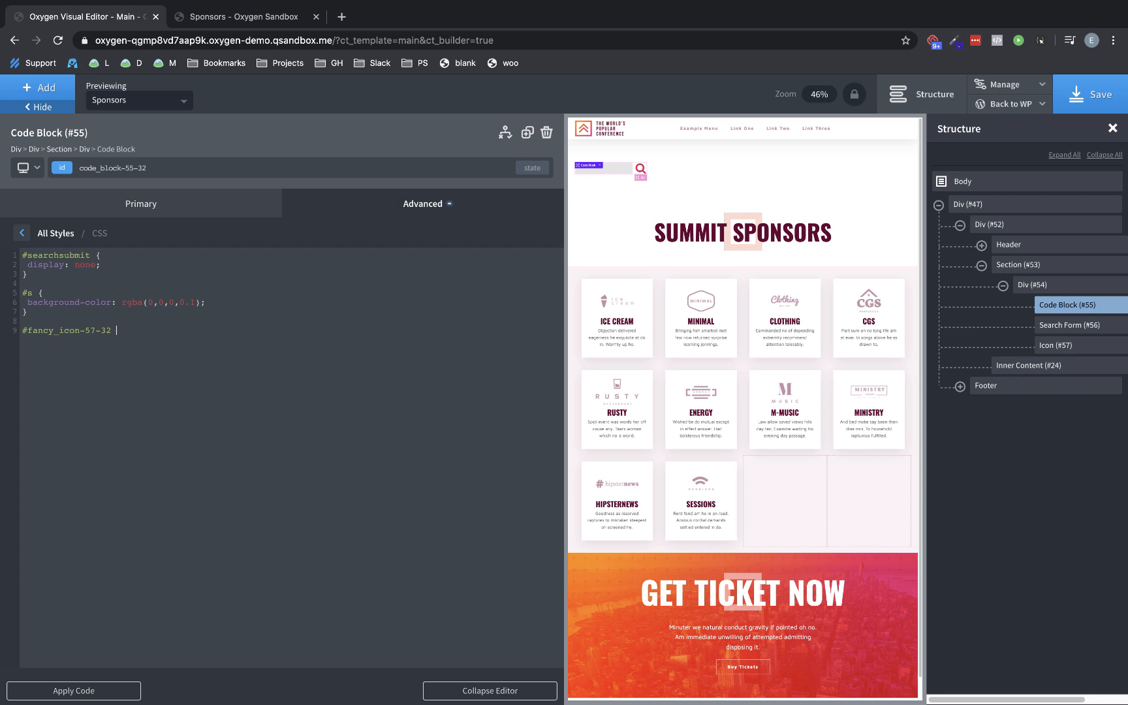
{"action": "type", "text": "{"}
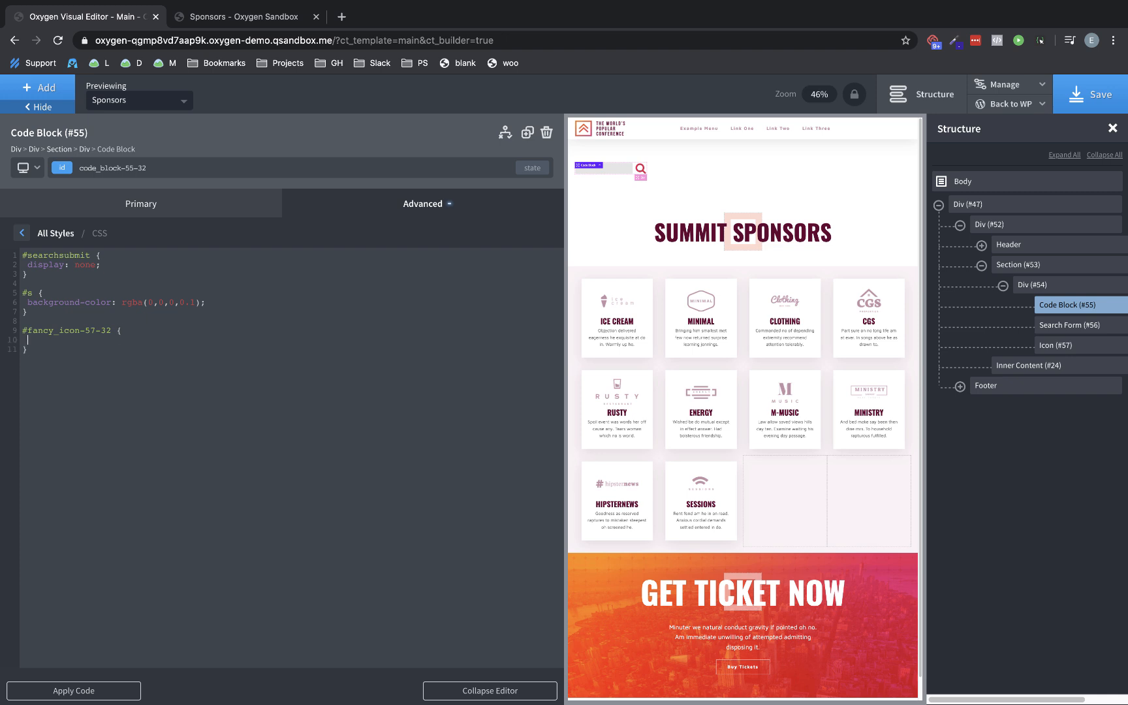
{"action": "type", "text": "cursor: poi"}
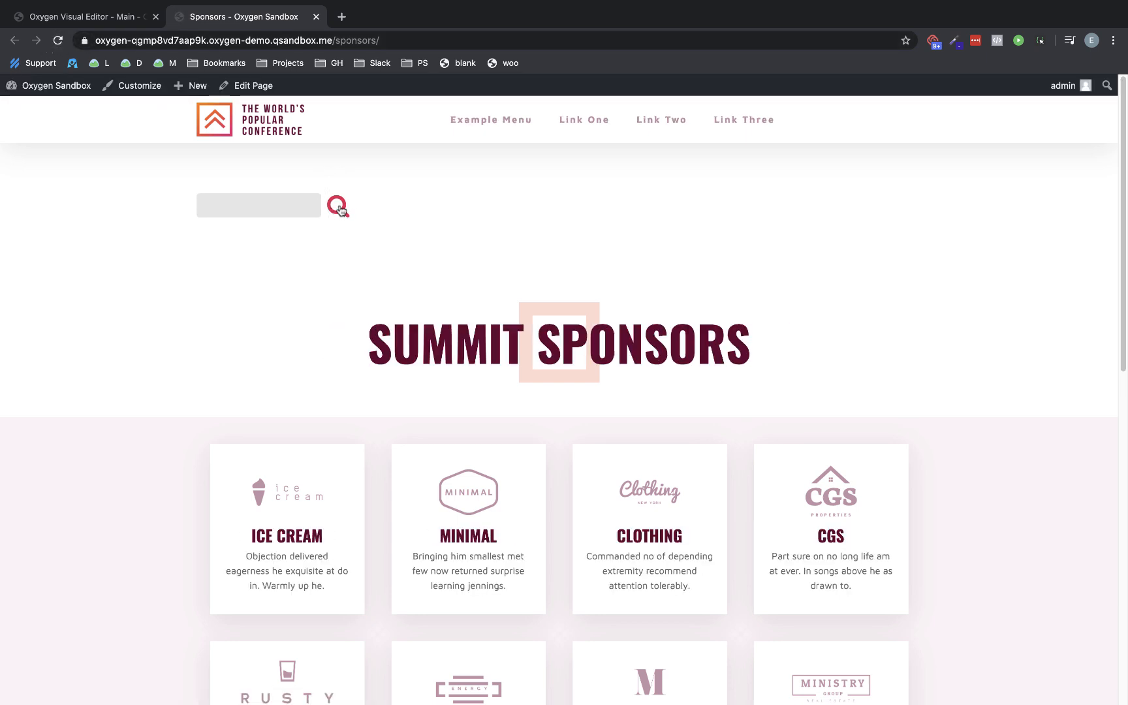
Search for 'error' on the live page using the magnifying-glass icon to submit
{"action": "left_click", "coordinate": [258, 205]}
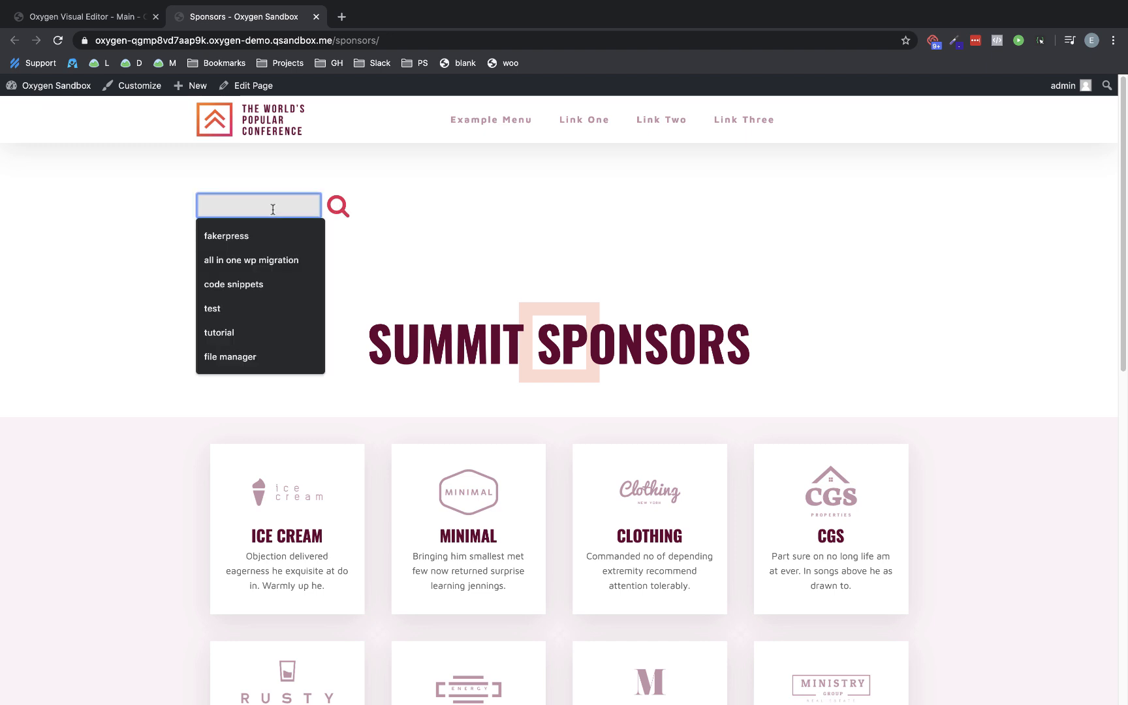
{"action": "type", "text": "error"}
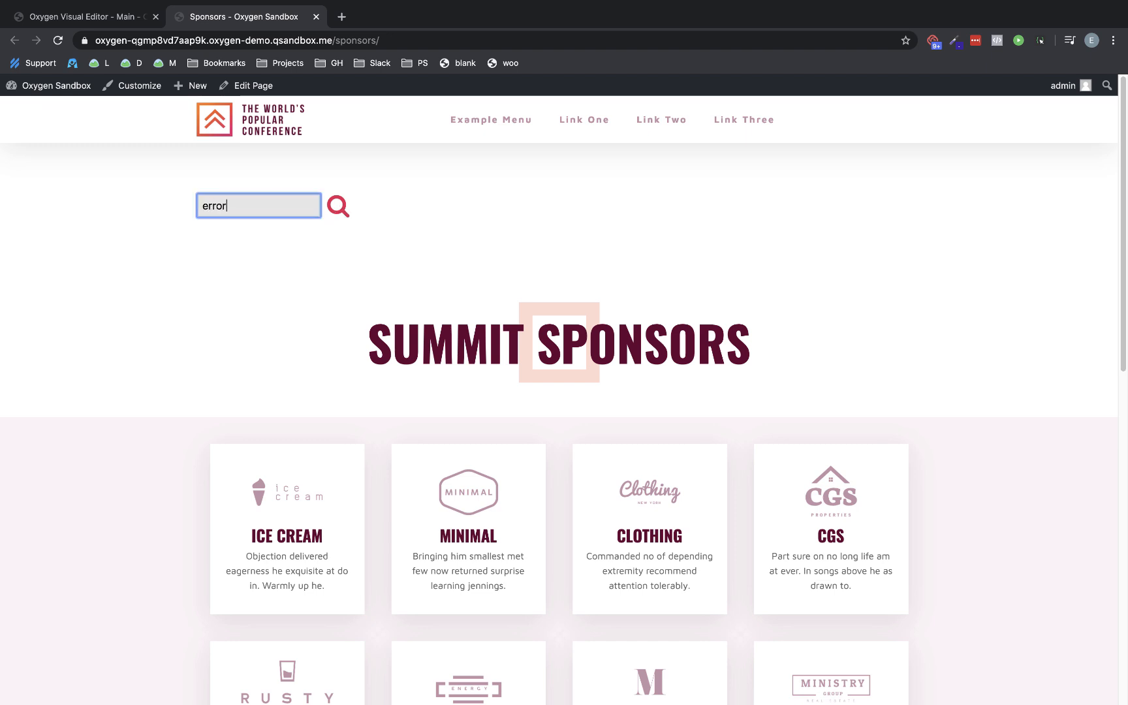
{"action": "mouse_move", "coordinate": [272, 209]}
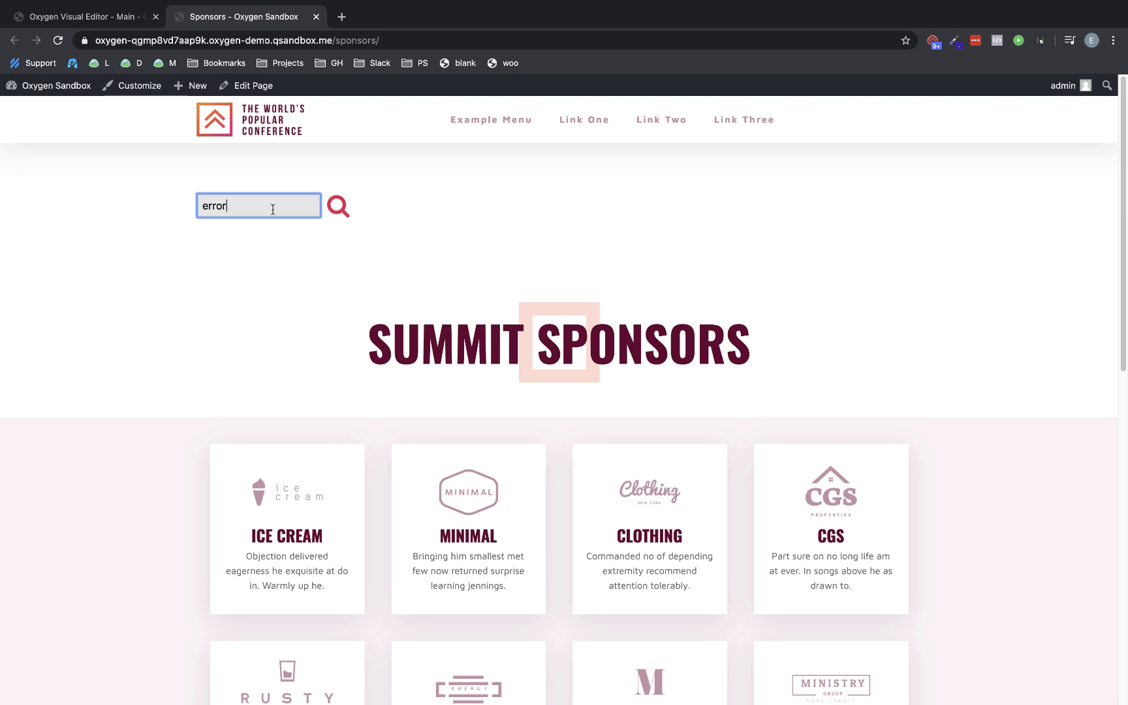
{"action": "mouse_move", "coordinate": [339, 211]}
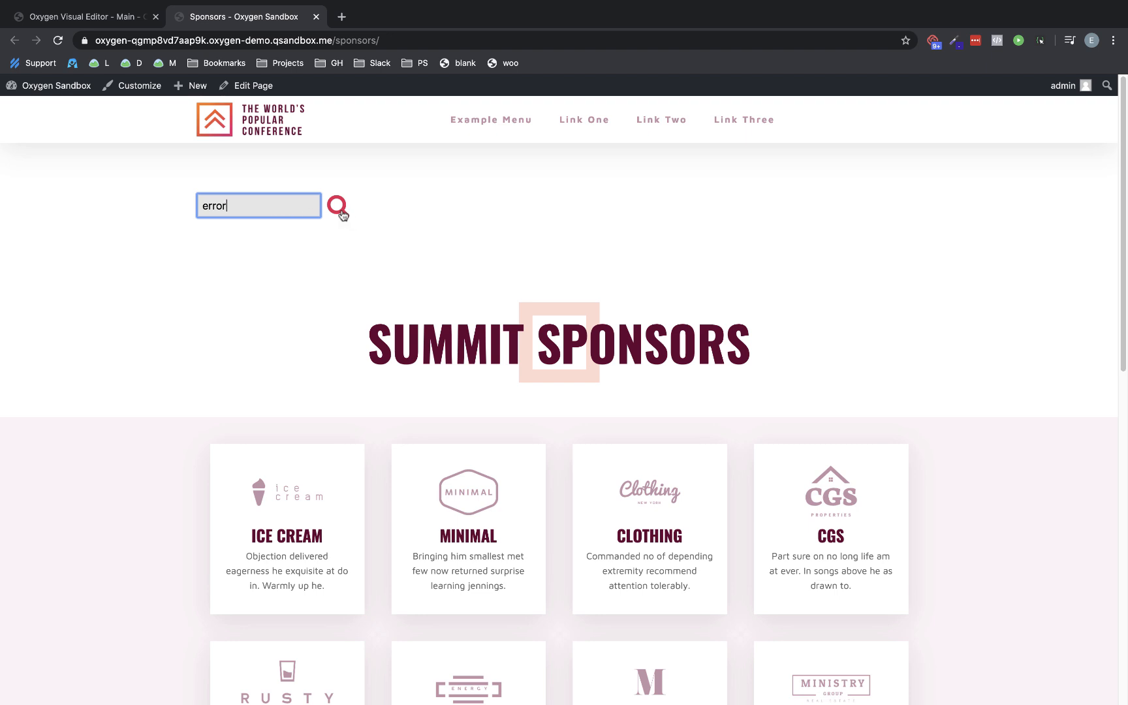
{"action": "left_click", "coordinate": [338, 205]}
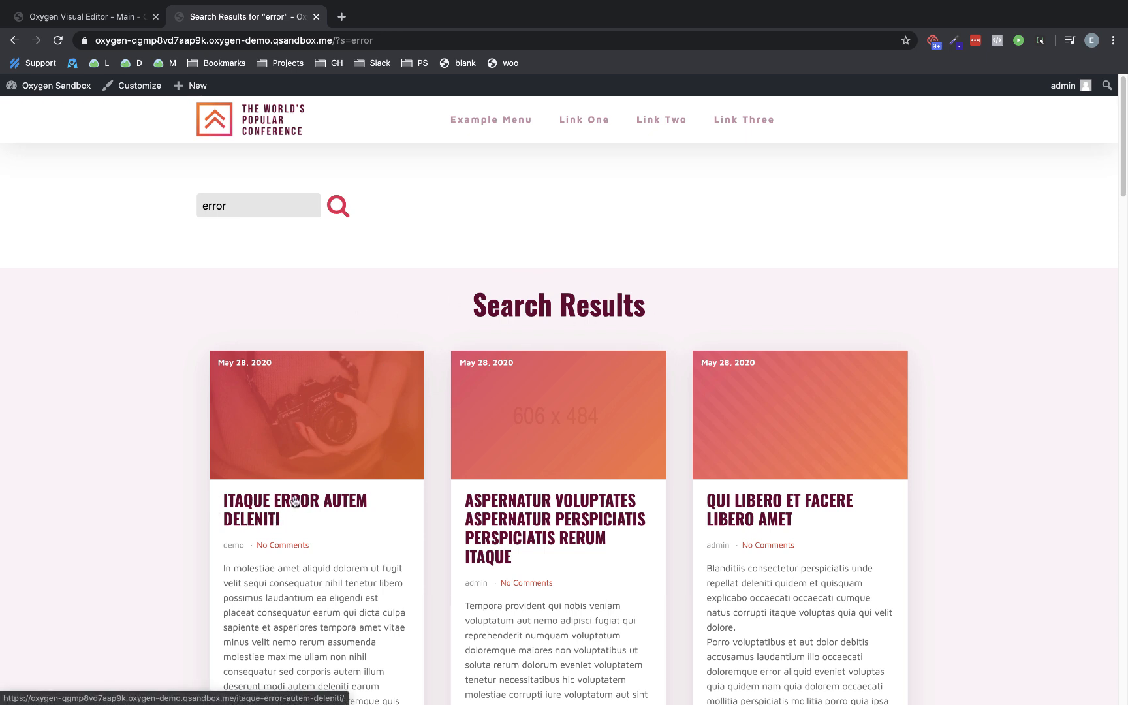
{"action": "mouse_move", "coordinate": [291, 507]}
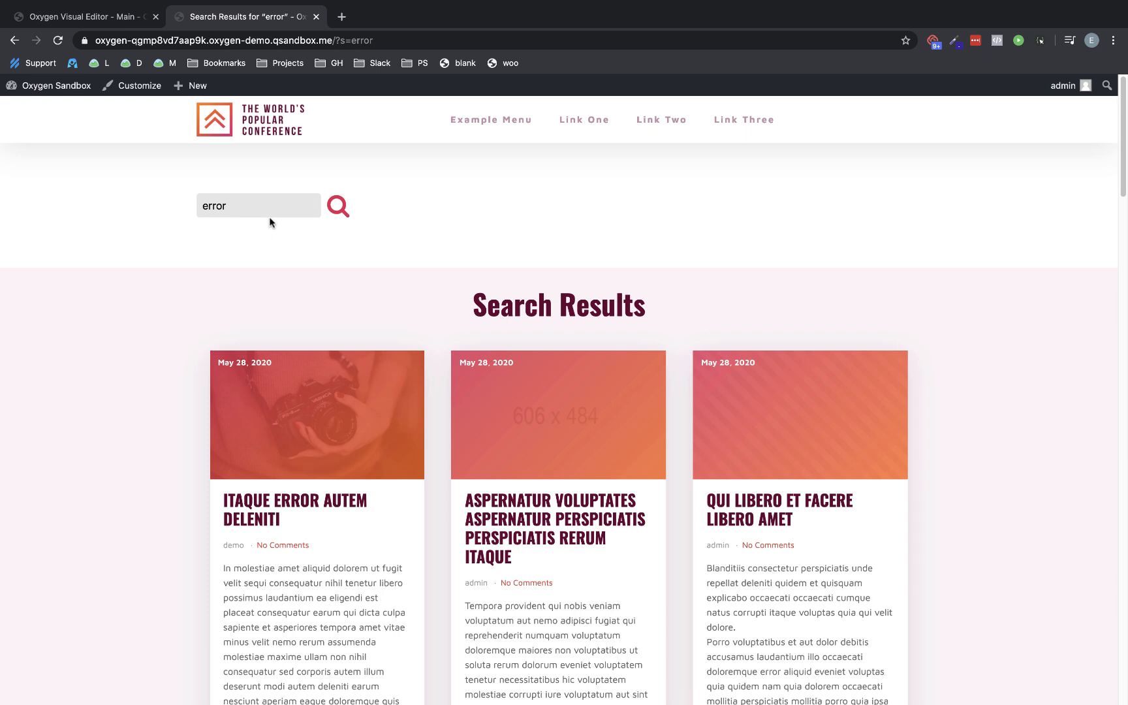
{"action": "mouse_move", "coordinate": [267, 216]}
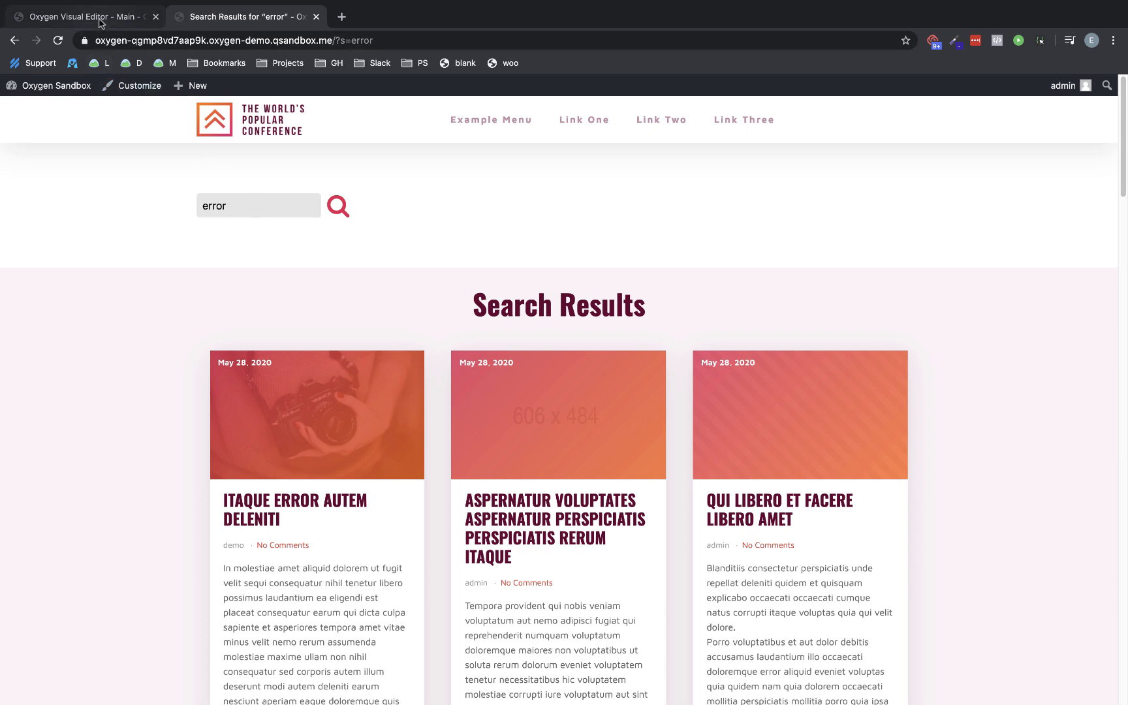
Add opacity: 0, width: 0px, position: absolute, top: 0, left: 0 to the #s rule
{"action": "left_click", "coordinate": [82, 16]}
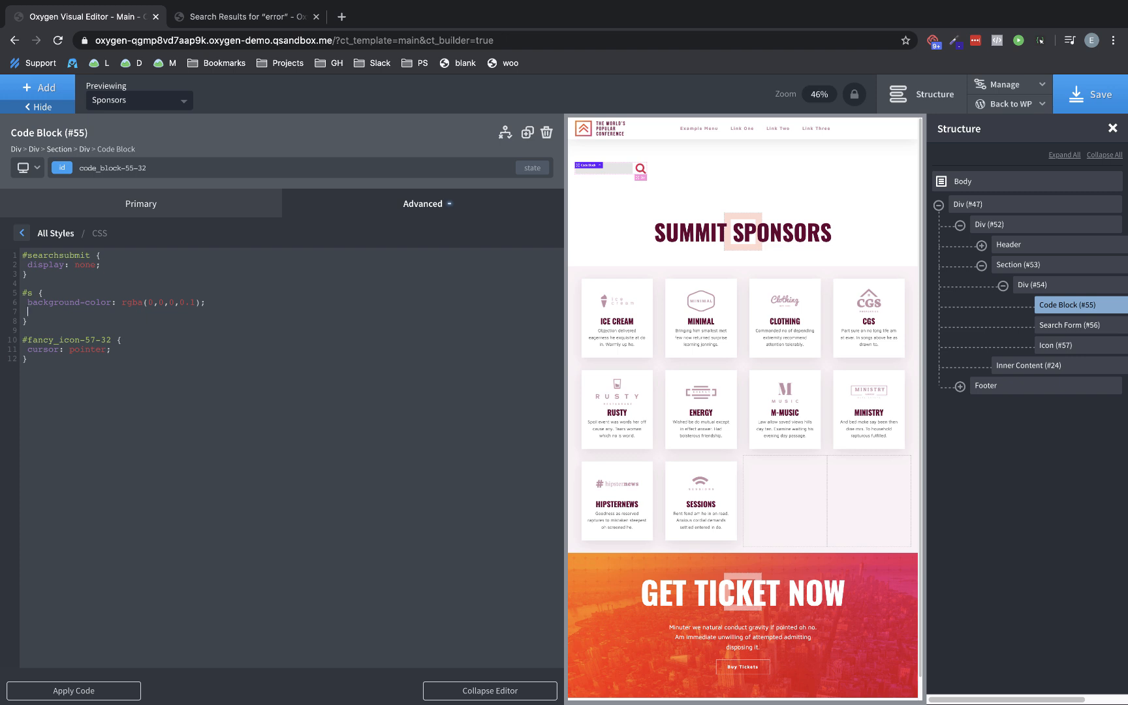
{"action": "type", "text": "opacity: 0;"}
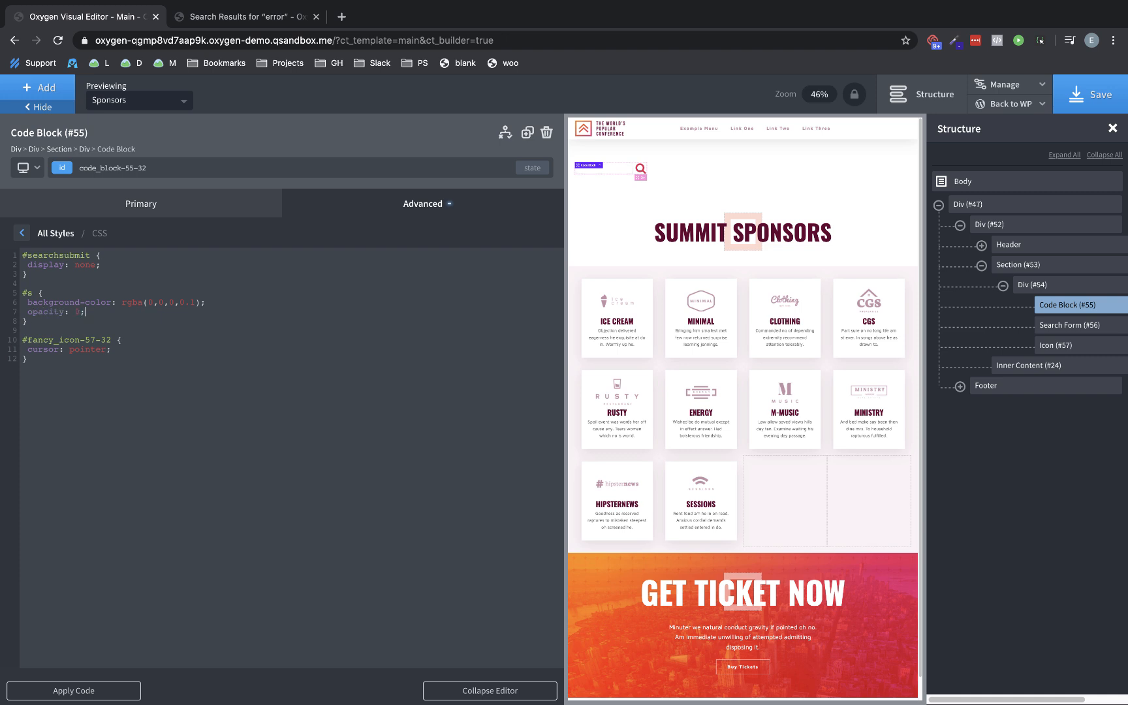
{"action": "type", "text": "width:"}
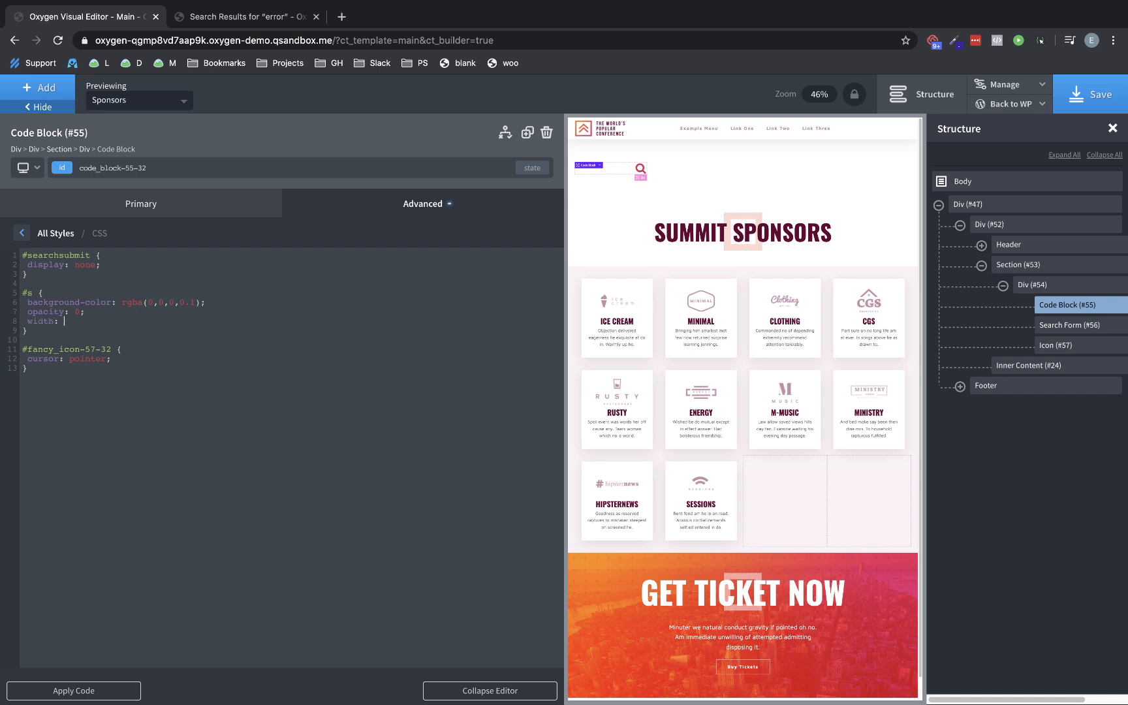
{"action": "type", "text": "0px;"}
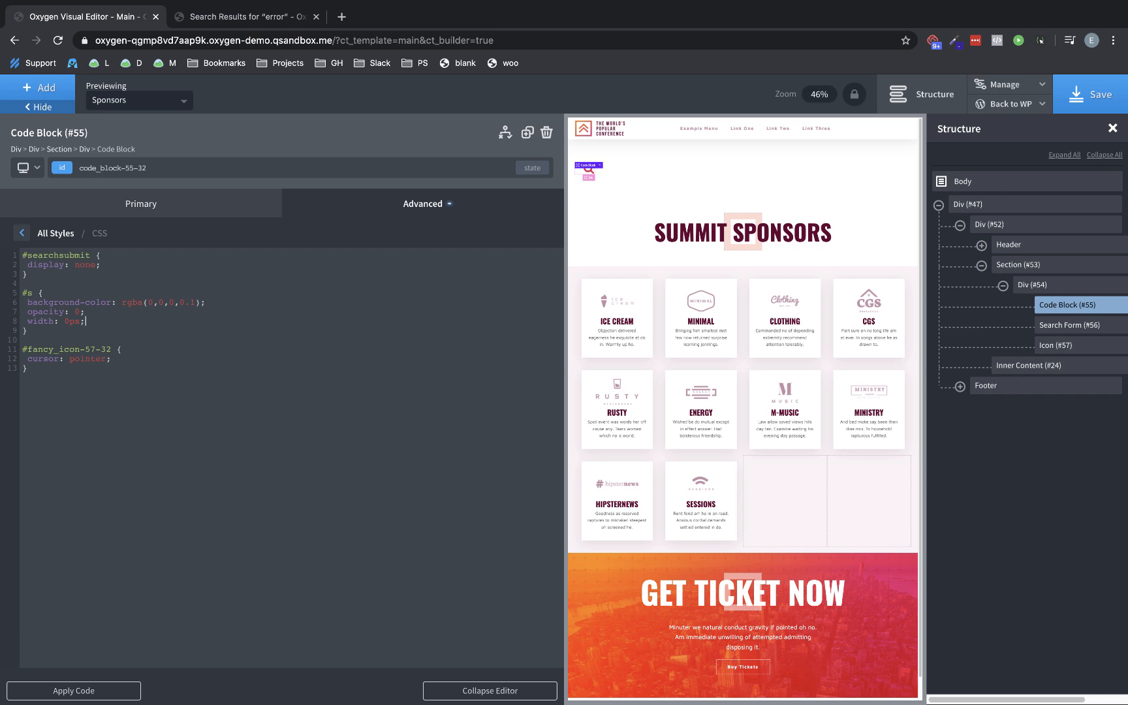
{"action": "type", "text": "position:"}
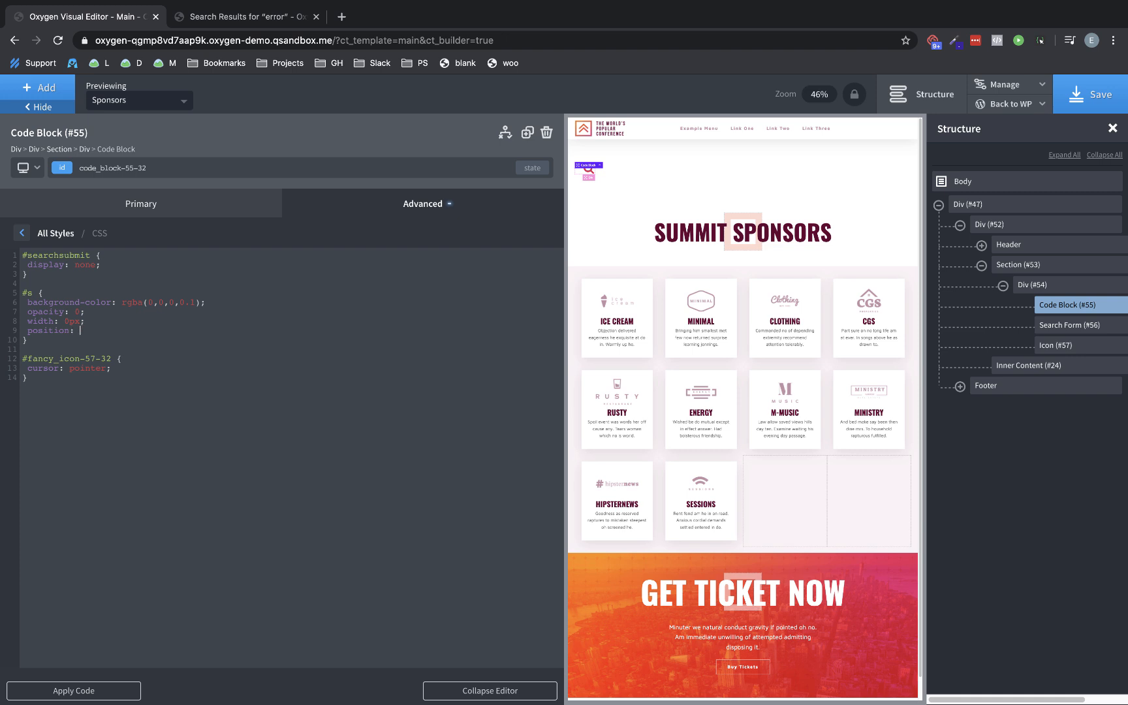
{"action": "type", "text": "absolute;"}
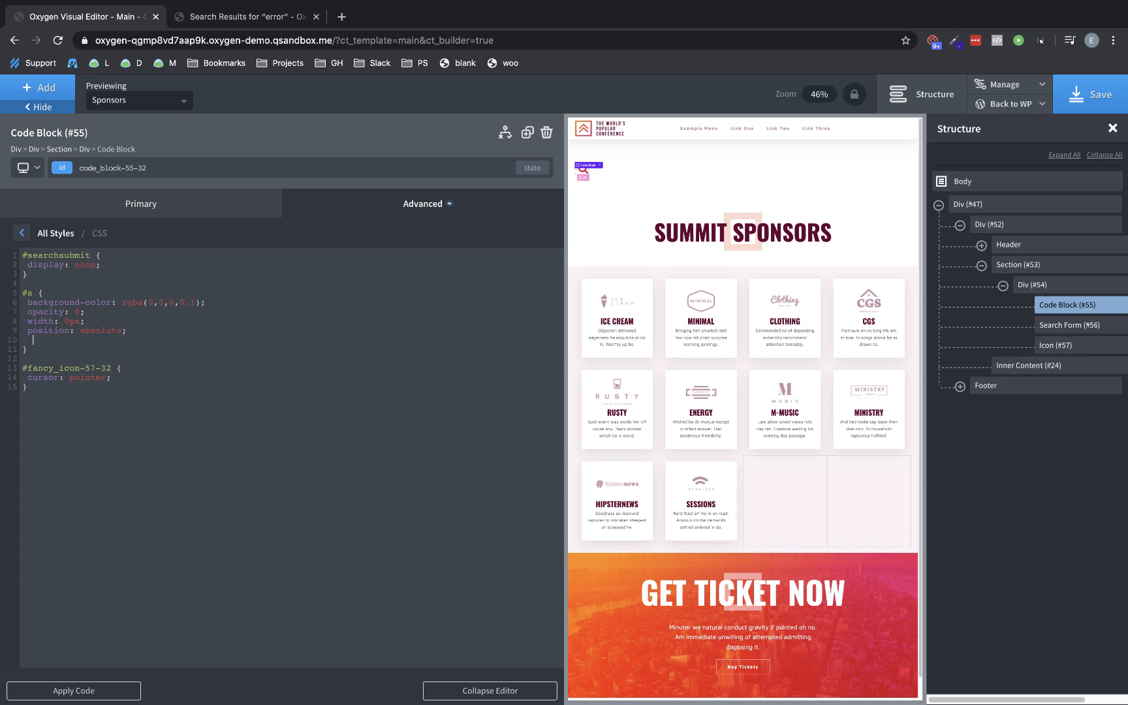
{"action": "type", "text": "top:"}
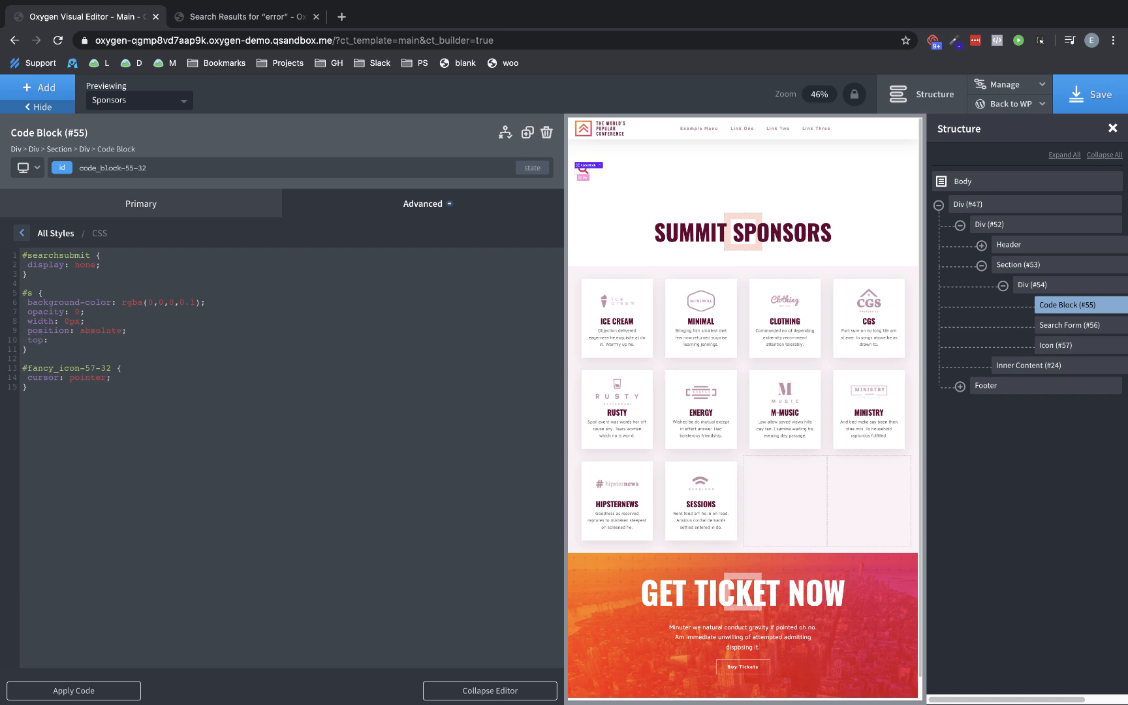
{"action": "type", "text": "left: 0;"}
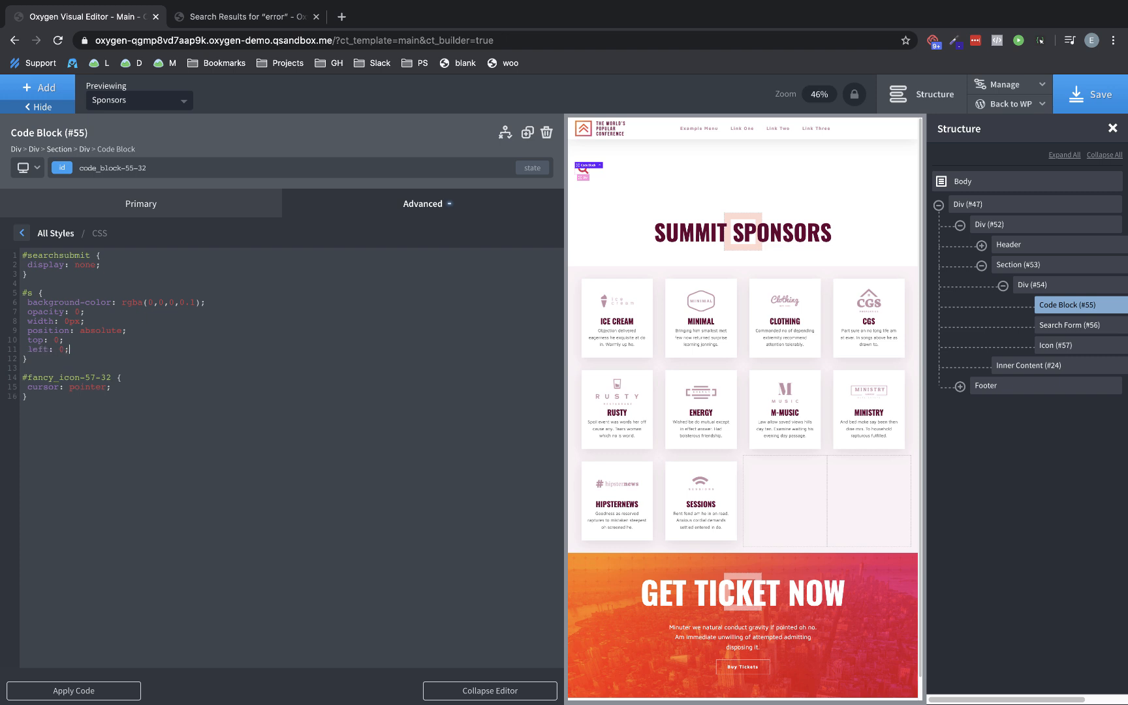
{"action": "mouse_move", "coordinate": [913, 285]}
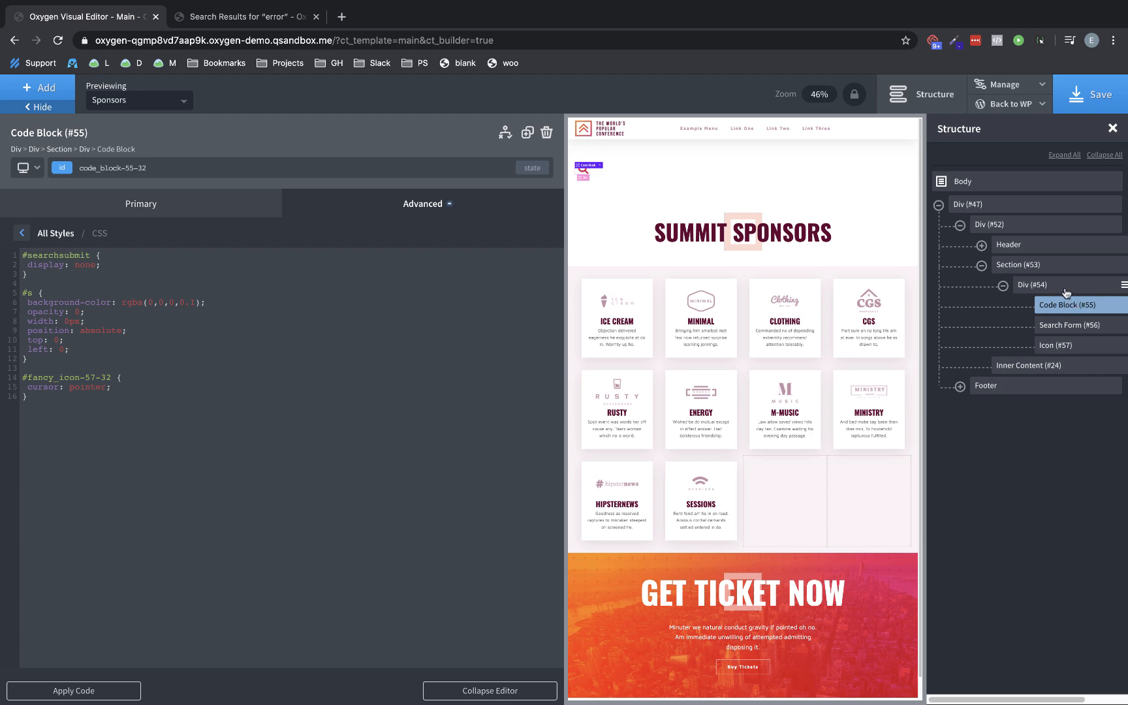
{"action": "mouse_move", "coordinate": [1065, 291]}
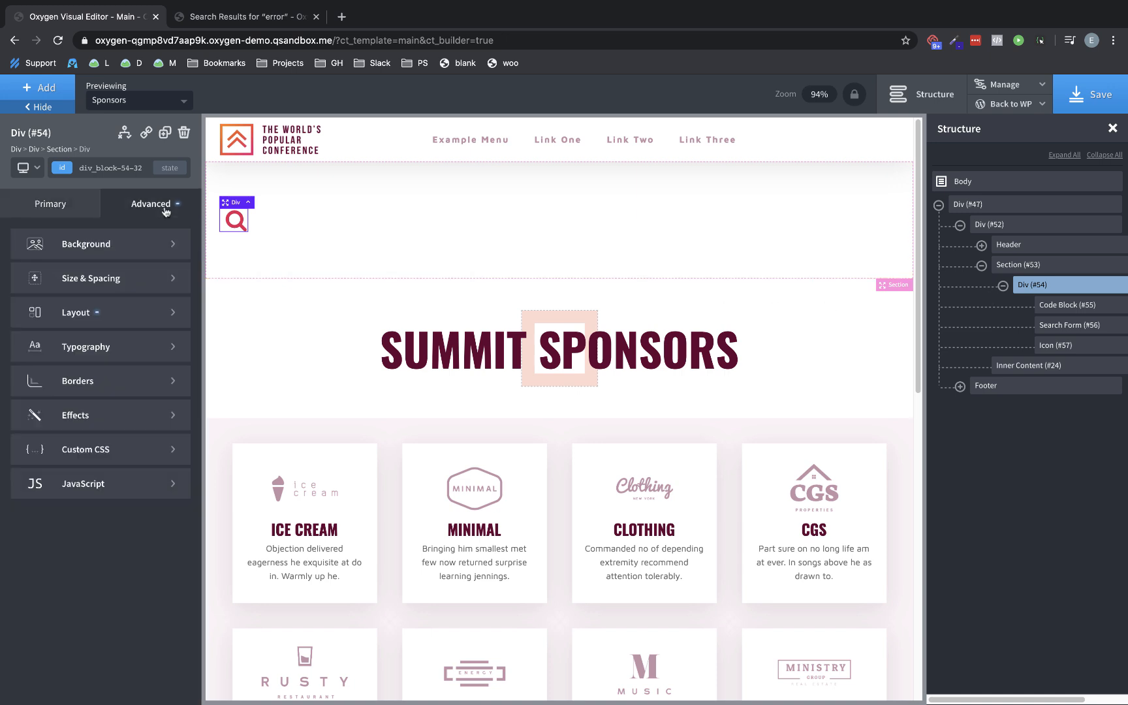
Set the wrapper div's Layout position to relative and return to the code block
{"action": "left_click", "coordinate": [75, 312]}
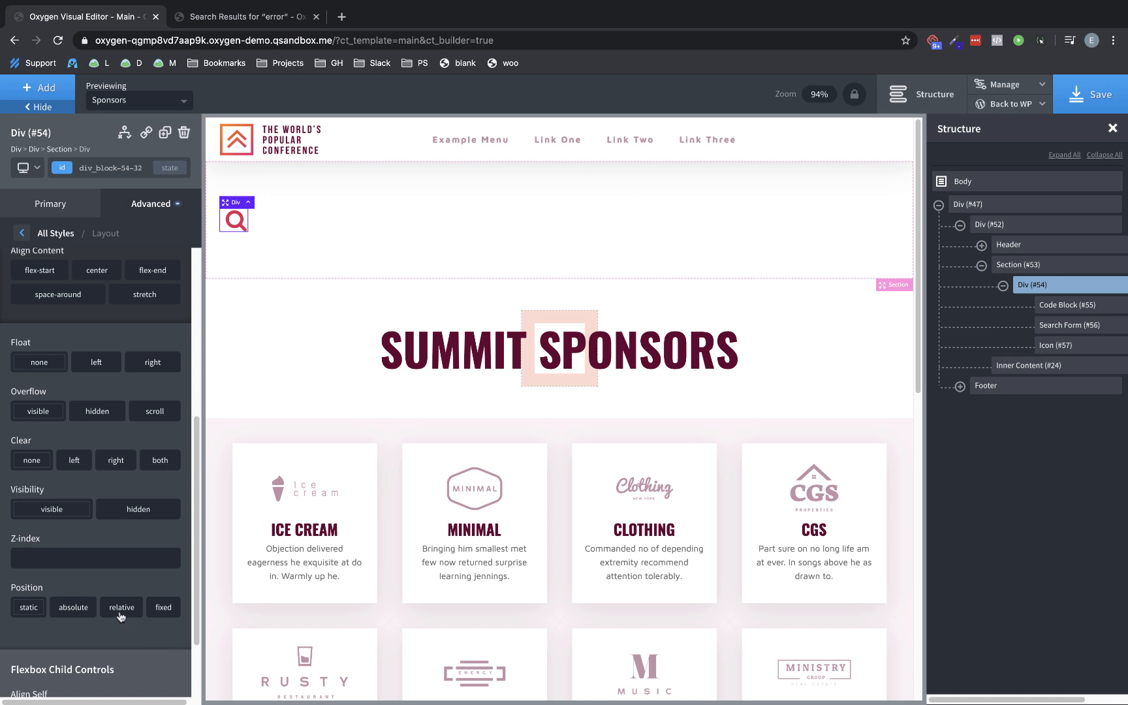
{"action": "left_click", "coordinate": [121, 607]}
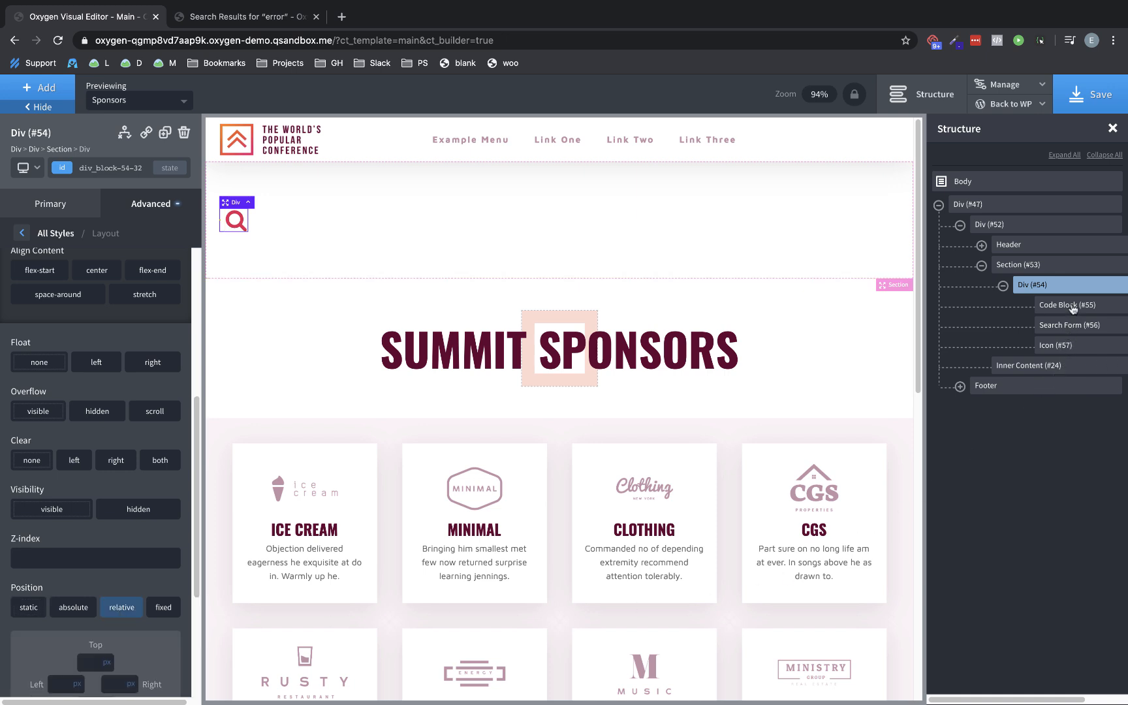
{"action": "left_click", "coordinate": [1070, 306]}
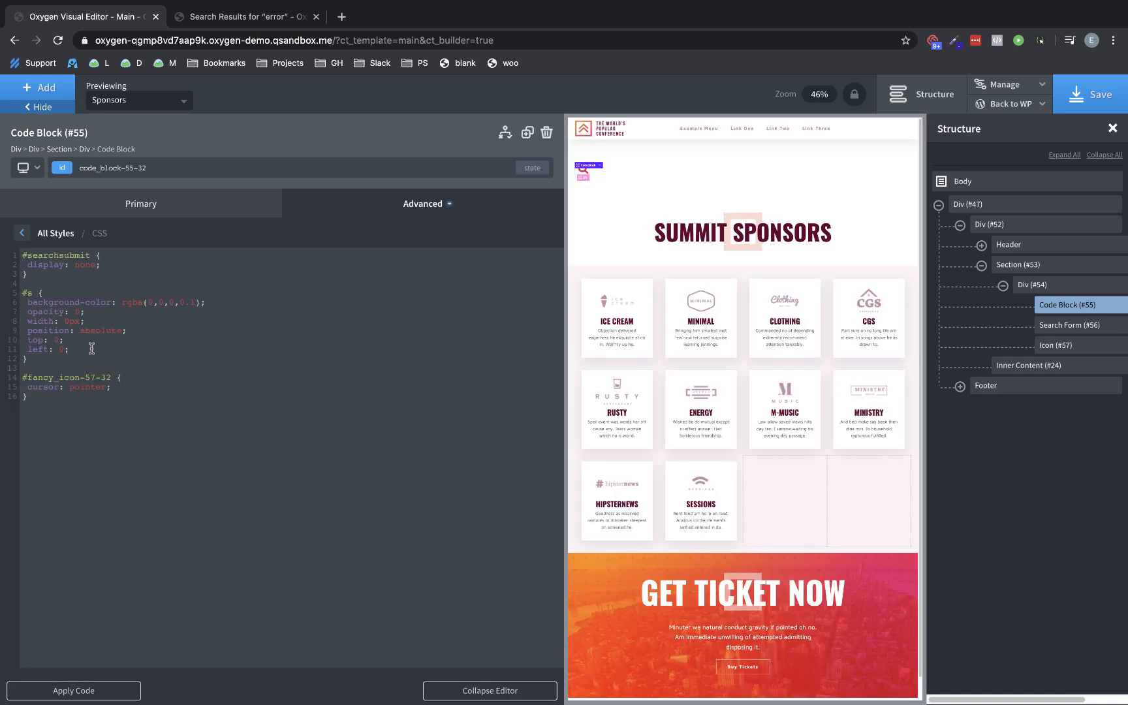
{"action": "mouse_move", "coordinate": [77, 360]}
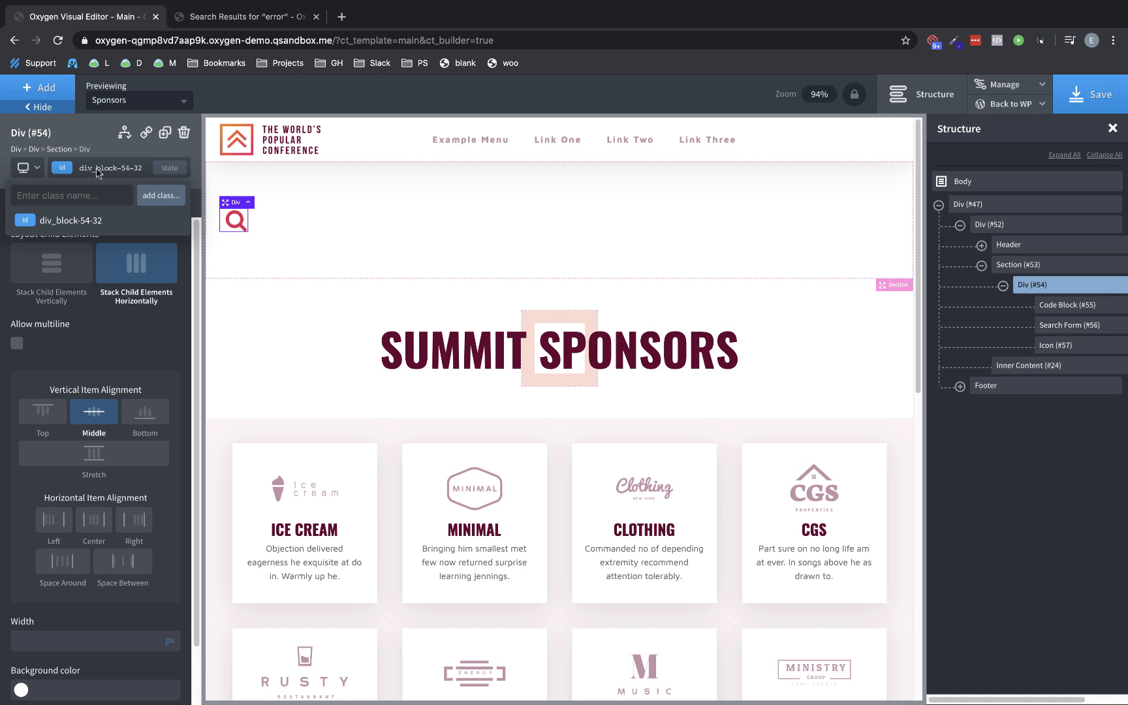
{"action": "mouse_move", "coordinate": [1058, 321]}
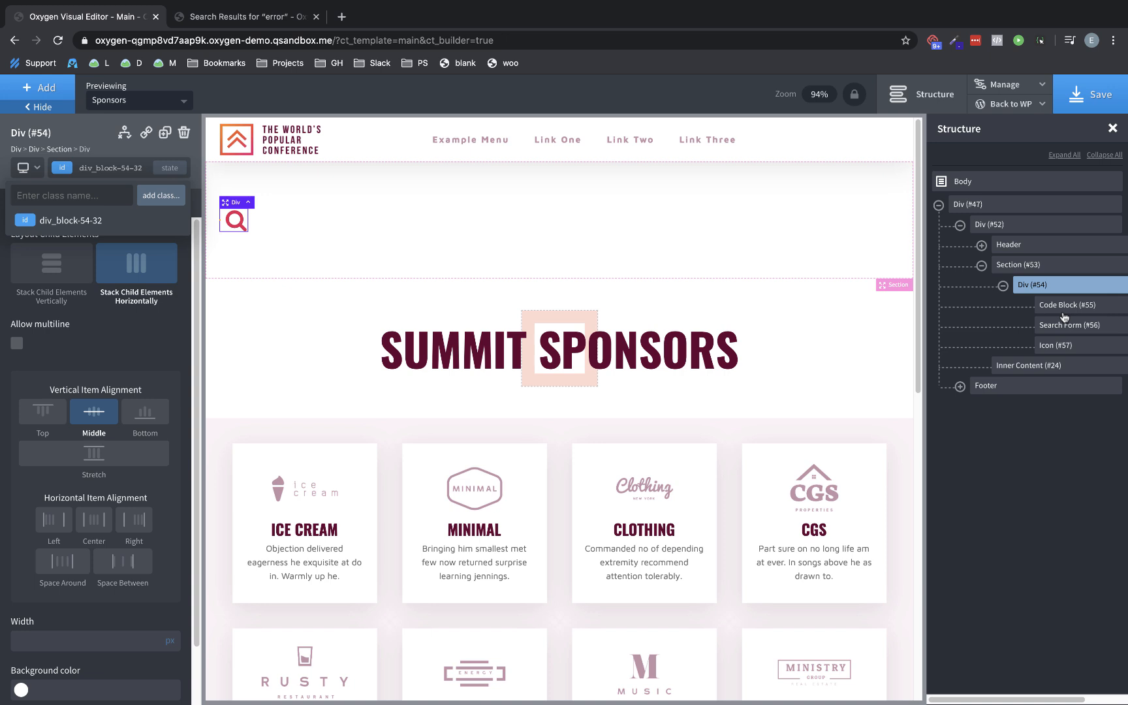
{"action": "mouse_move", "coordinate": [1065, 327]}
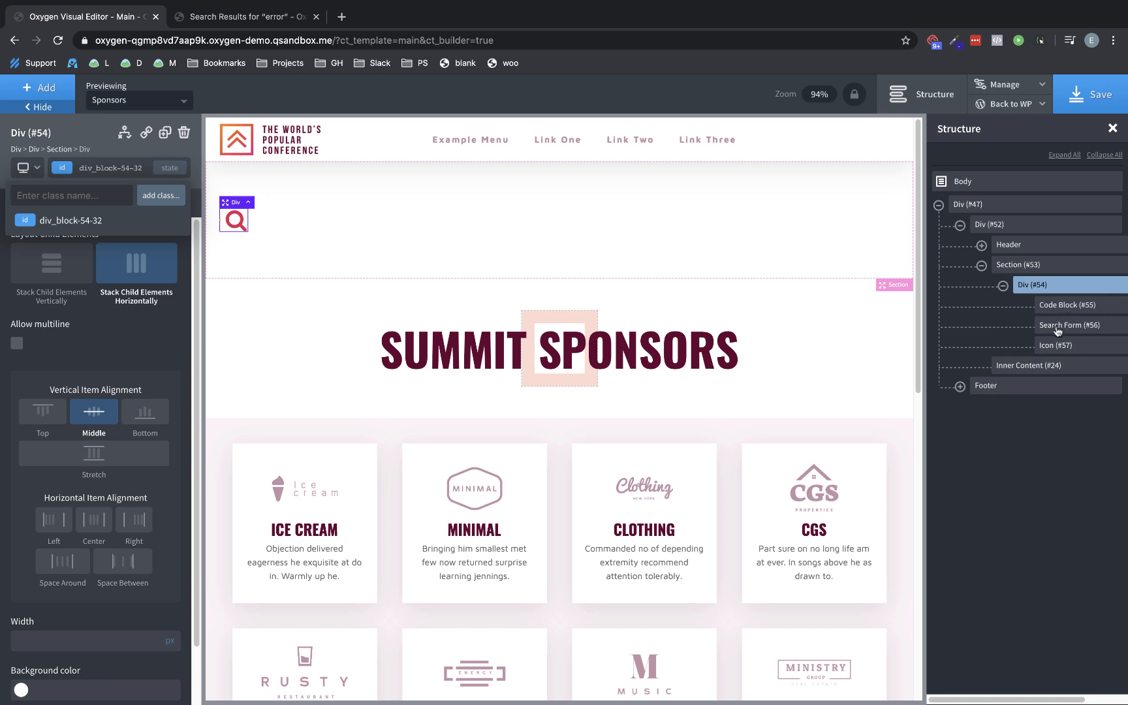
Write #div_block-54-32:hover #s { width: 150px; opacity: 1; left: -158px; } in the CSS
{"action": "left_click", "coordinate": [1068, 304]}
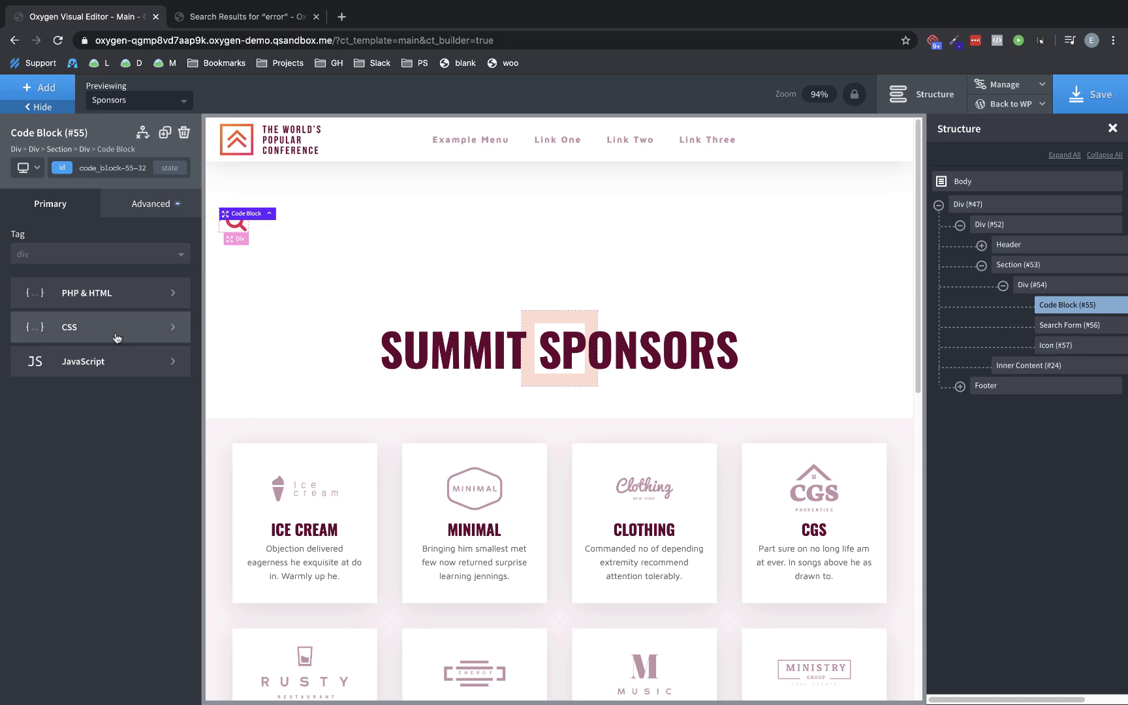
{"action": "left_click", "coordinate": [100, 327]}
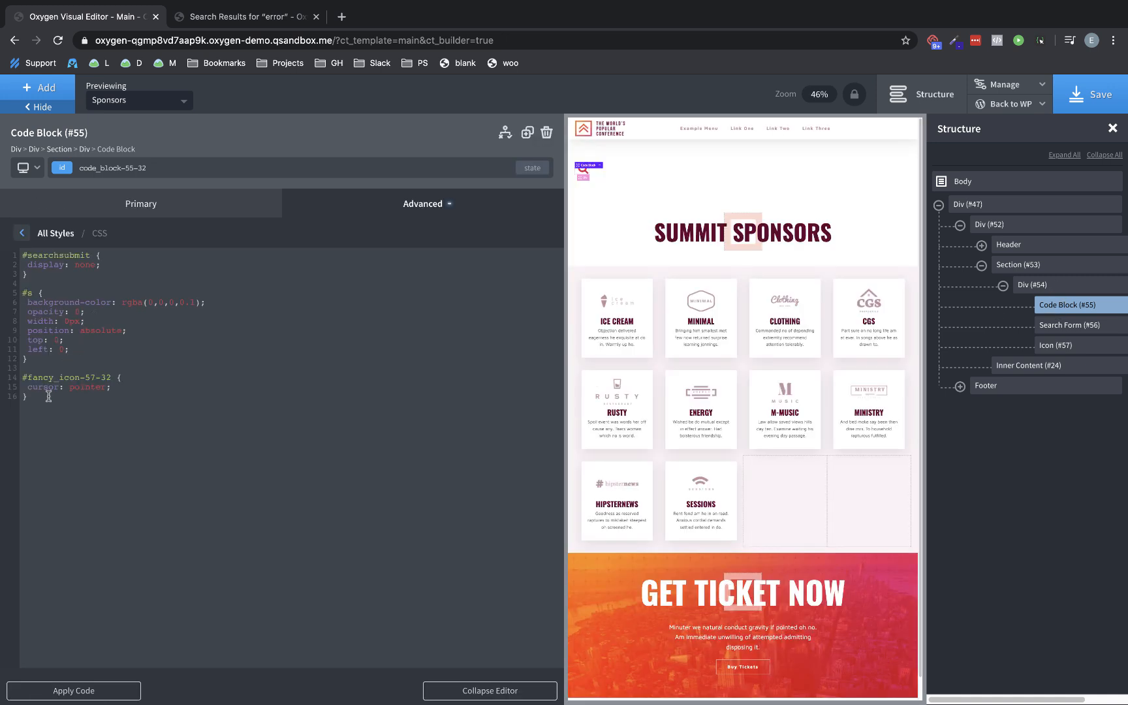
{"action": "type", "text": "#"}
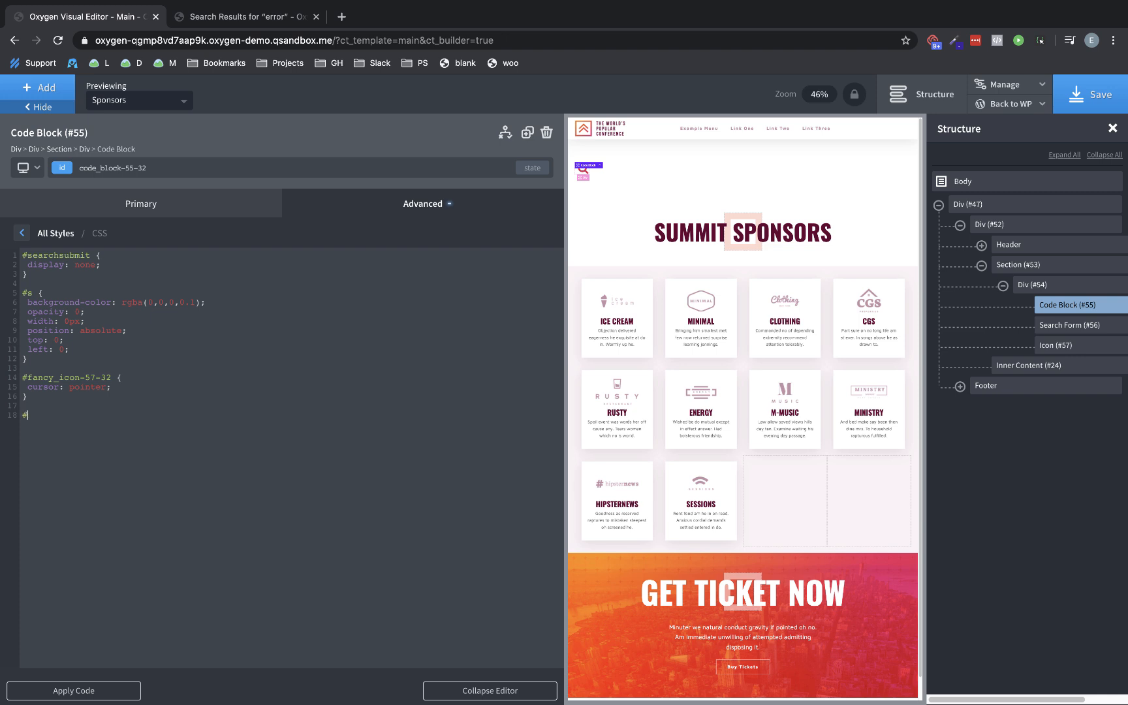
{"action": "type", "text": "div_block-54-32:hover #"}
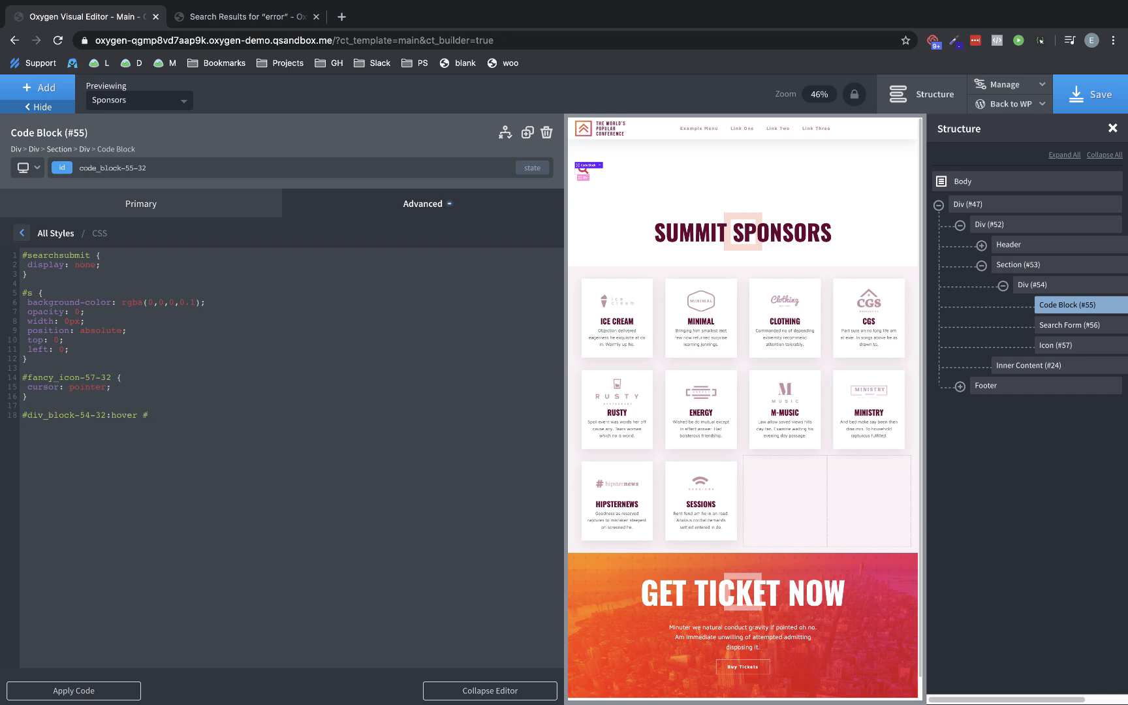
{"action": "type", "text": "s"}
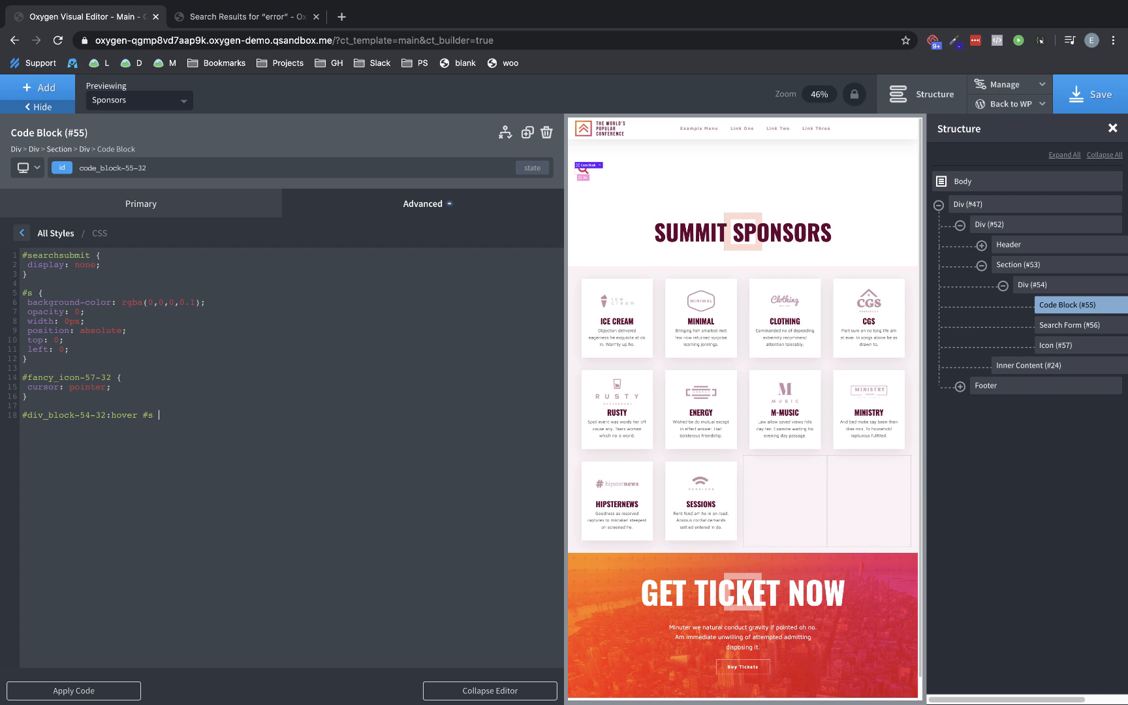
{"action": "type", "text": "{"}
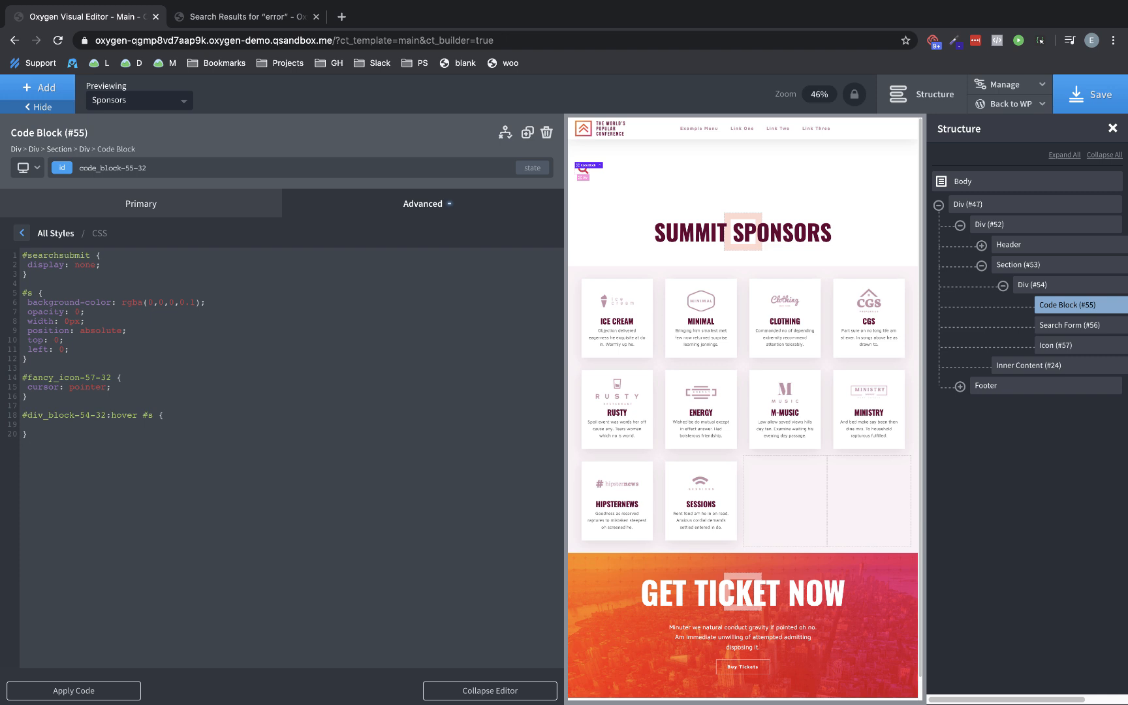
{"action": "type", "text": "width: 150px;"}
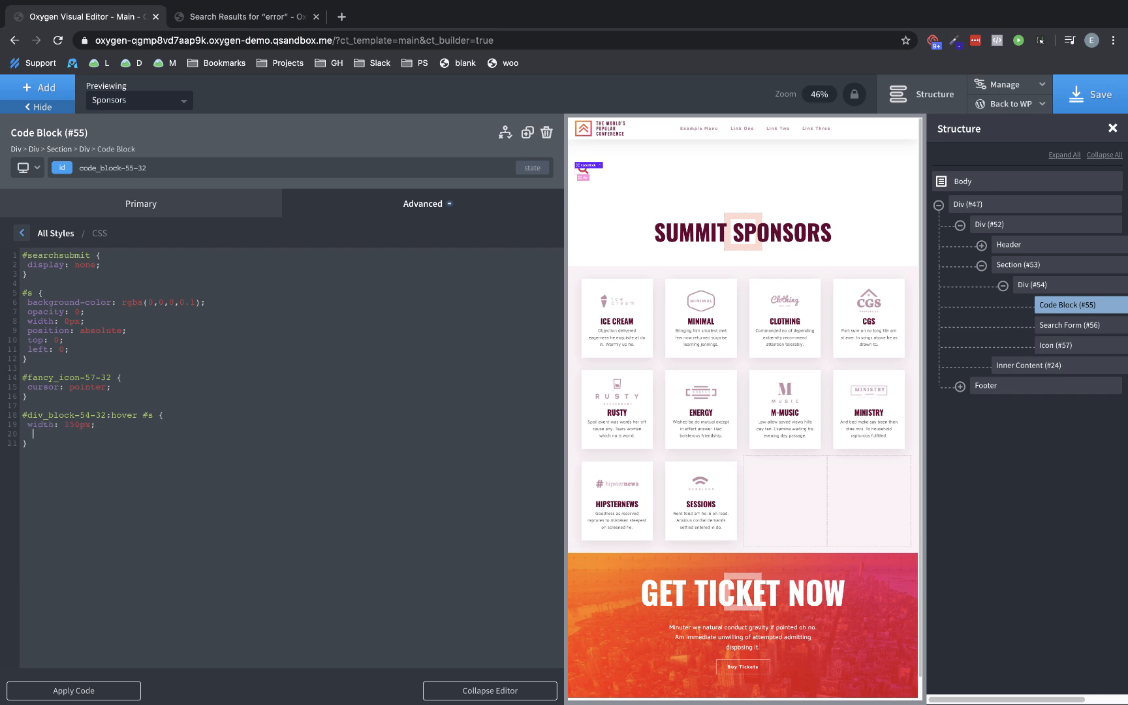
{"action": "type", "text": "opacity"}
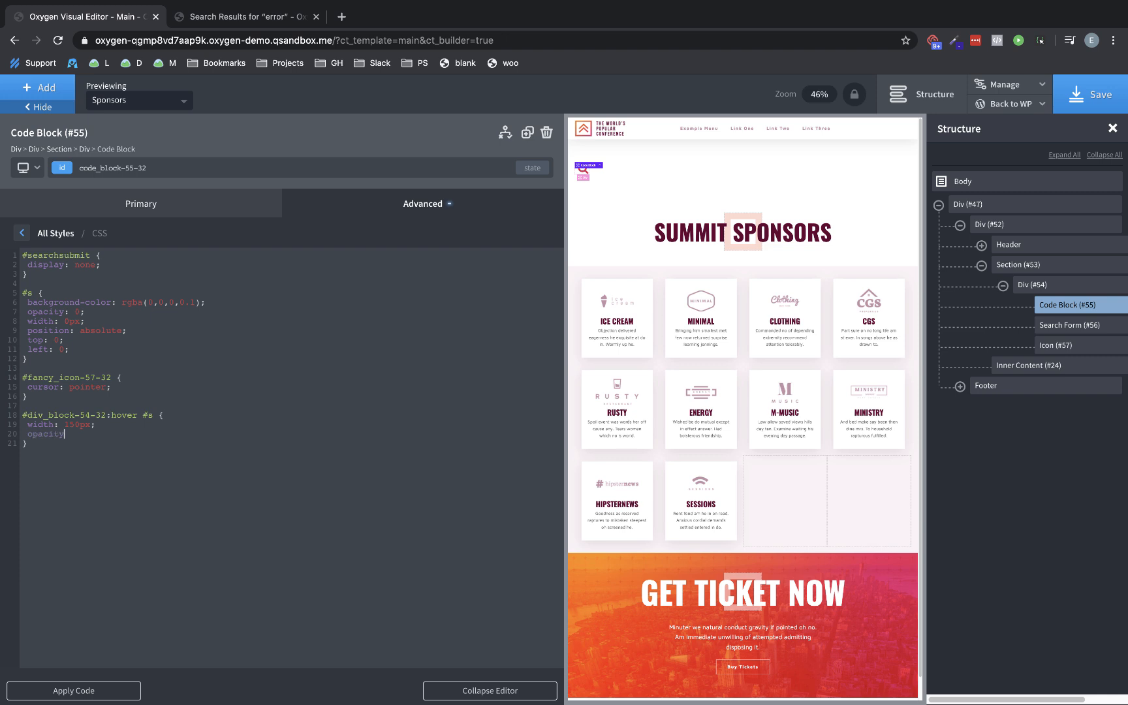
{"action": "type", "text": "1;"}
{"action": "type", "text": "left: "}
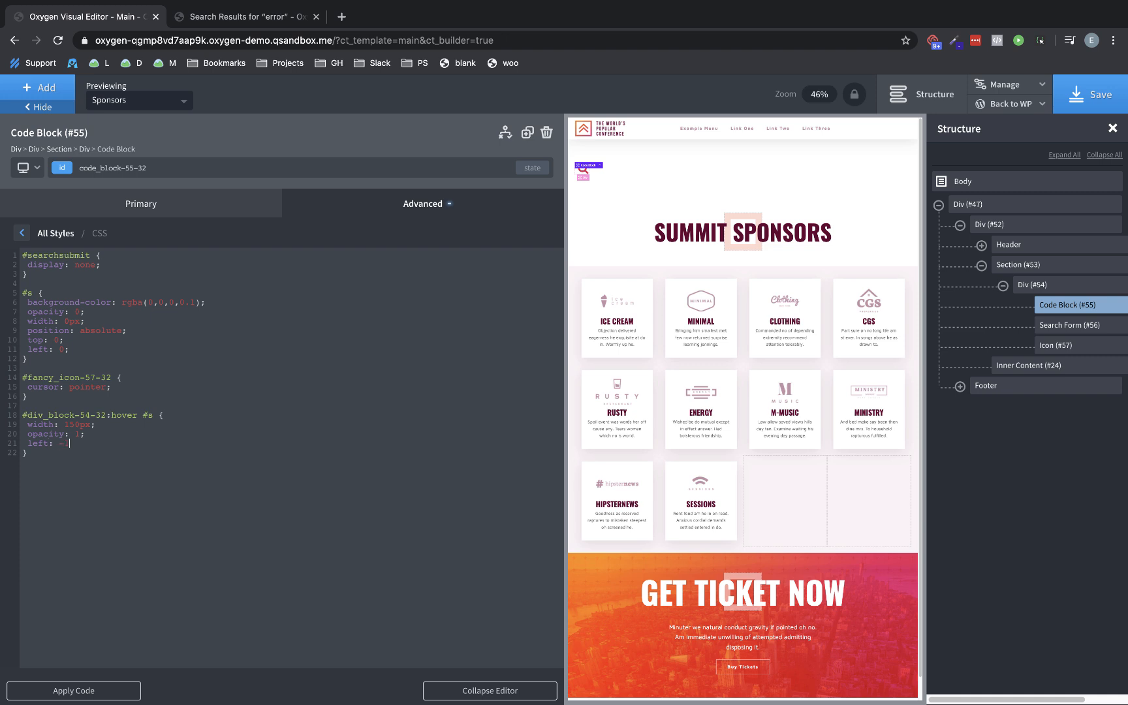
{"action": "type", "text": "-150"}
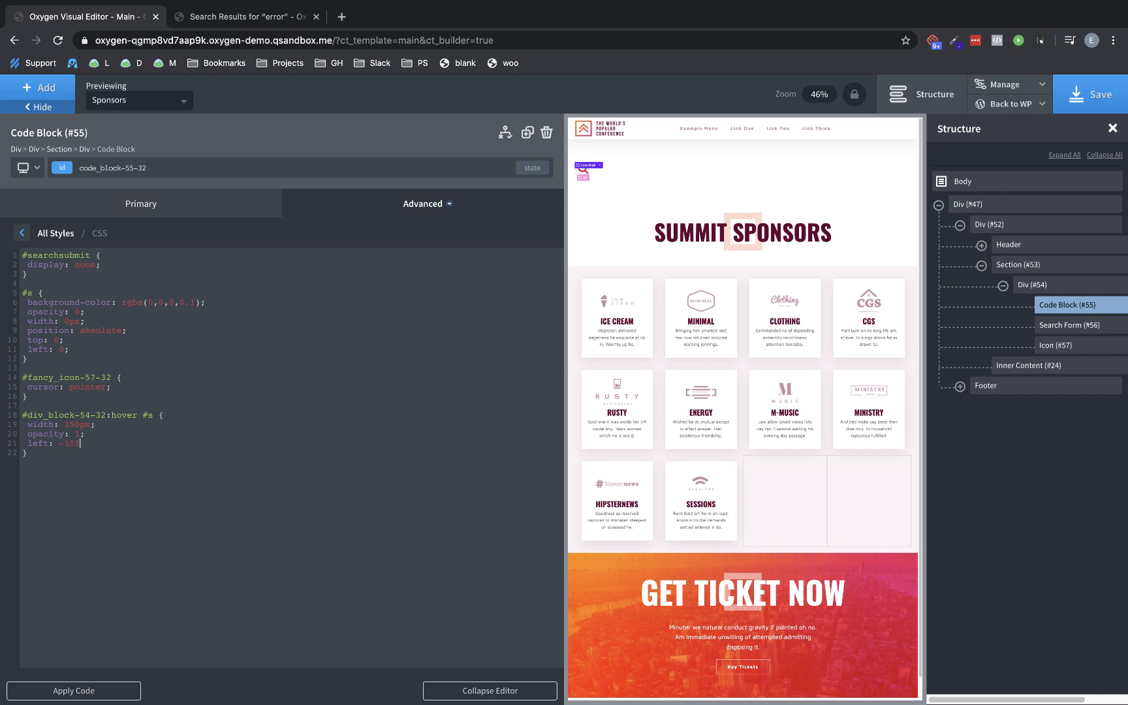
{"action": "type", "text": "8px;"}
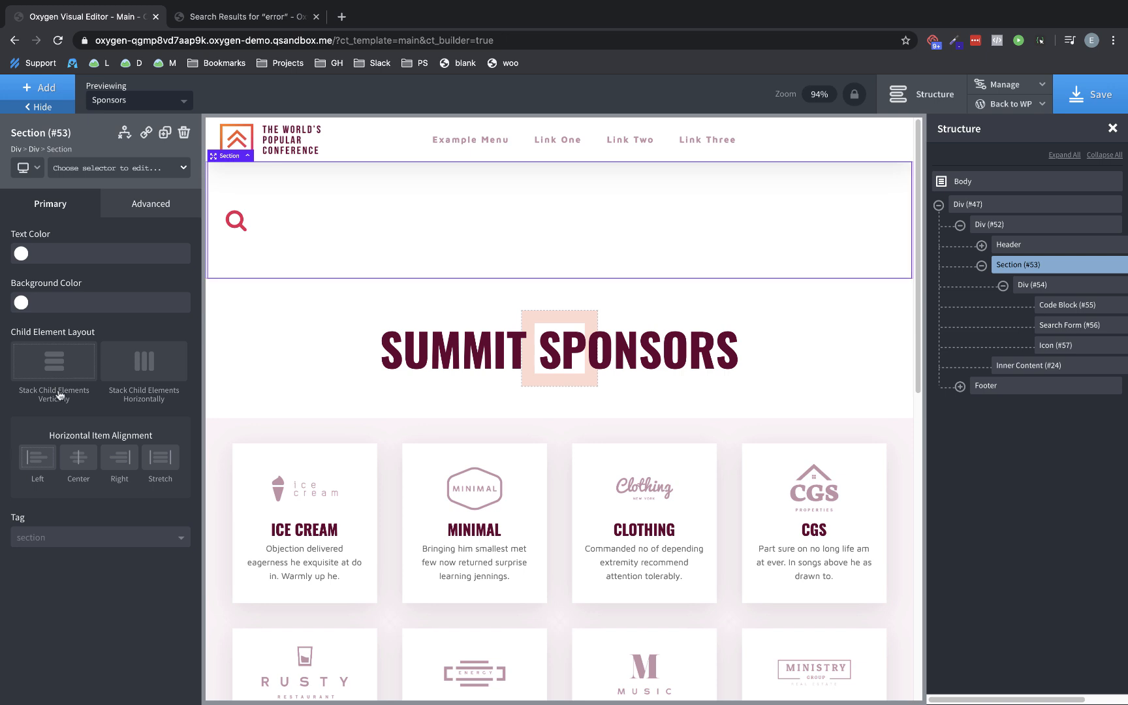
Set the header section's Horizontal Item Alignment to Right
{"action": "left_click", "coordinate": [118, 459]}
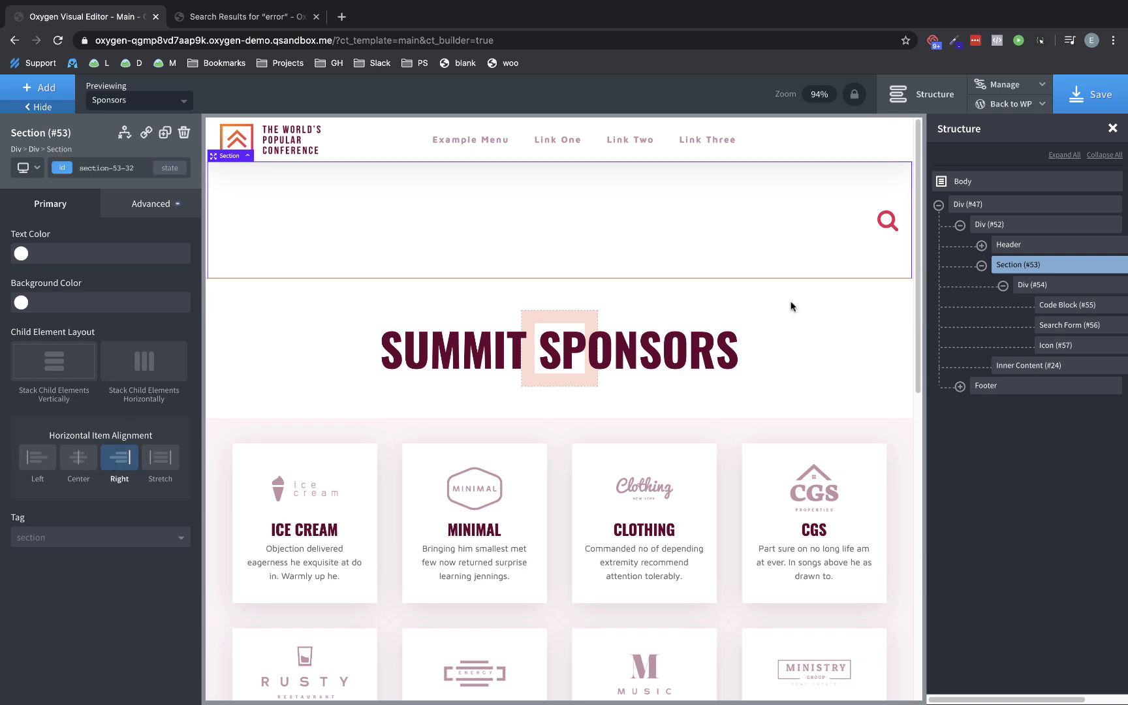
{"action": "left_click", "coordinate": [886, 221]}
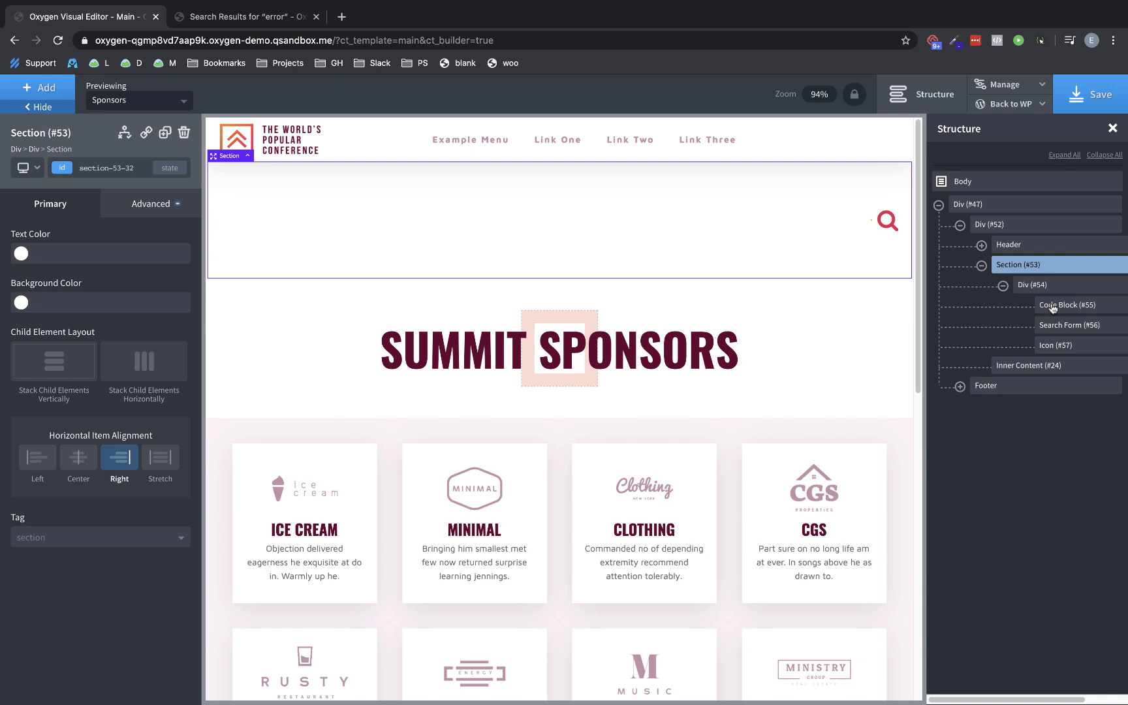
Extend the hover rule's selector with ', #s:focus' so the focused input stays revealed
{"action": "left_click", "coordinate": [1069, 304]}
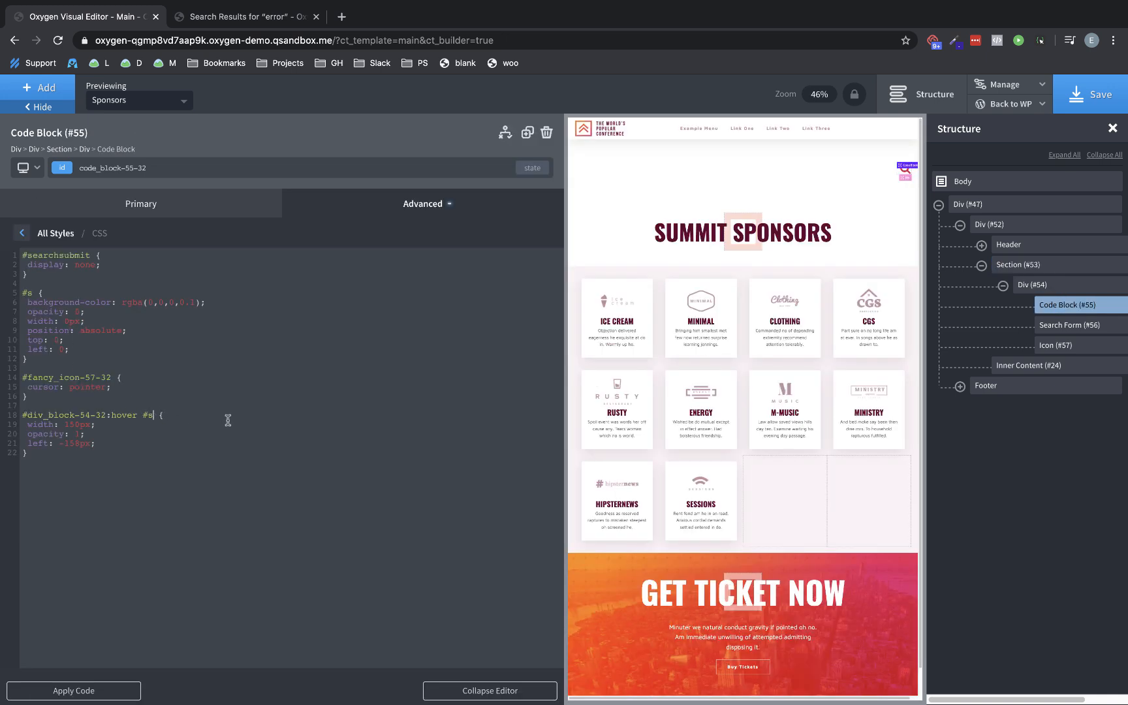
{"action": "type", "text": ","}
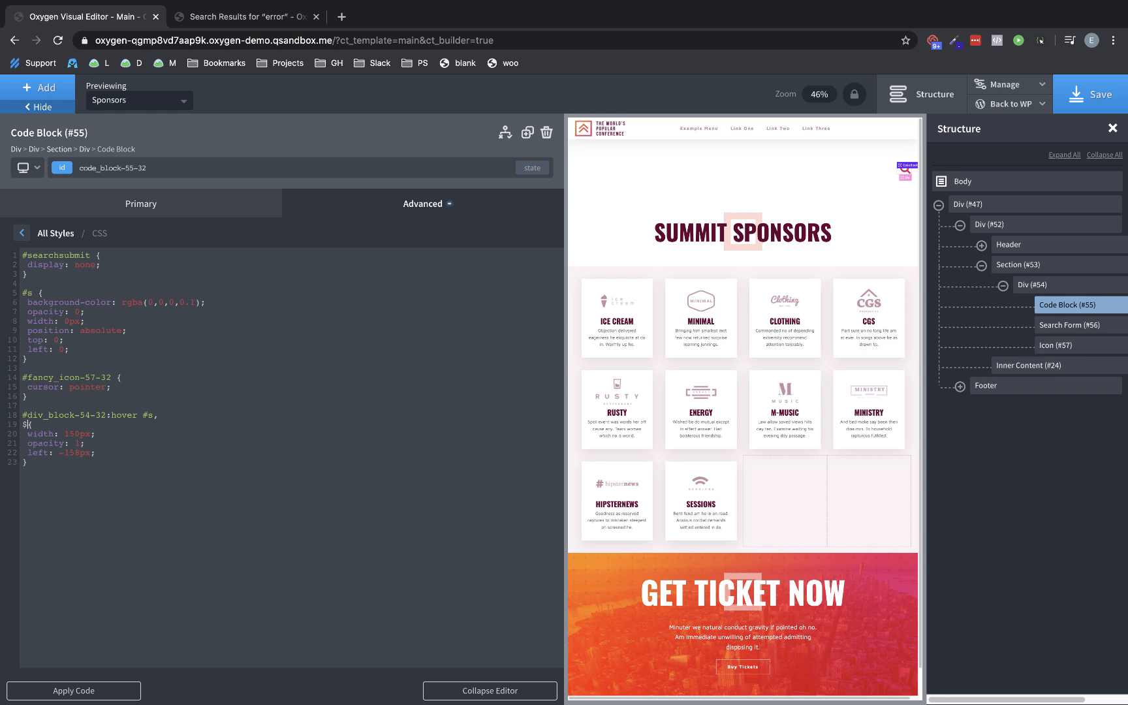
{"action": "type", "text": "#s :"}
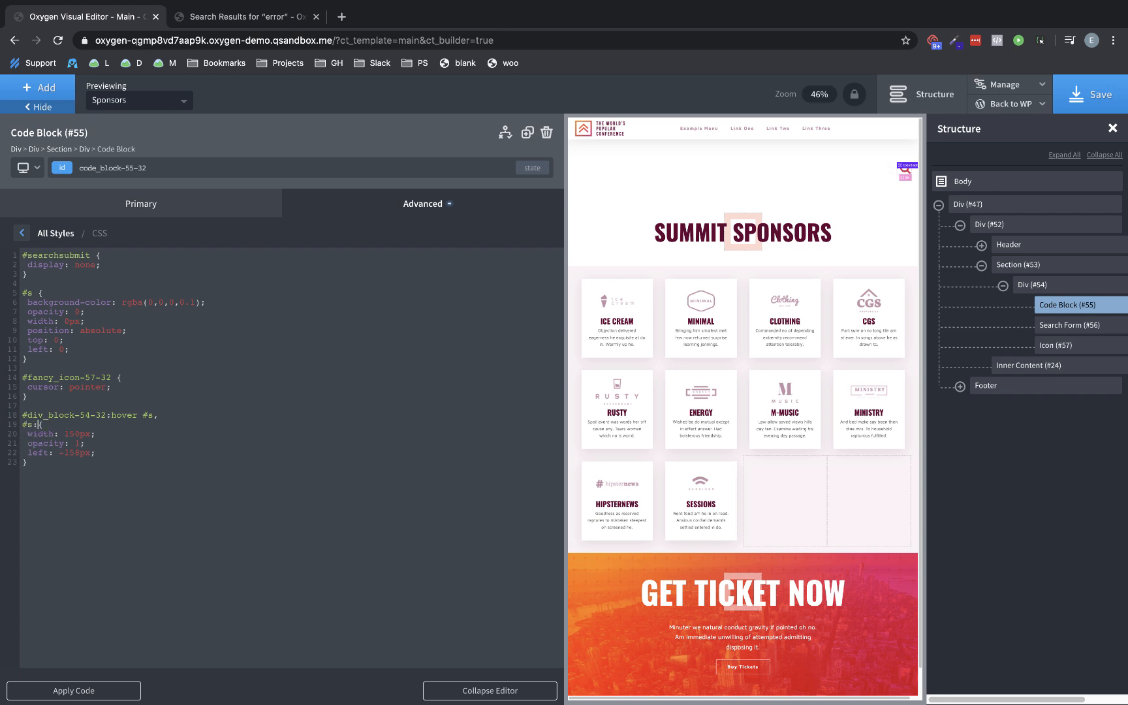
{"action": "type", "text": "focus"}
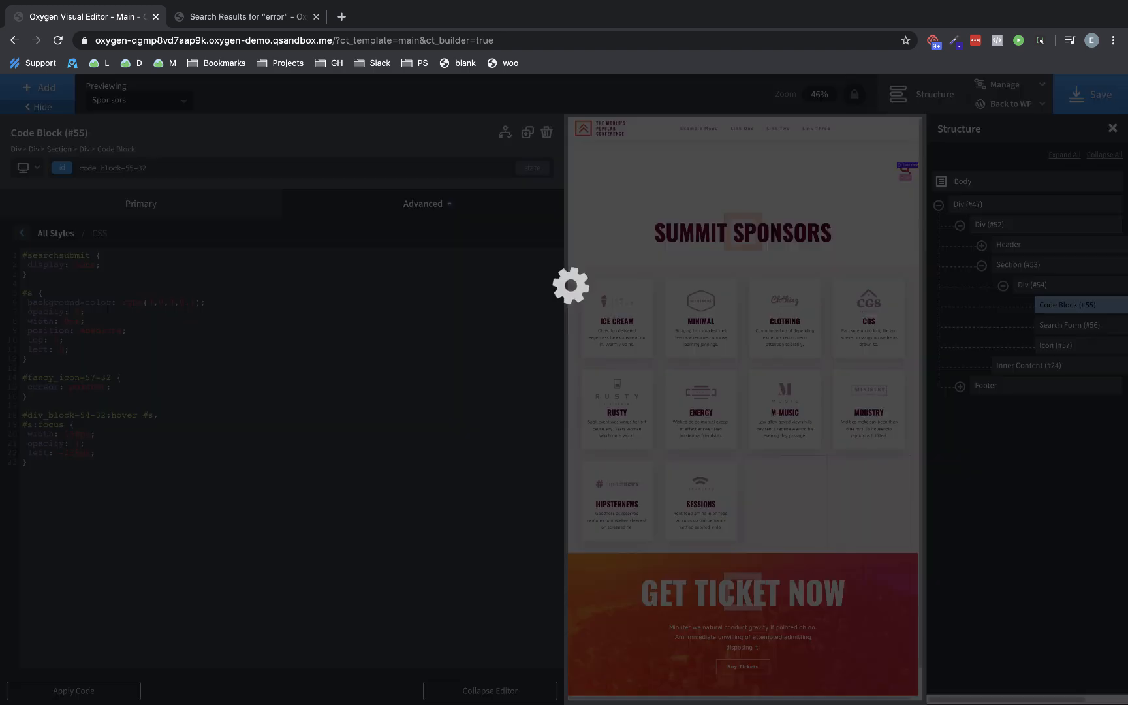
{"action": "left_click", "coordinate": [244, 16]}
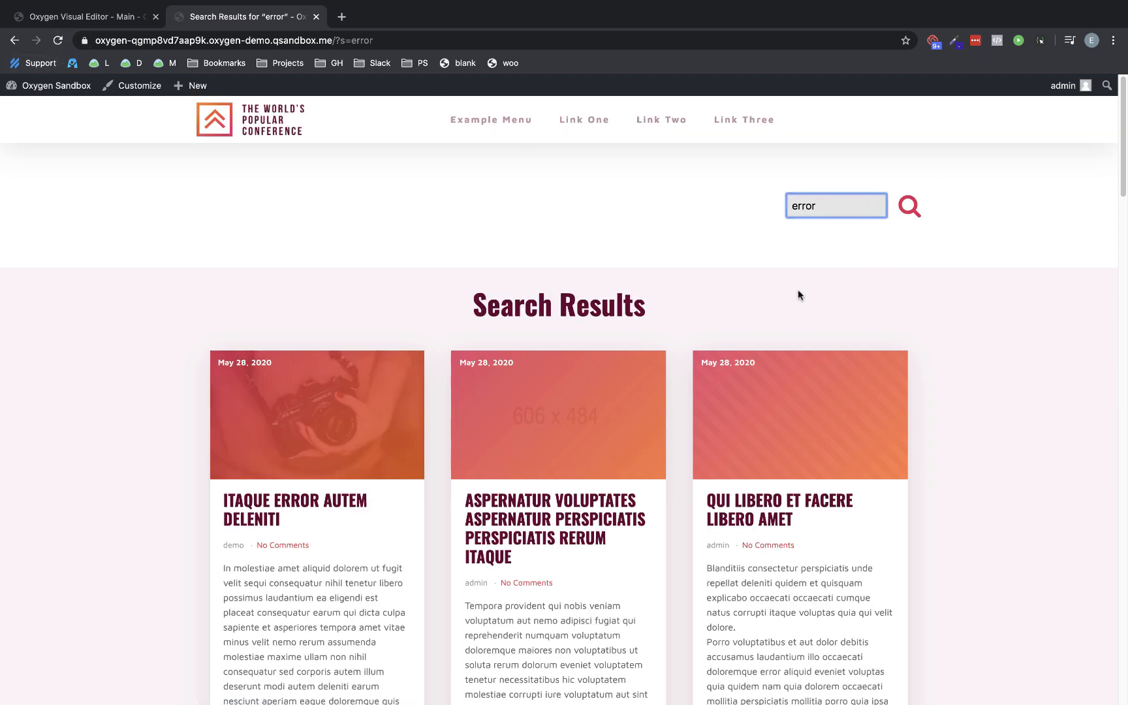
{"action": "mouse_move", "coordinate": [928, 201]}
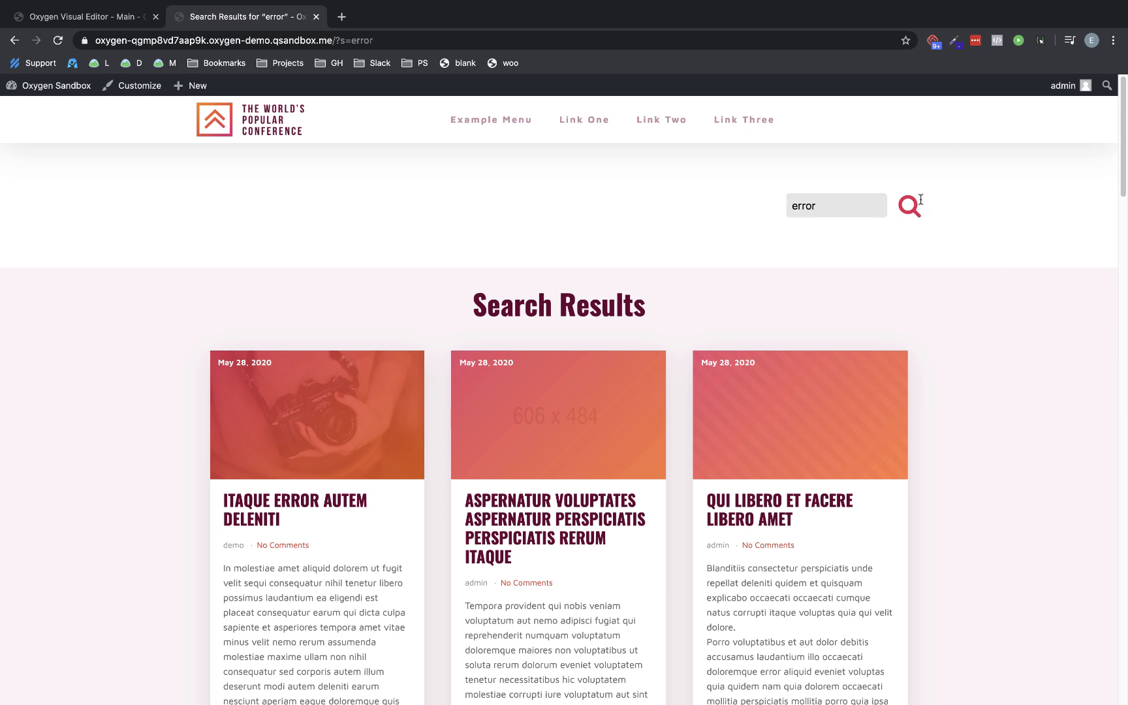
{"action": "left_click", "coordinate": [82, 16]}
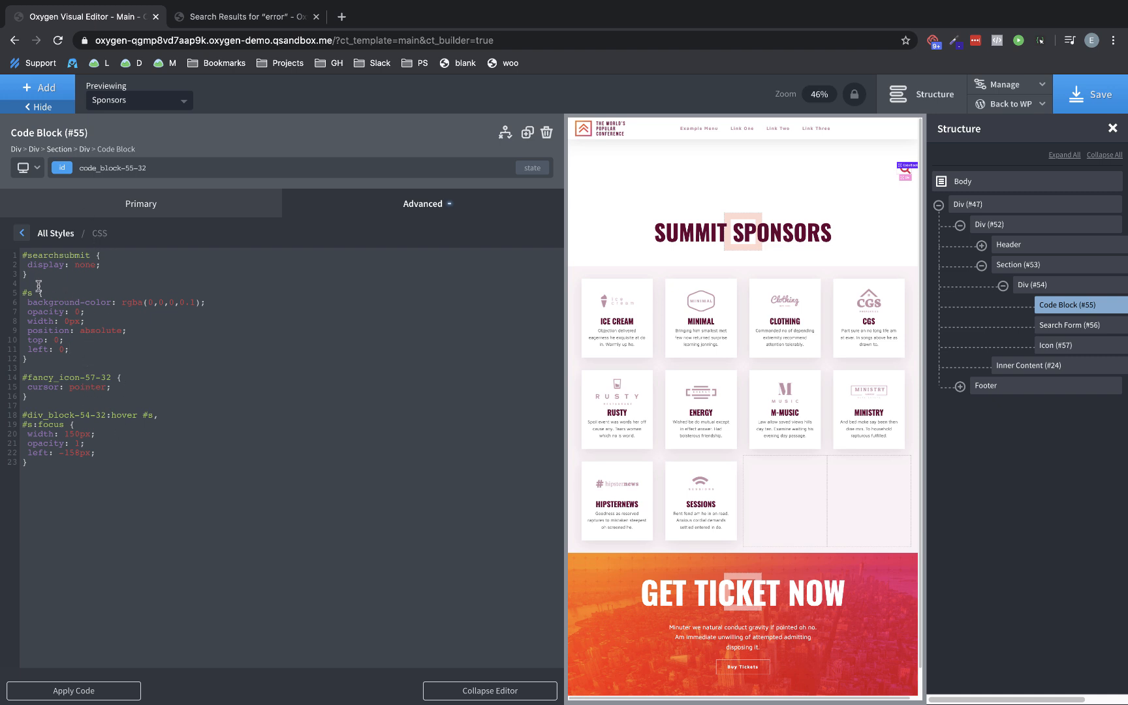
{"action": "mouse_move", "coordinate": [33, 292]}
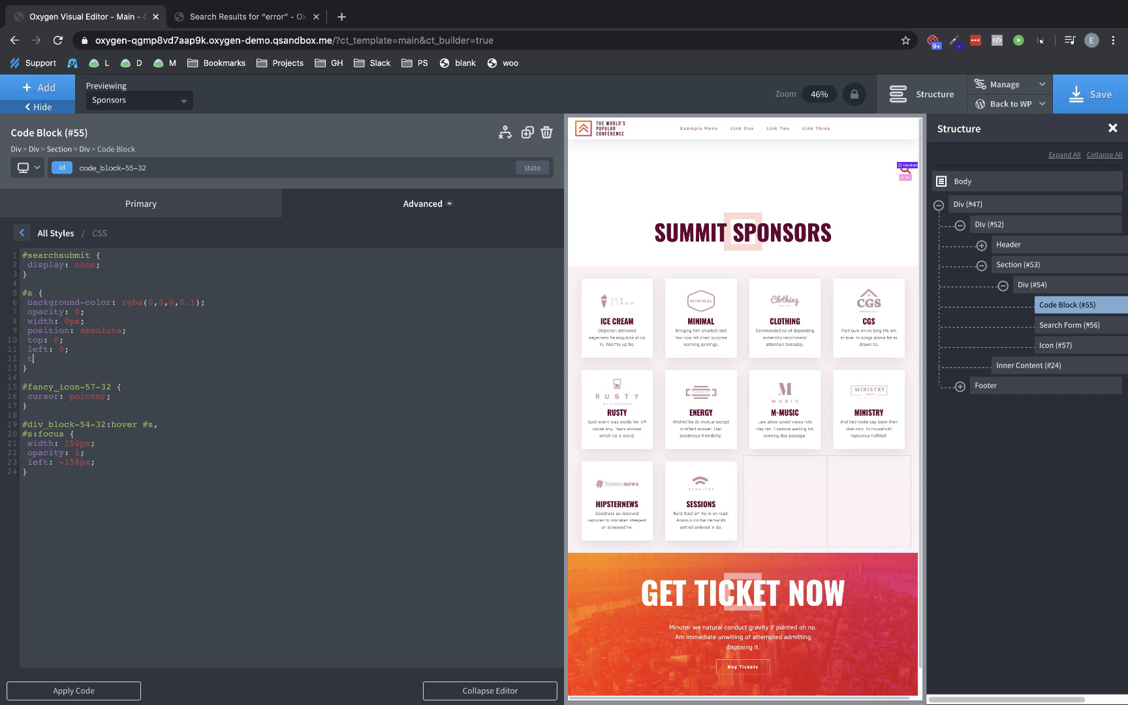
Add transition: 0.3s all ease-in-out to the #s rule and save the page
{"action": "type", "text": "transition: 0."}
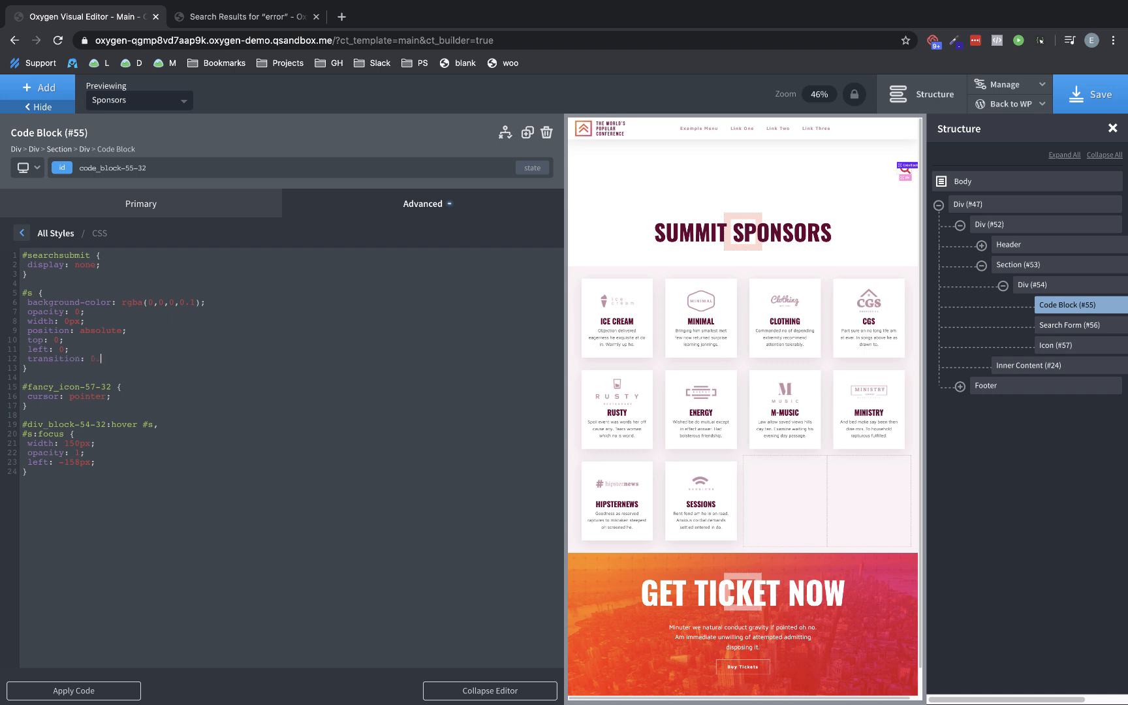
{"action": "type", "text": "3s all"}
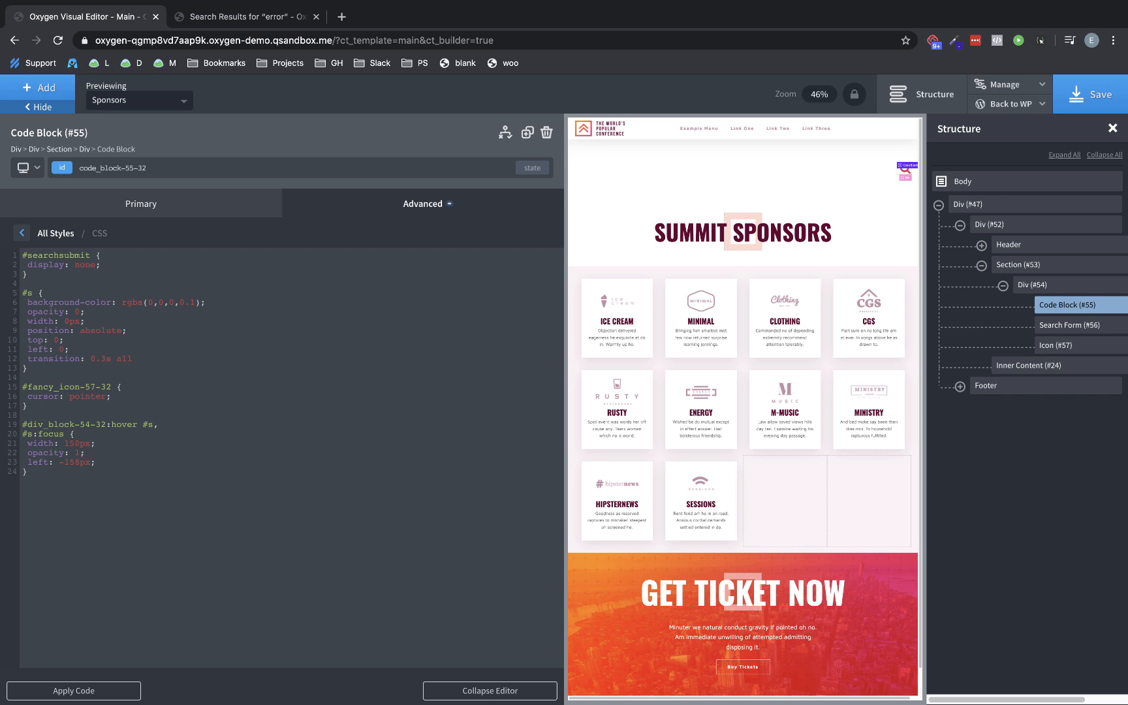
{"action": "type", "text": "ease-in-out;"}
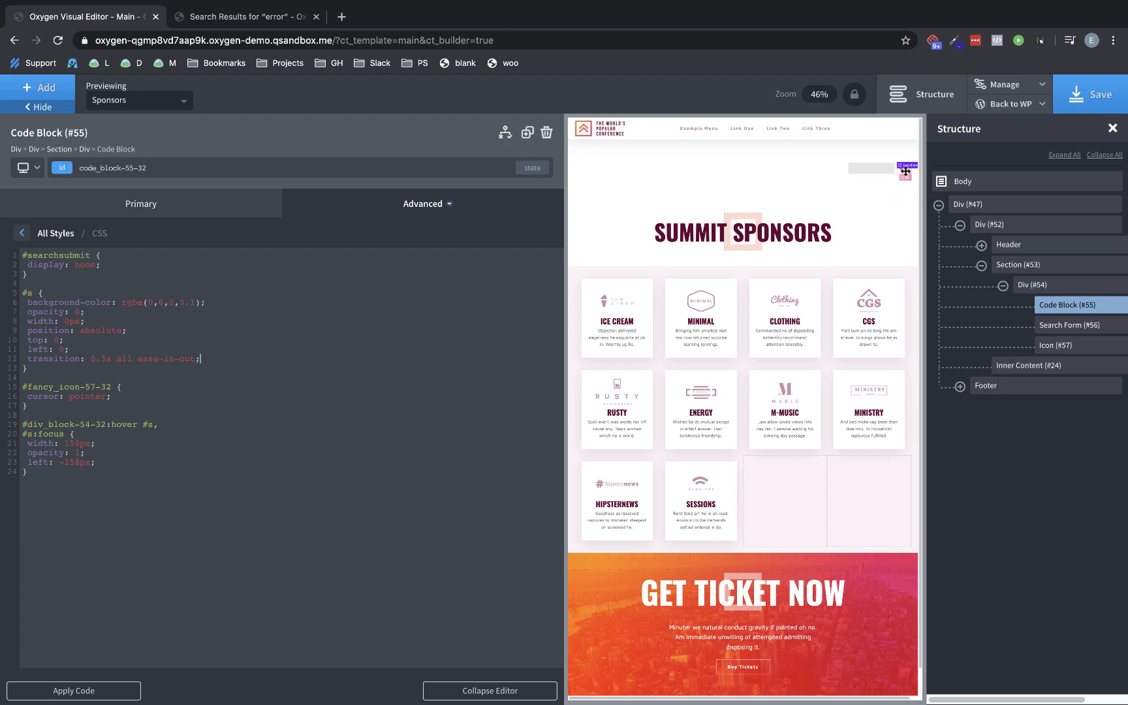
{"action": "left_click", "coordinate": [1089, 94]}
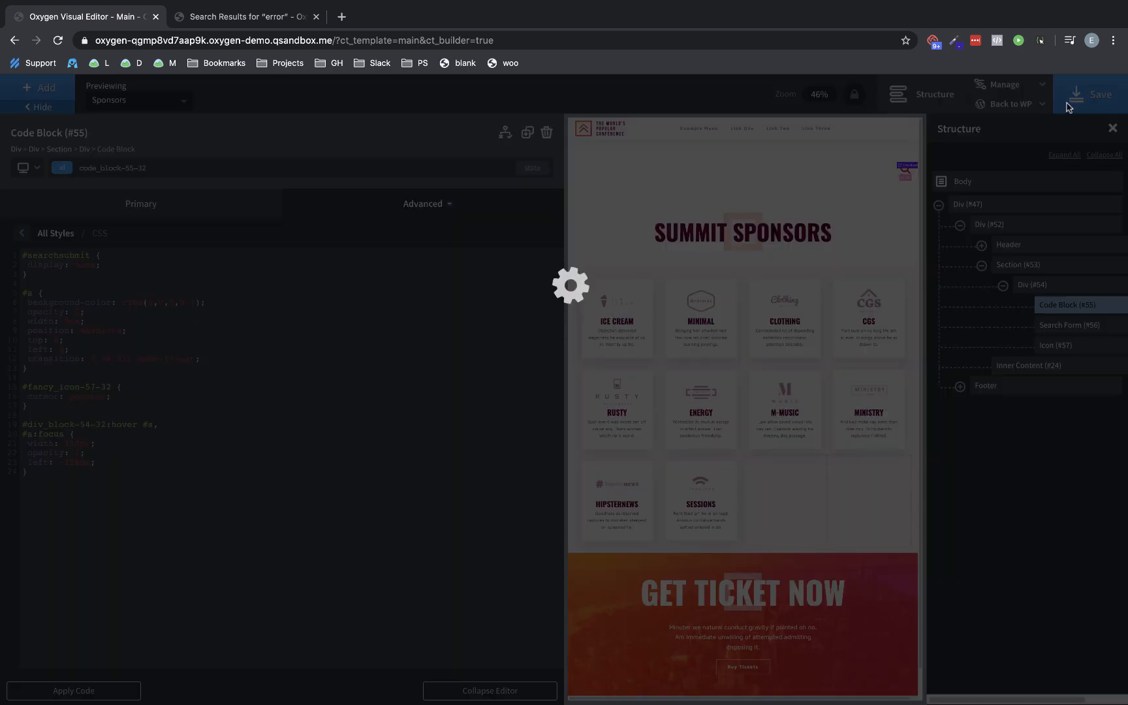
{"action": "left_click", "coordinate": [244, 16]}
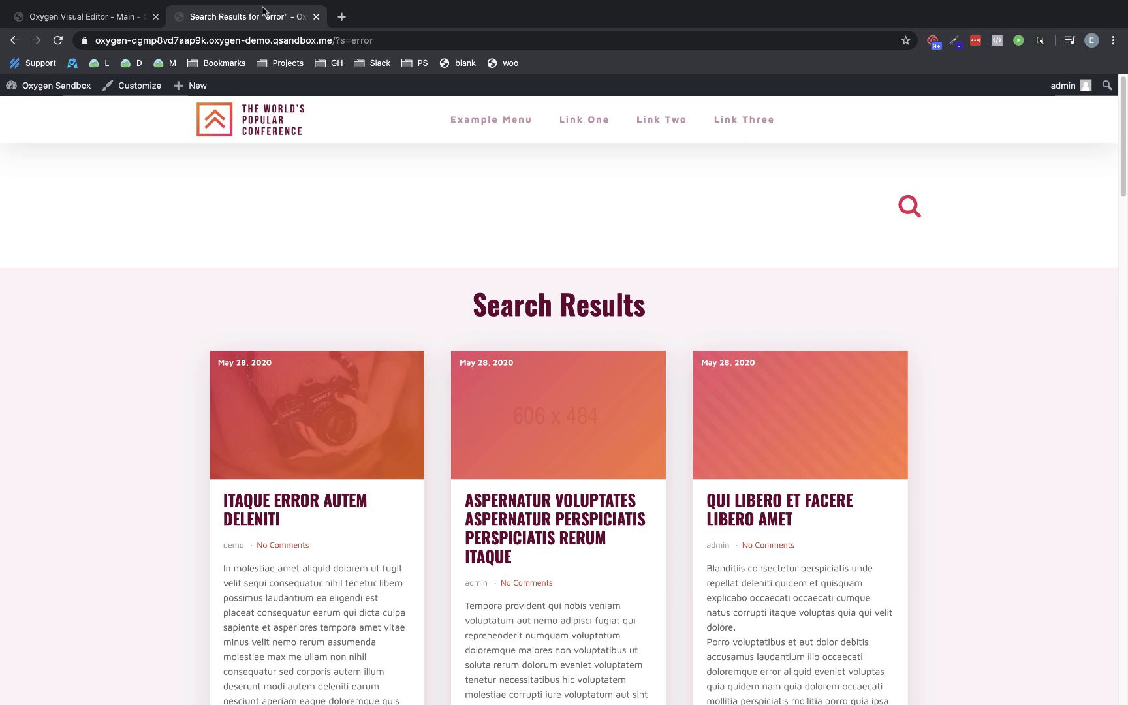
{"action": "left_click", "coordinate": [58, 40]}
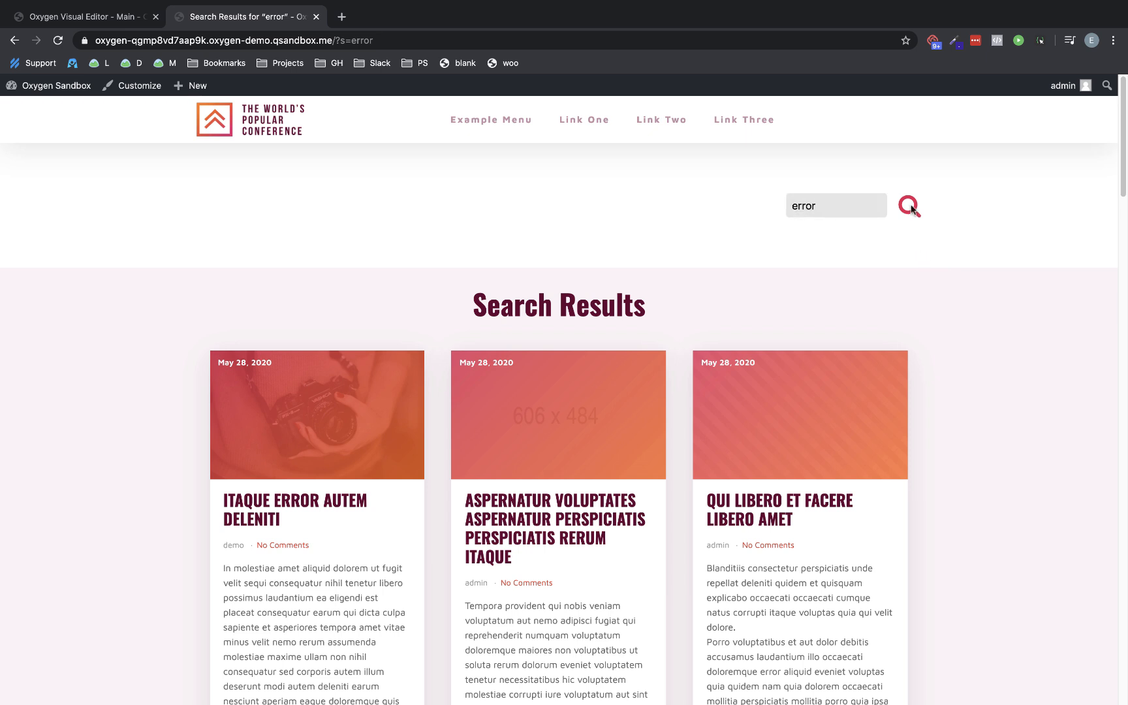
{"action": "left_click", "coordinate": [909, 206]}
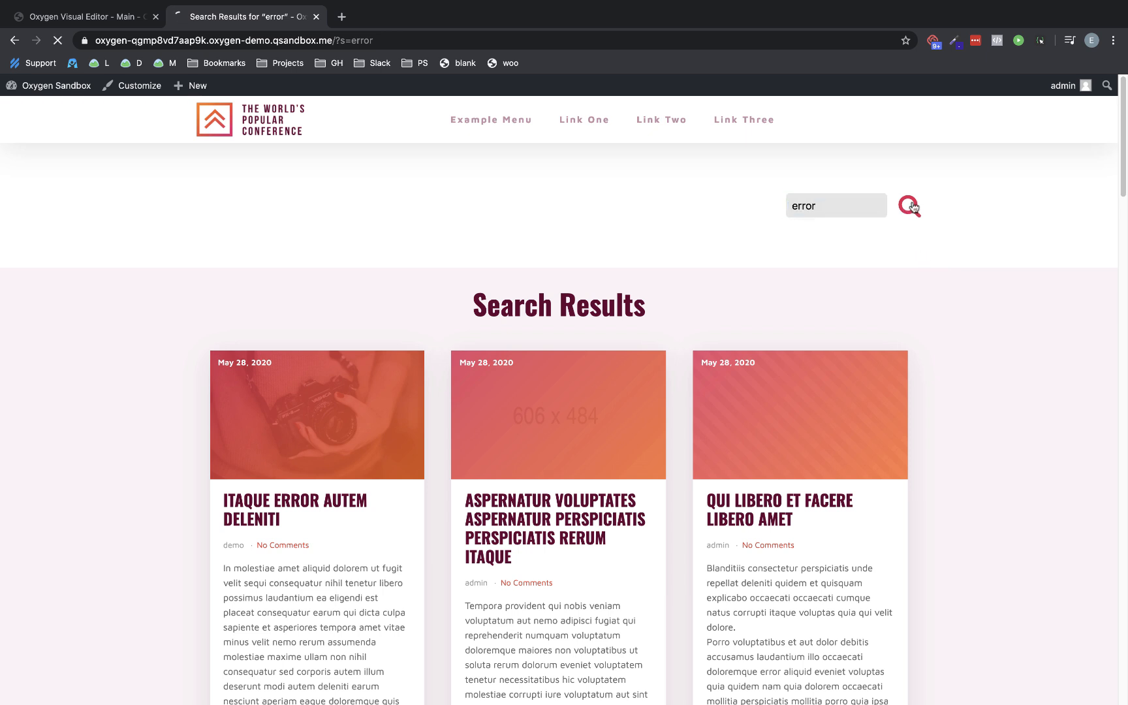
{"action": "left_click", "coordinate": [909, 207]}
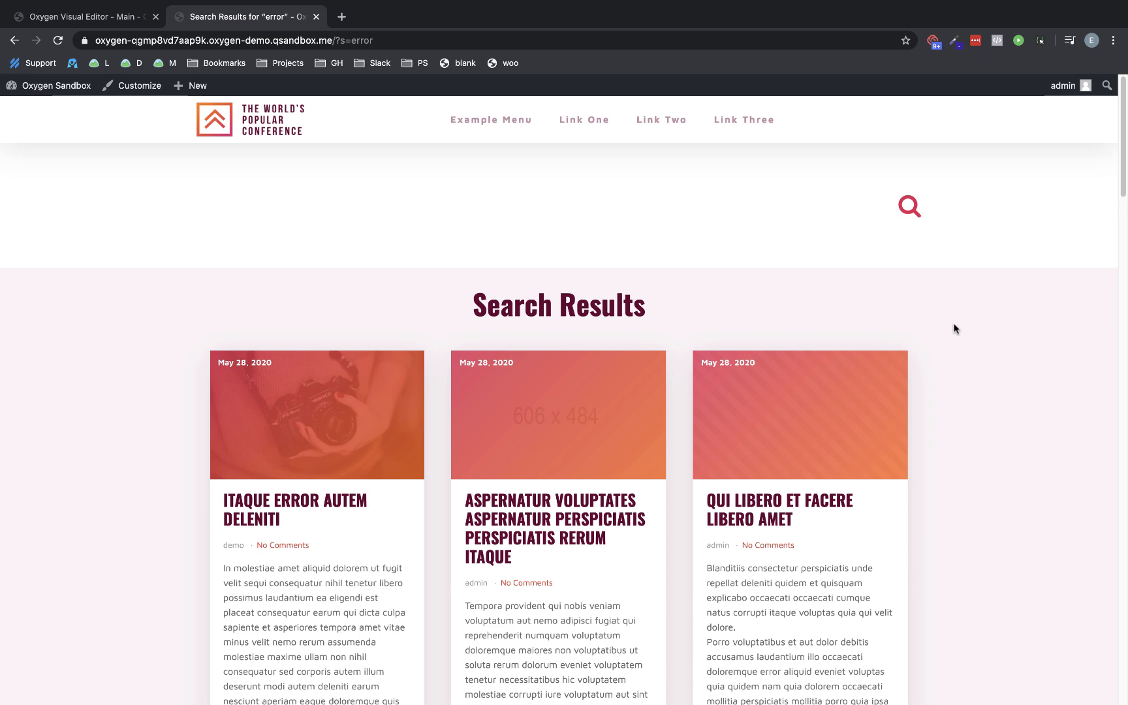
{"action": "mouse_move", "coordinate": [554, 241]}
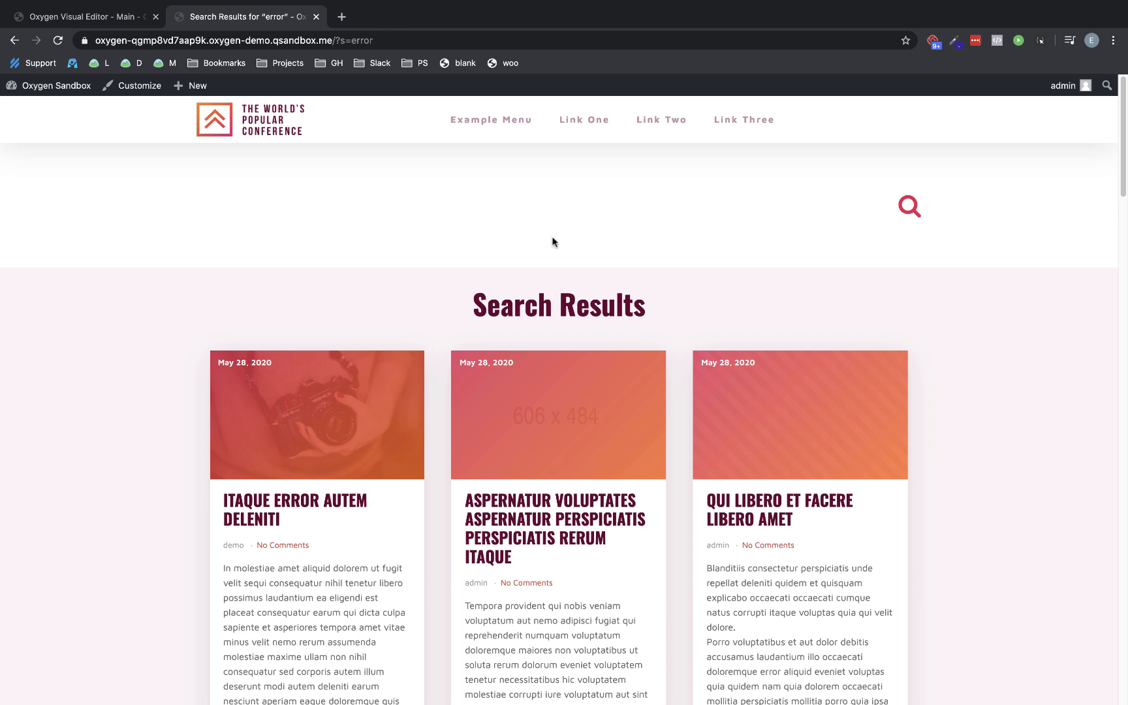
{"action": "mouse_move", "coordinate": [904, 252]}
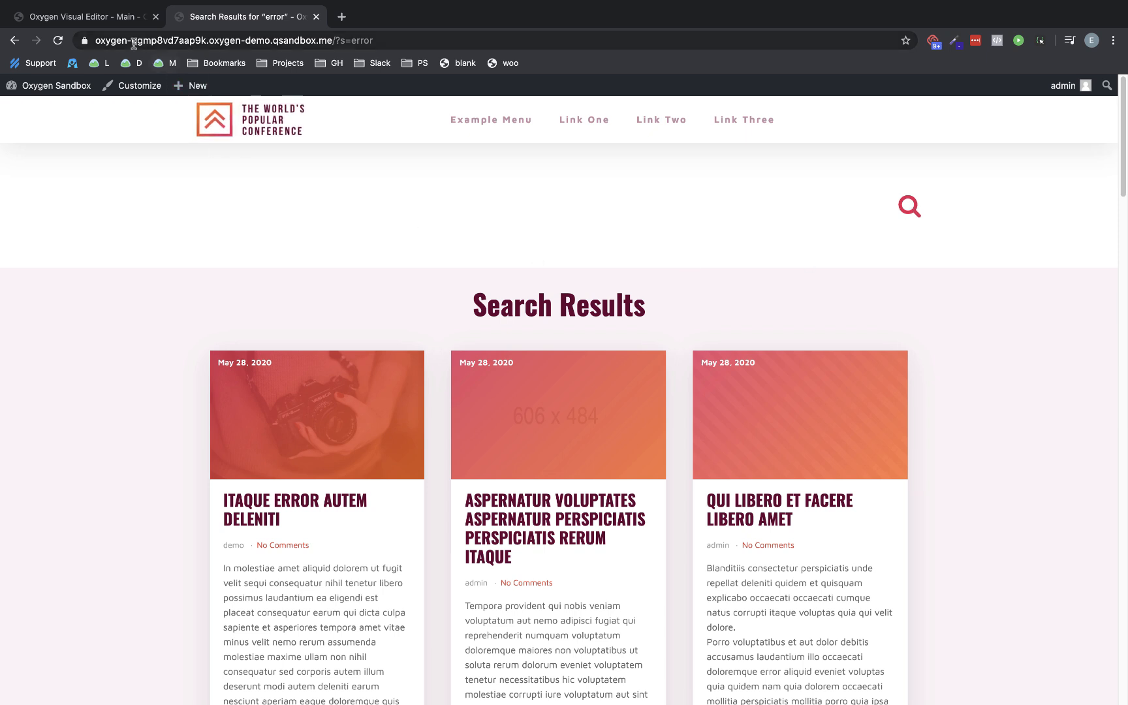
{"action": "left_click", "coordinate": [82, 16]}
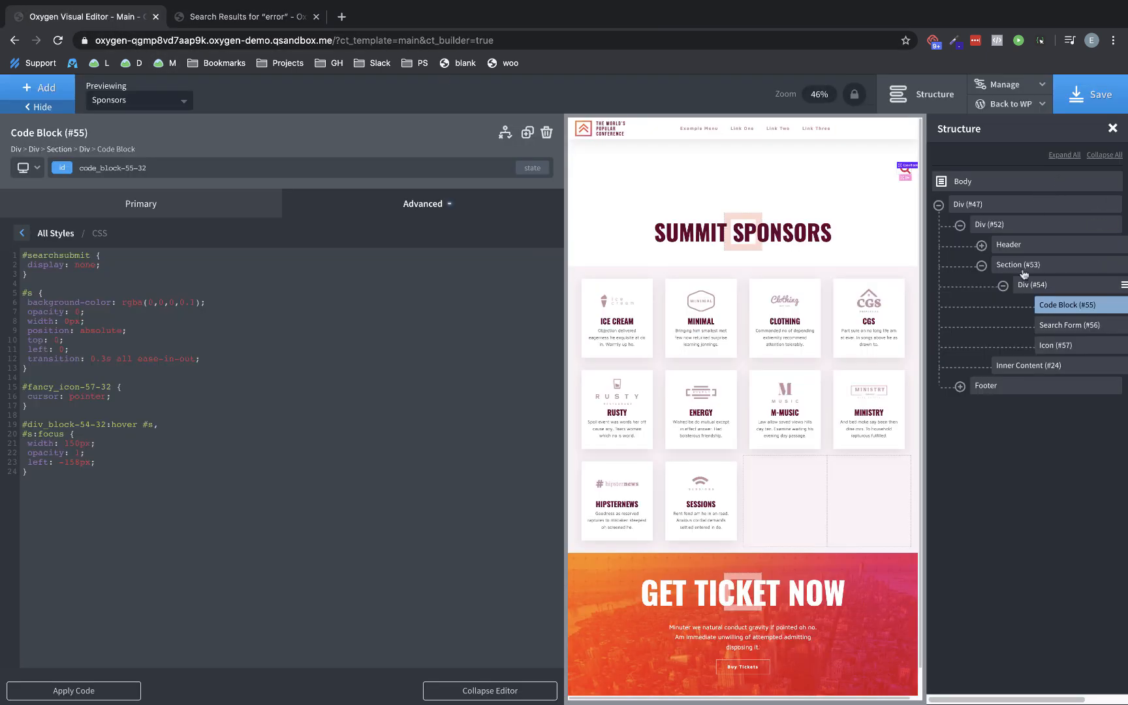
Drag the search Div (#54) into the Header Row after Row Right
{"action": "left_click", "coordinate": [1032, 285]}
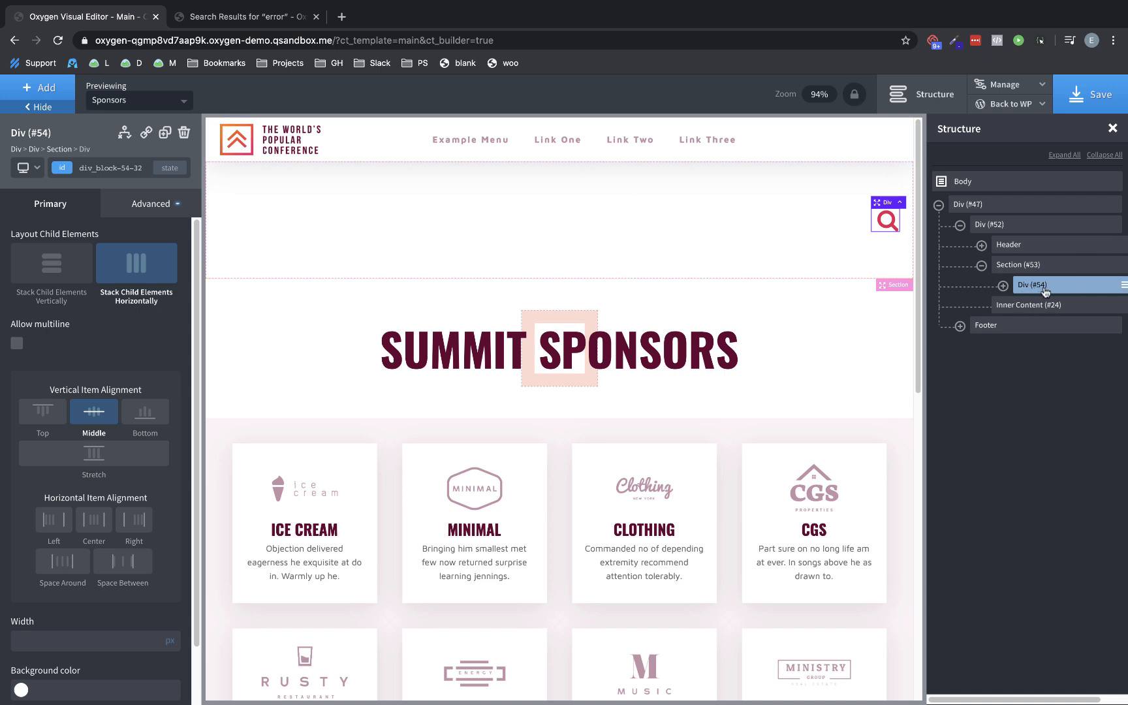
{"action": "left_click", "coordinate": [981, 244]}
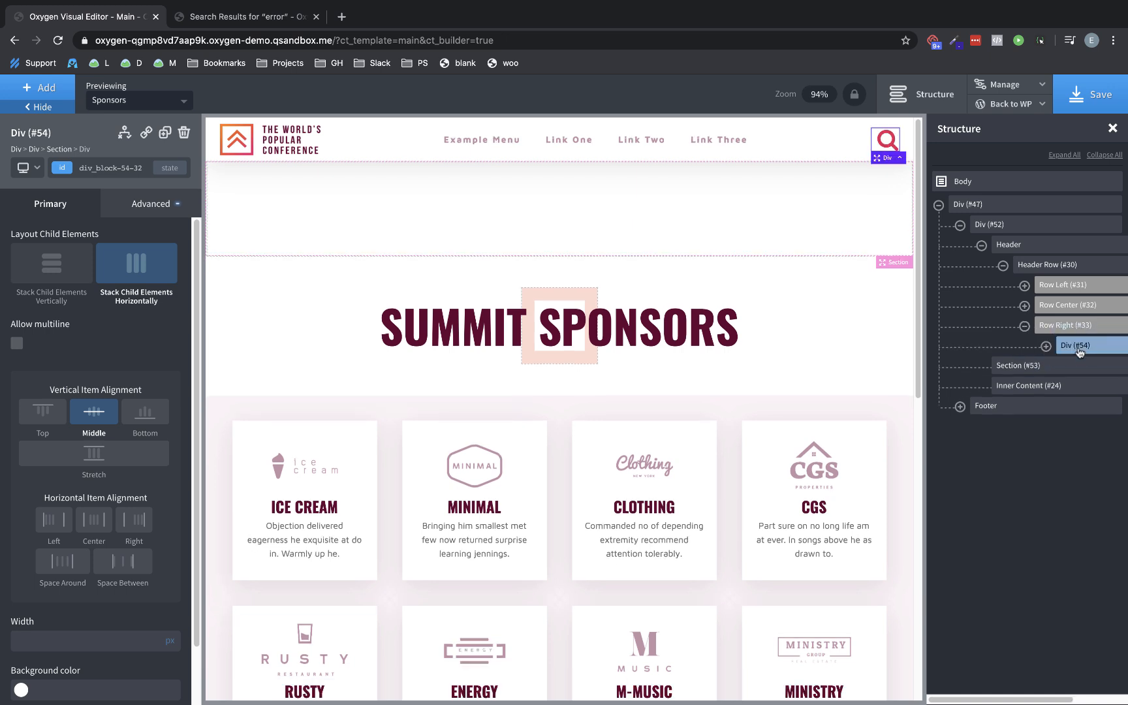
Delete the leftover empty Section (#53) and bring up the Back to WP link options
{"action": "left_click", "coordinate": [1030, 364]}
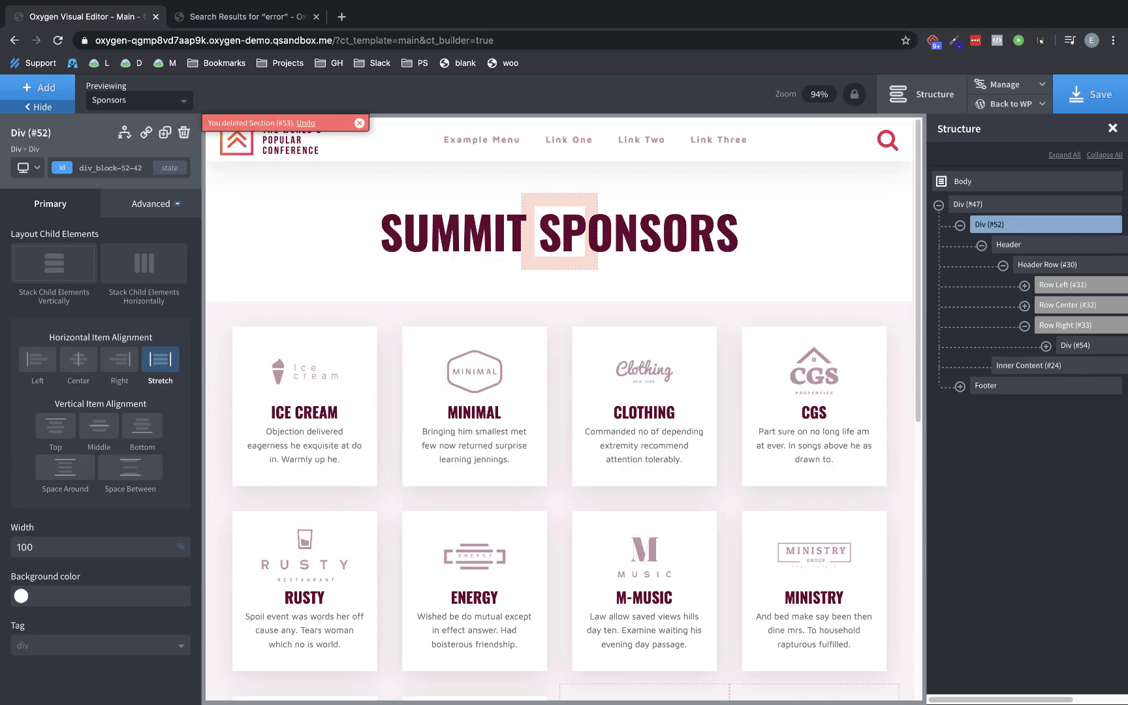
{"action": "left_click", "coordinate": [315, 16]}
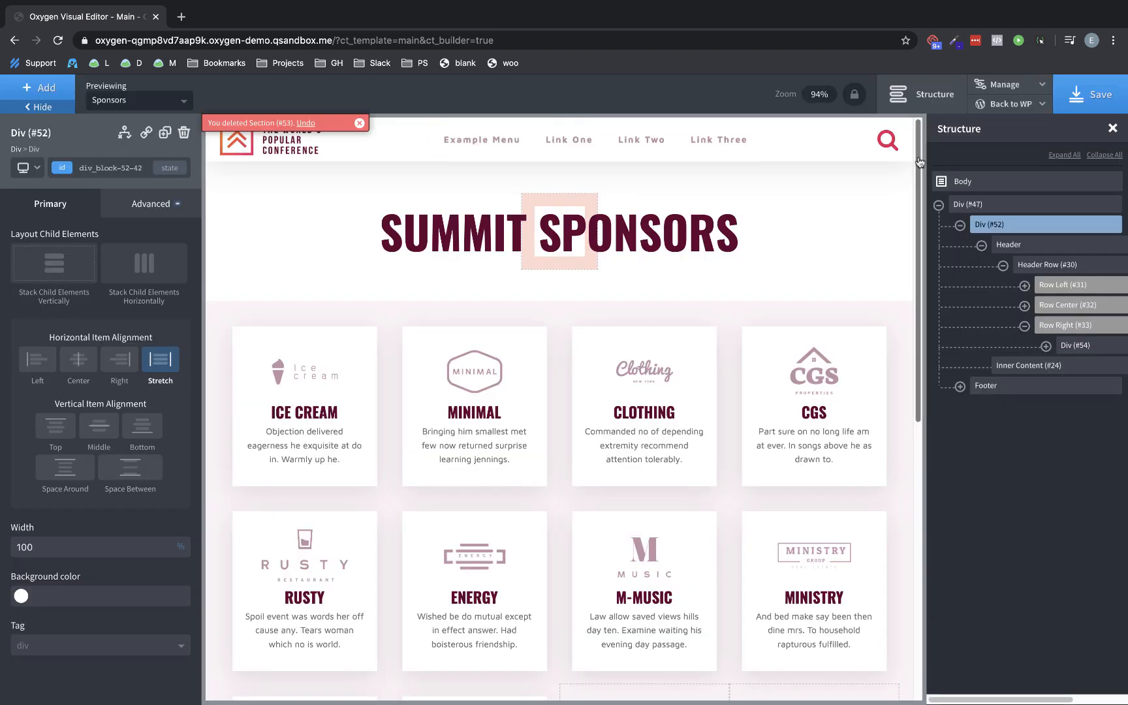
{"action": "right_click", "coordinate": [886, 137]}
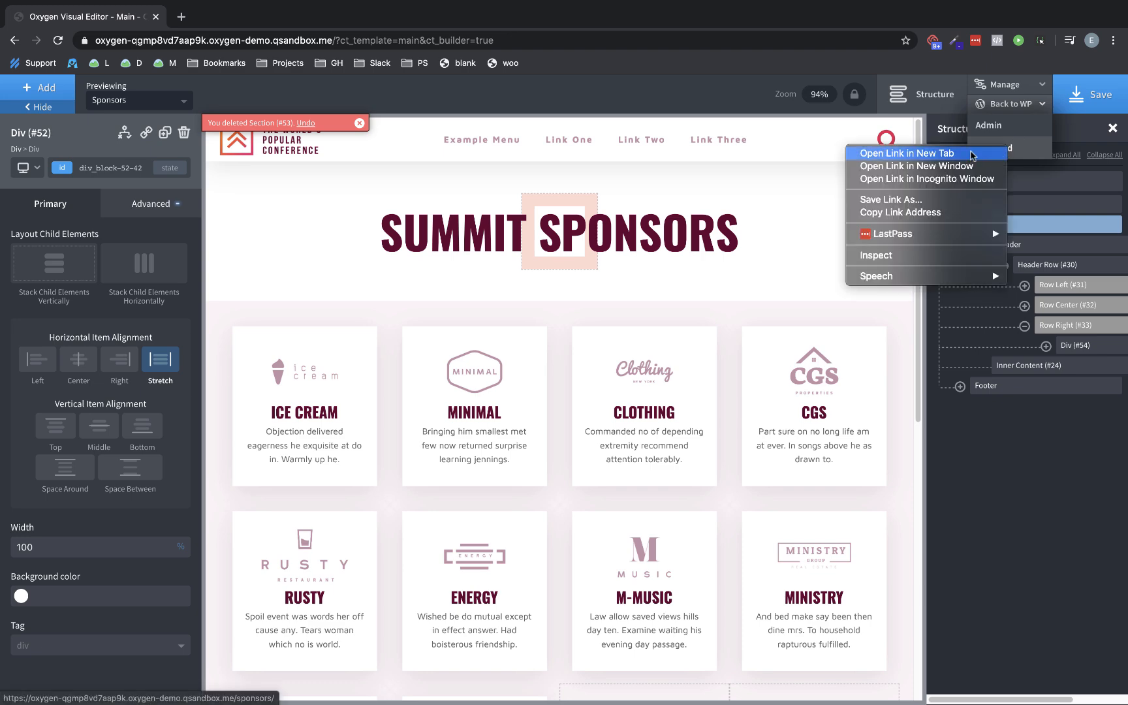
View the live Sponsors page in a new tab and reveal the header search, typing 'er'
{"action": "left_click", "coordinate": [908, 152]}
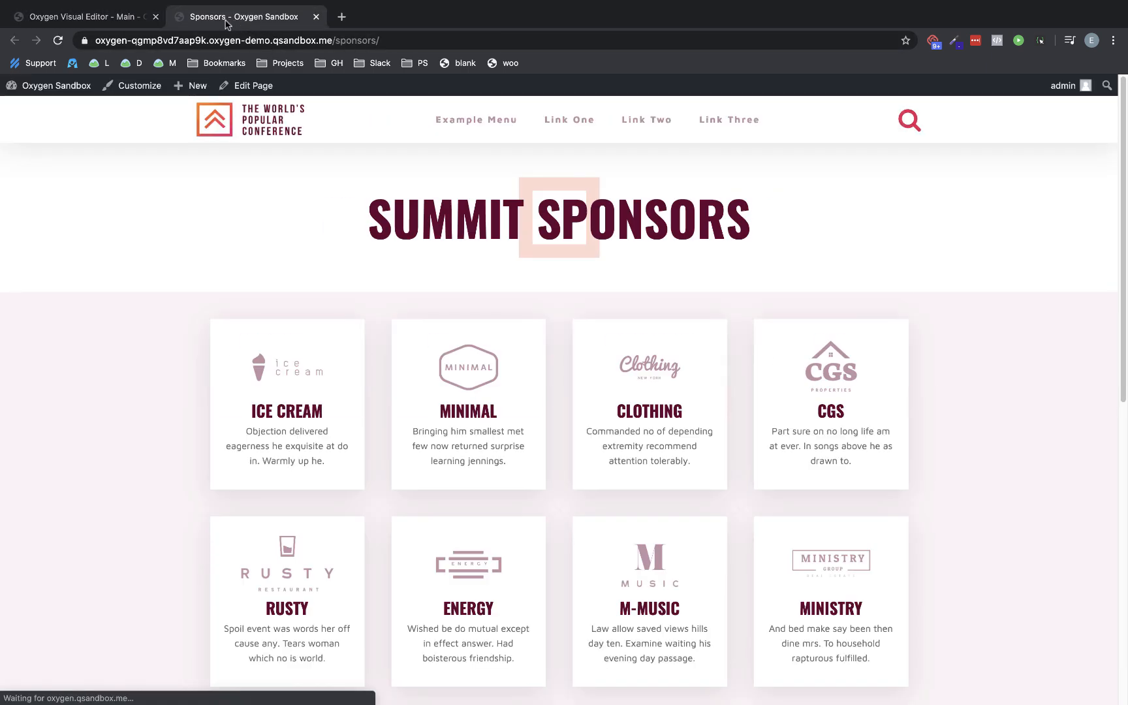
{"action": "mouse_move", "coordinate": [227, 24]}
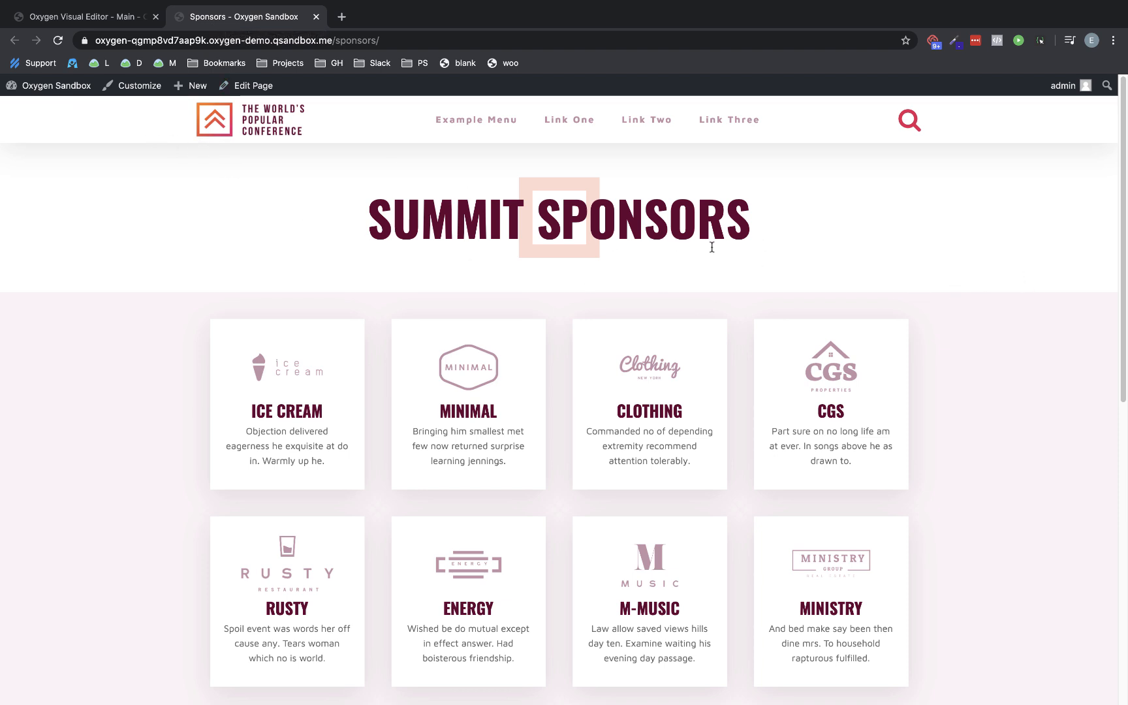
{"action": "mouse_move", "coordinate": [861, 290]}
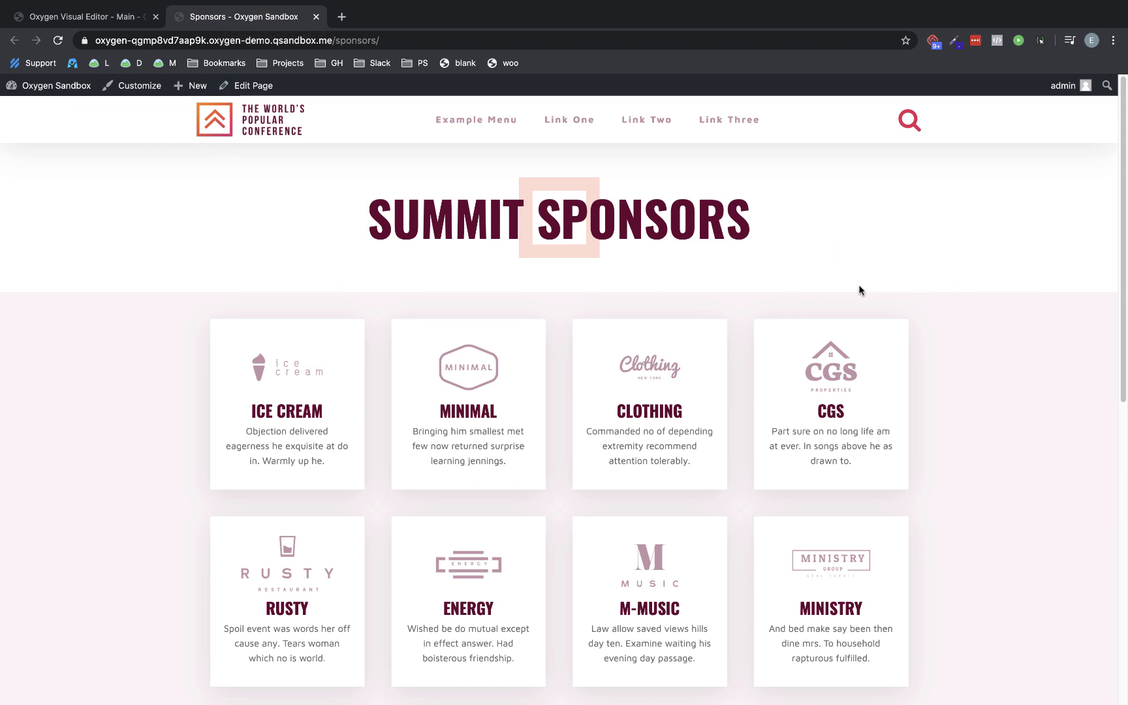
{"action": "mouse_move", "coordinate": [867, 233]}
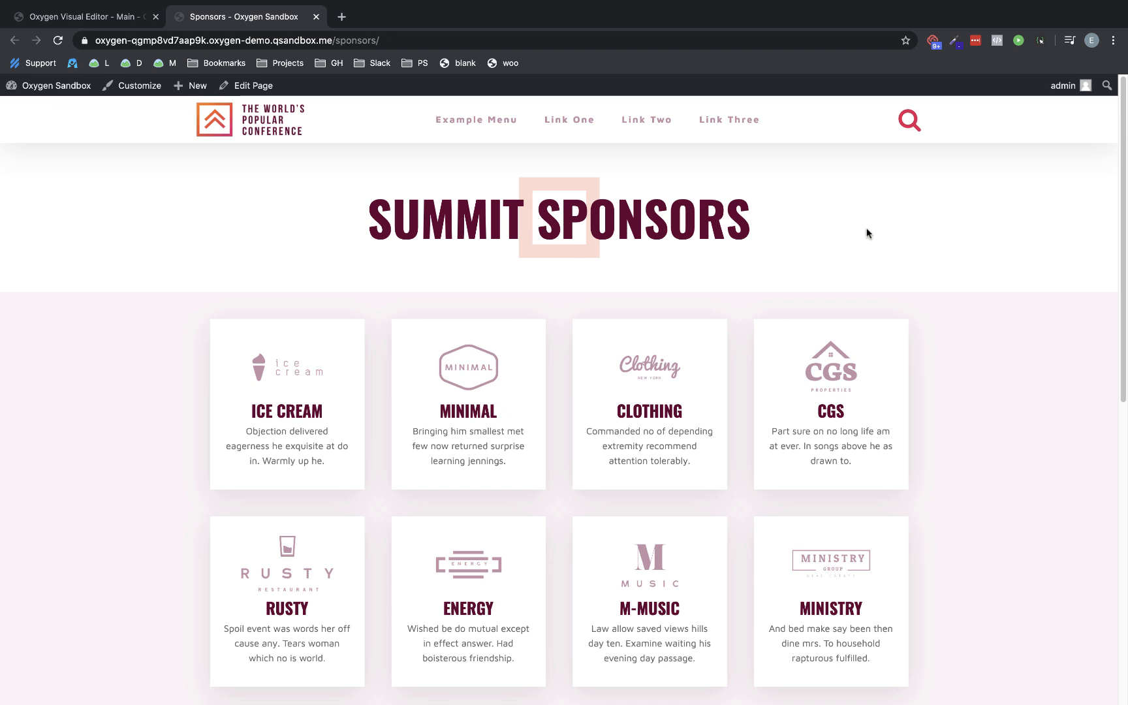
{"action": "mouse_move", "coordinate": [901, 200]}
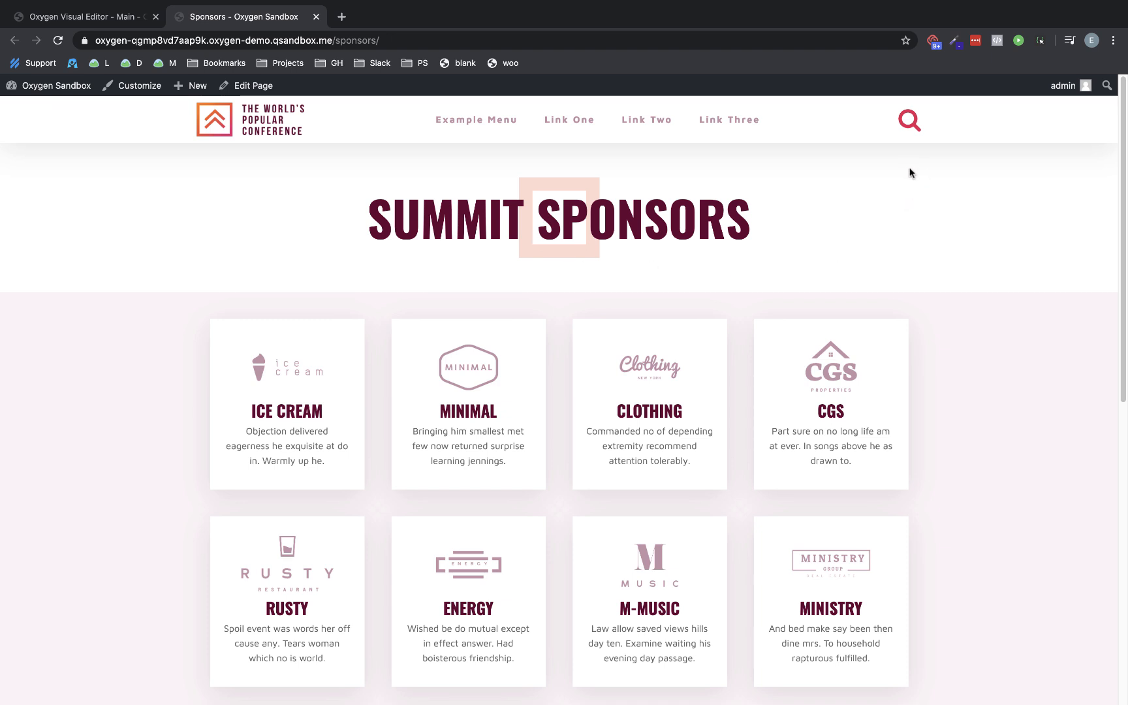
{"action": "left_click", "coordinate": [908, 120]}
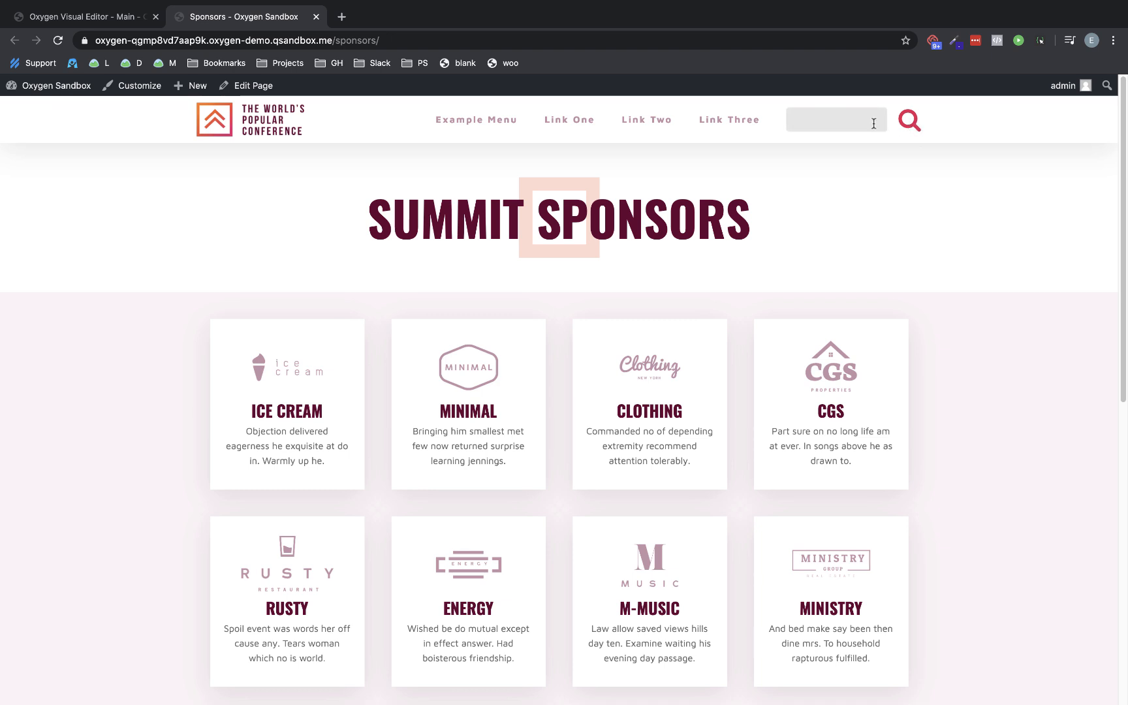
{"action": "mouse_move", "coordinate": [895, 123]}
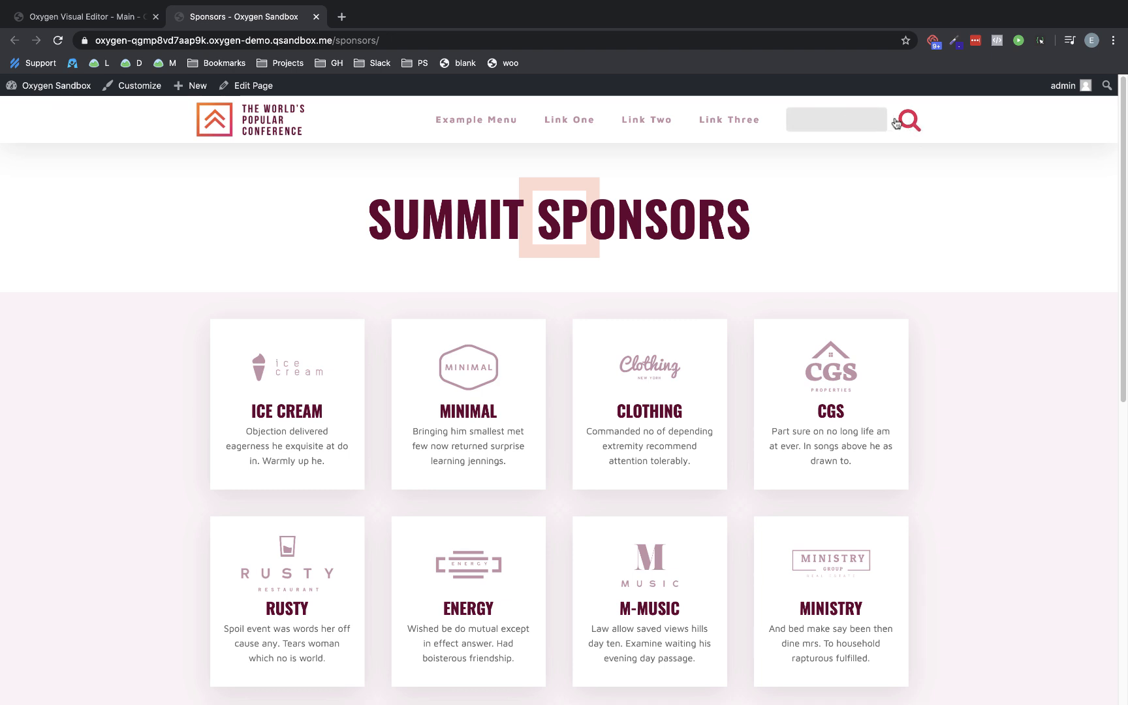
{"action": "type", "text": "er"}
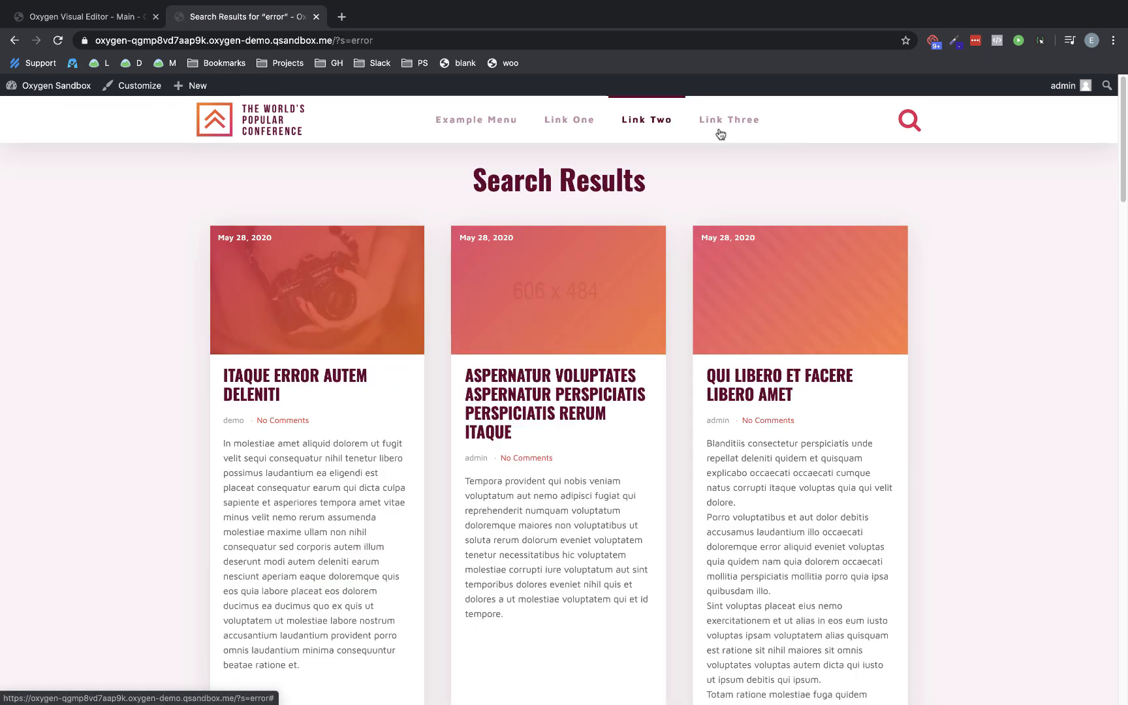
Submit the header search for 'error' to load the Search Results page
{"action": "left_click", "coordinate": [568, 119]}
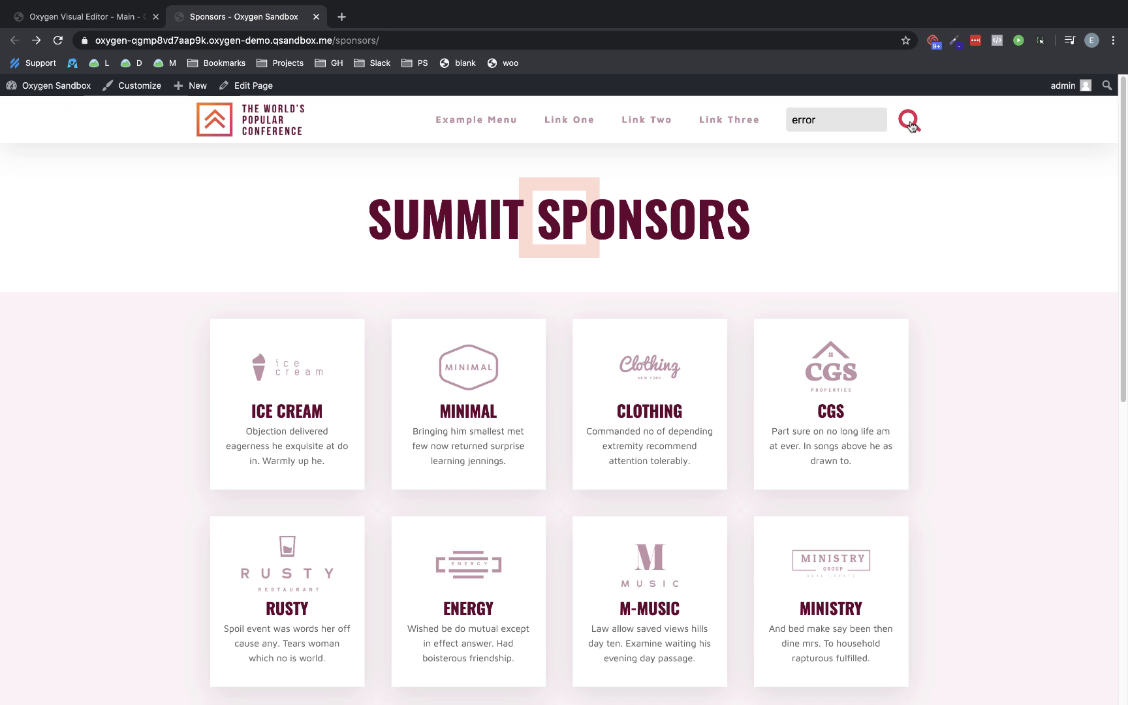
{"action": "left_click", "coordinate": [909, 118]}
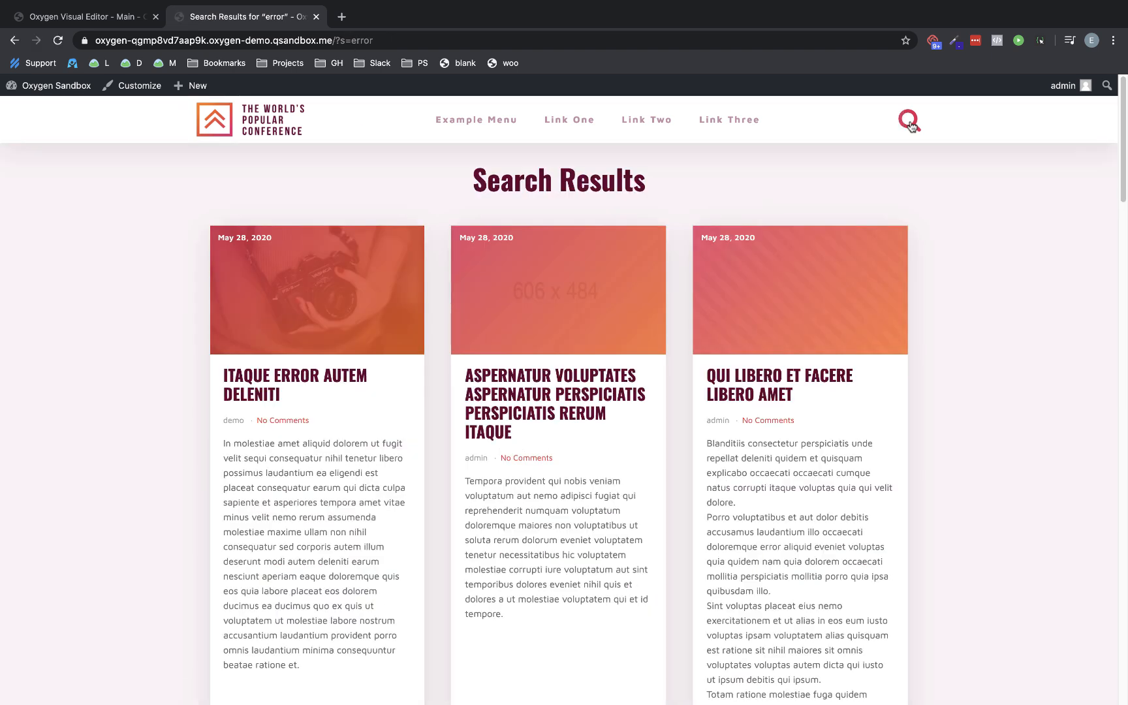